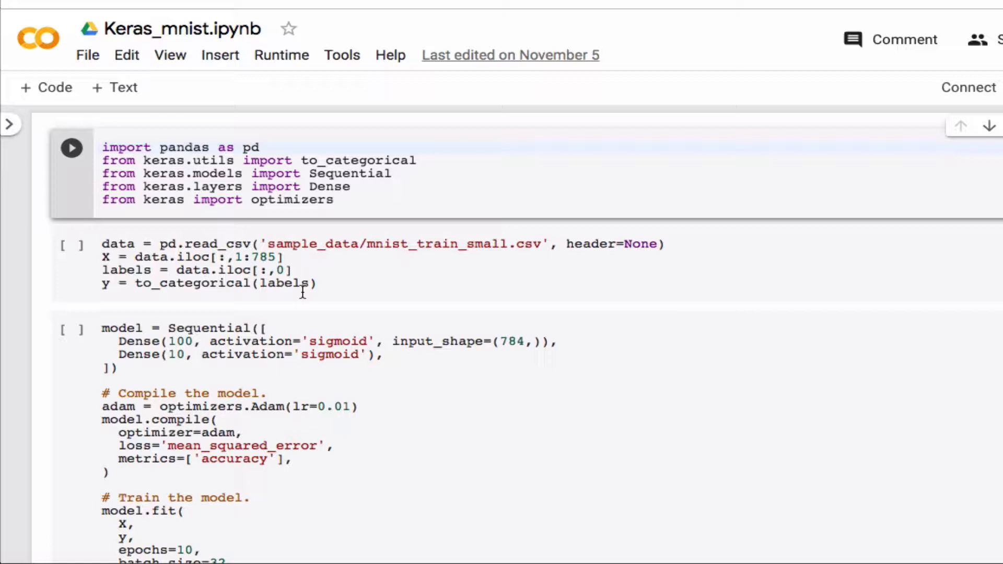
Add a cell below the imports running !ls sample_data to list the sample CSV files.
click(103, 147)
text(!)
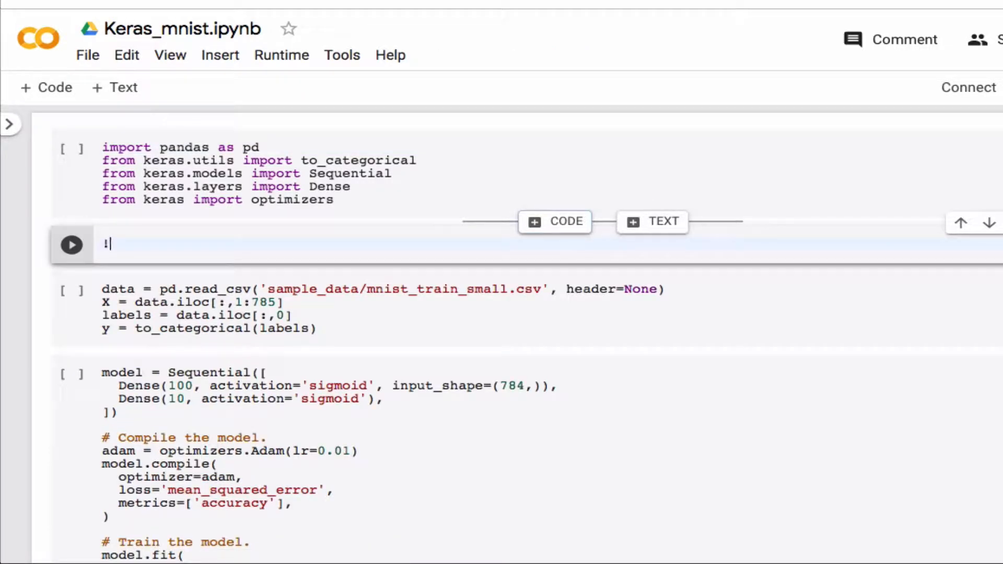
text(ls)
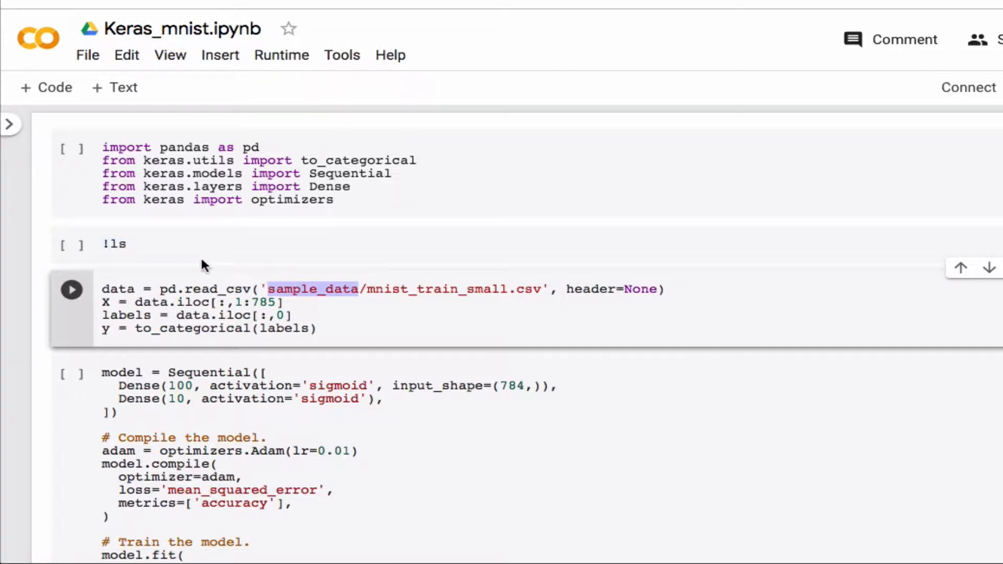
text(sample_data)
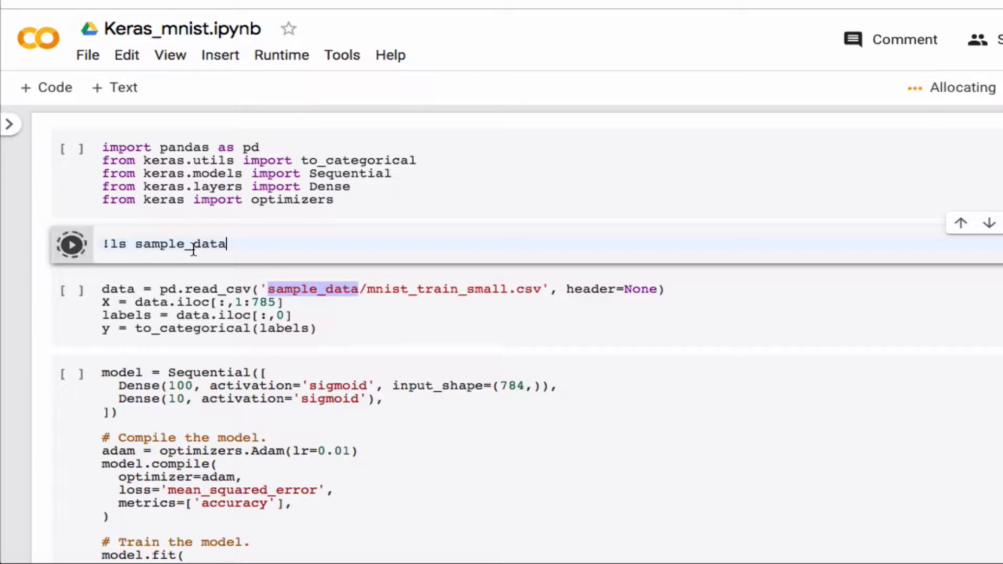
click(71, 243)
text(X)
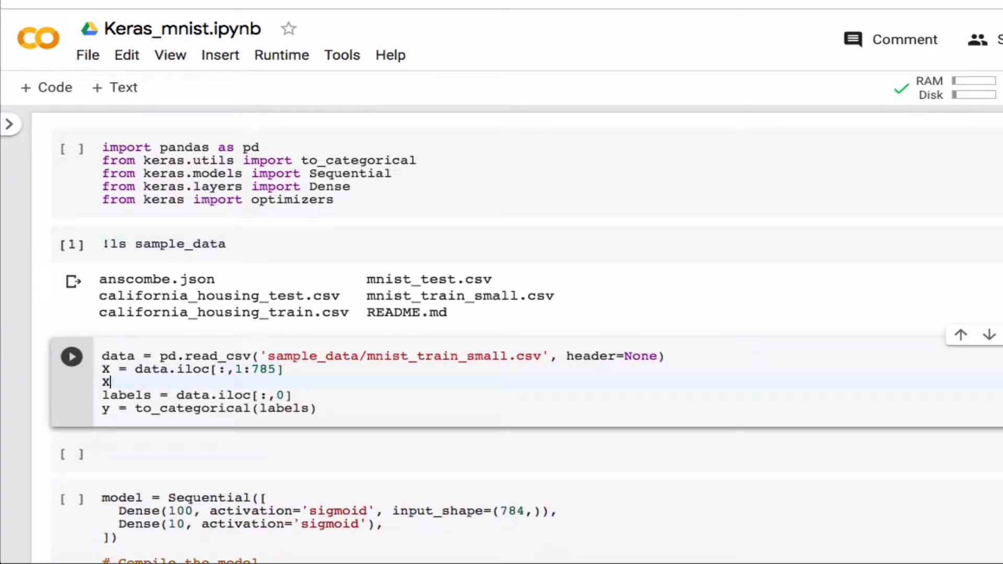
Scale pixels with X /= 255 and rename the loaded data variable to train.
text(/)
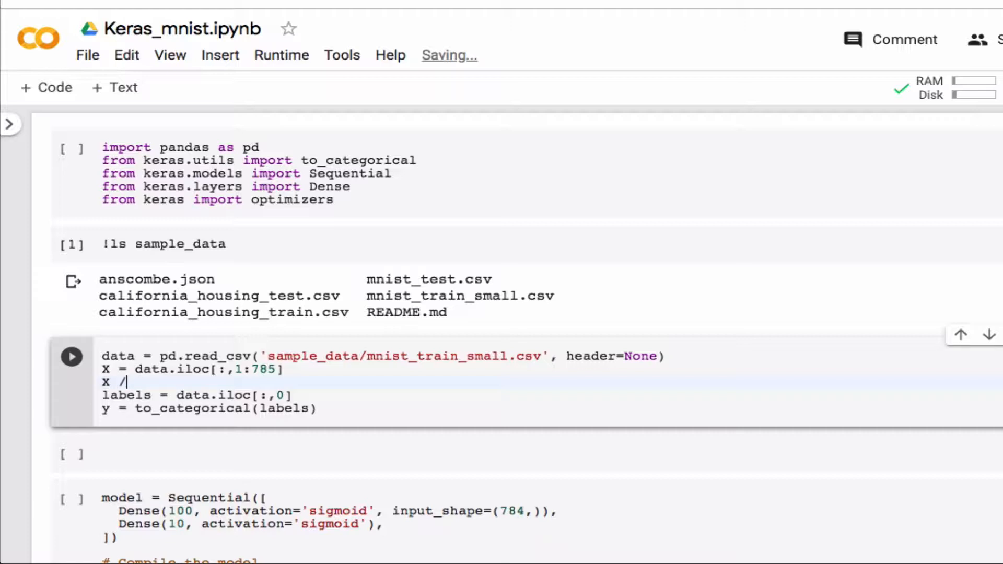
text(= 255)
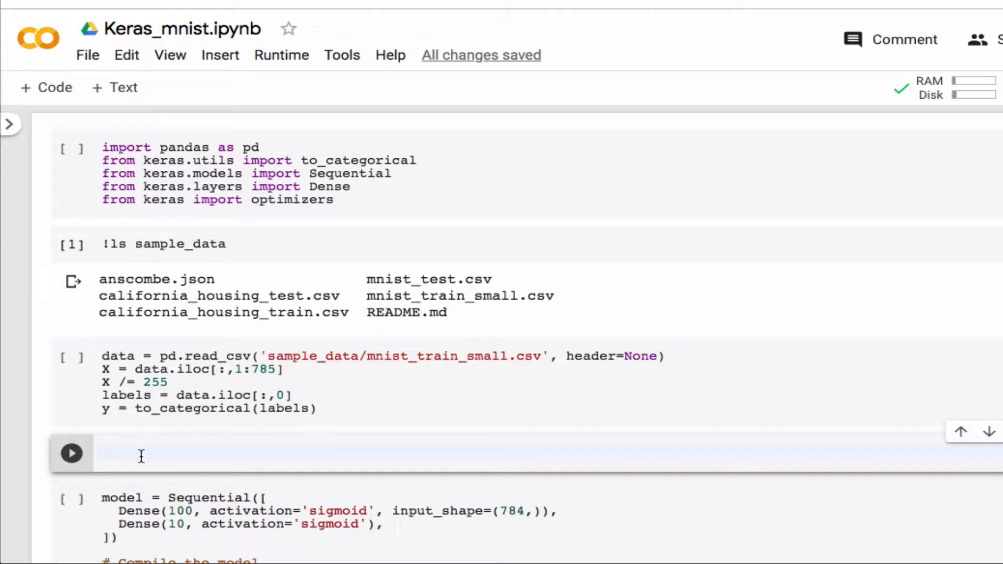
mouse_move(323, 405)
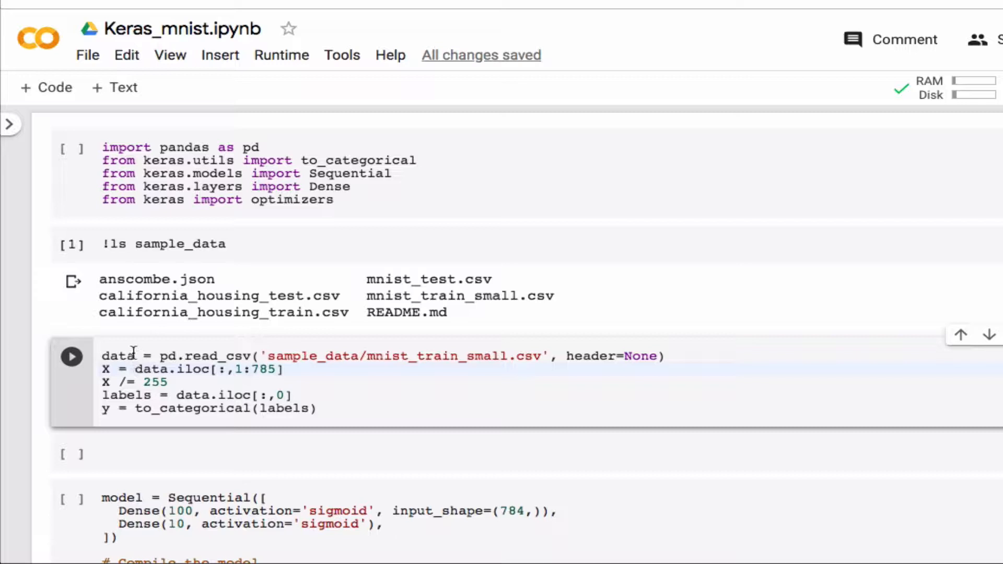
text(train)
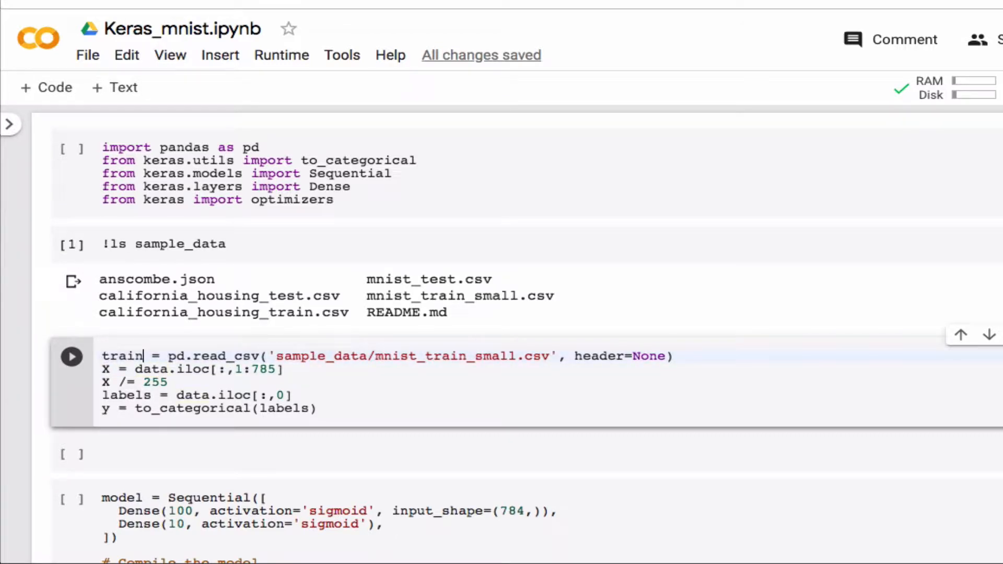
double_click(150, 369)
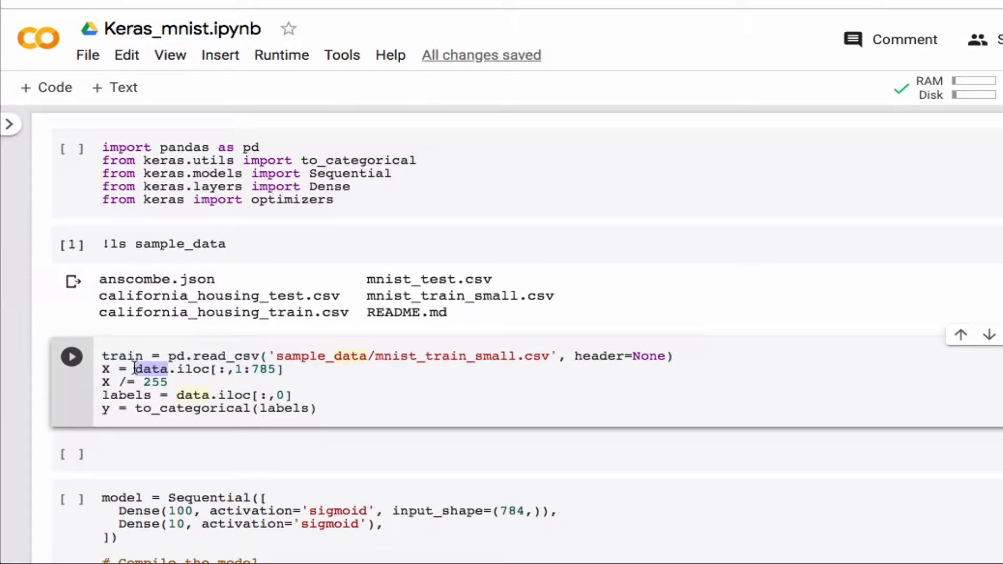
text(train)
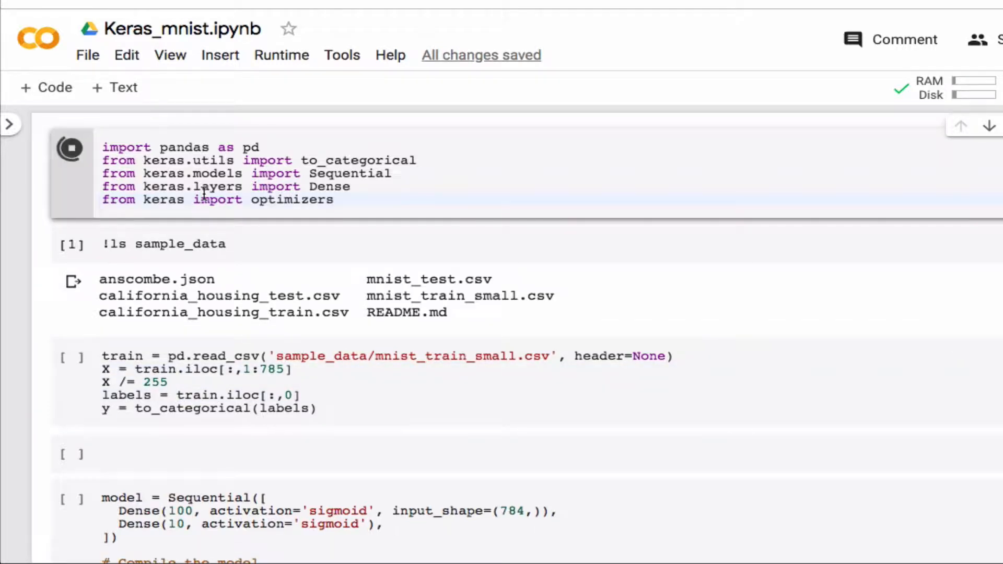
Run the imports cell and the data-loading cell.
click(71, 147)
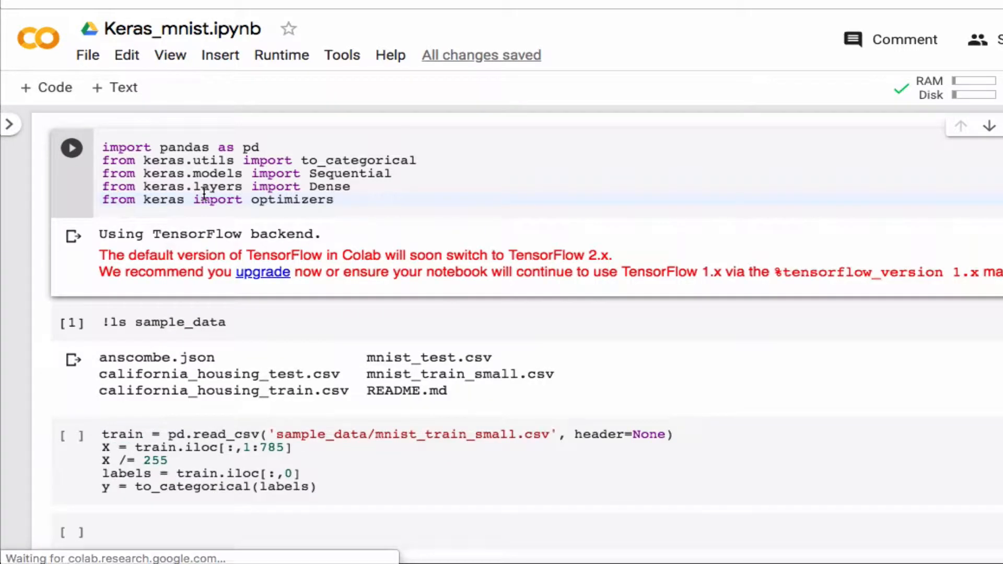
scroll(down, 3)
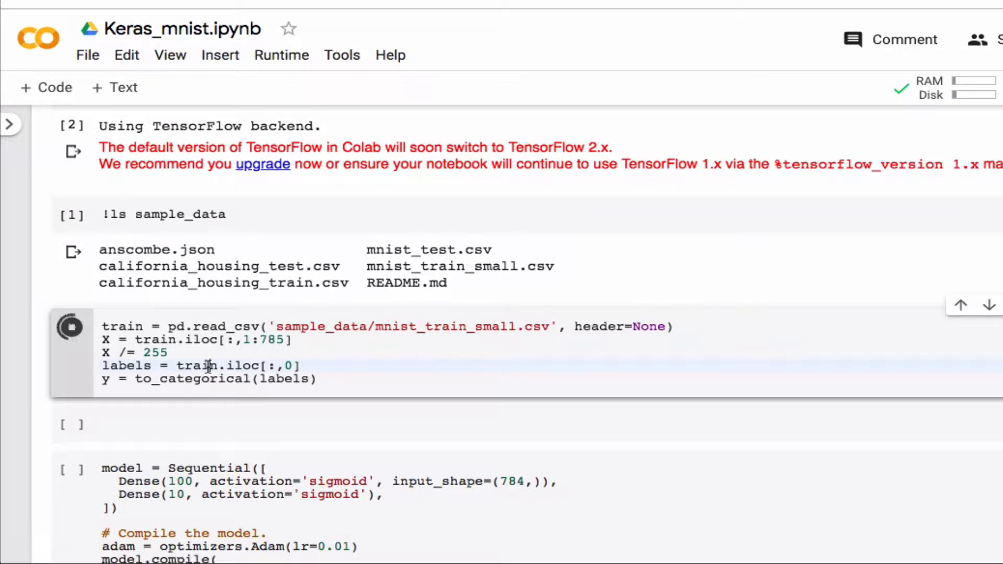
click(70, 326)
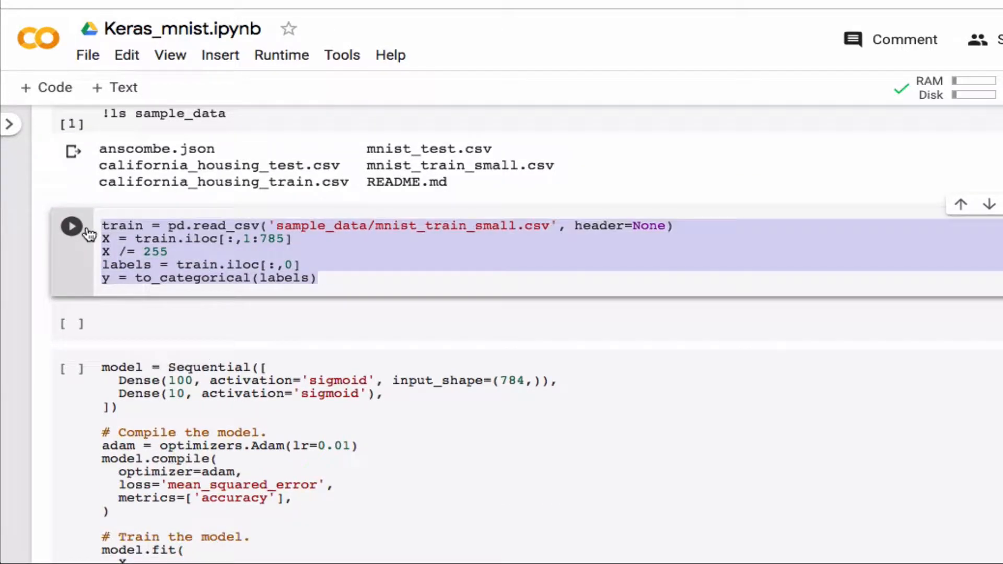
Paste the loading code into the empty cell and point it at mnist_test.csv as val.
click(72, 226)
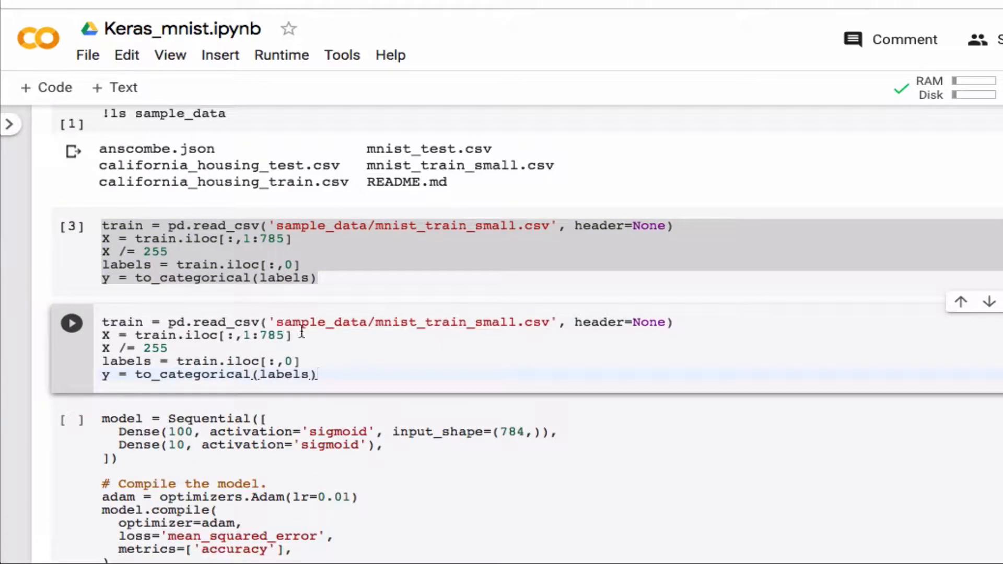
text(v)
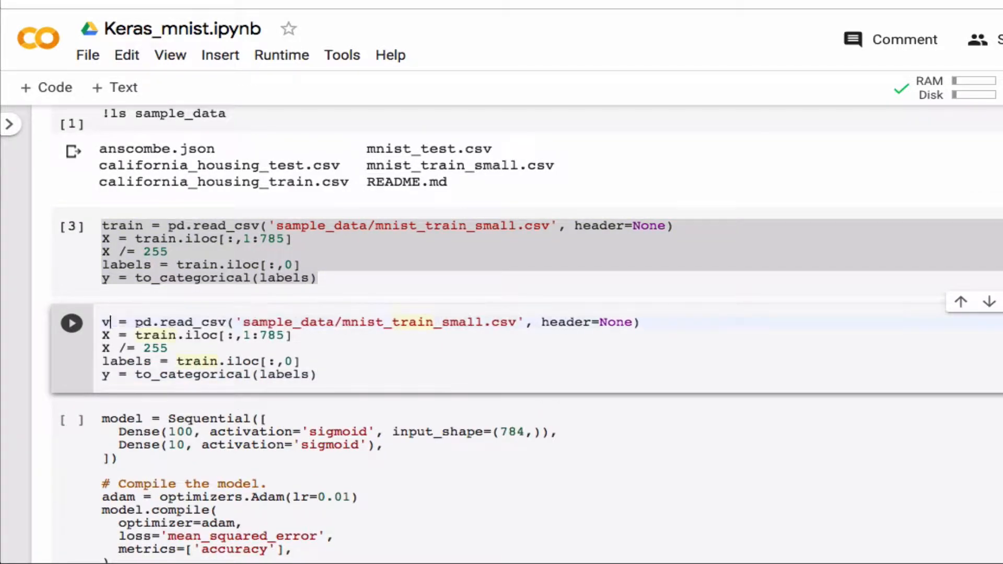
text(al)
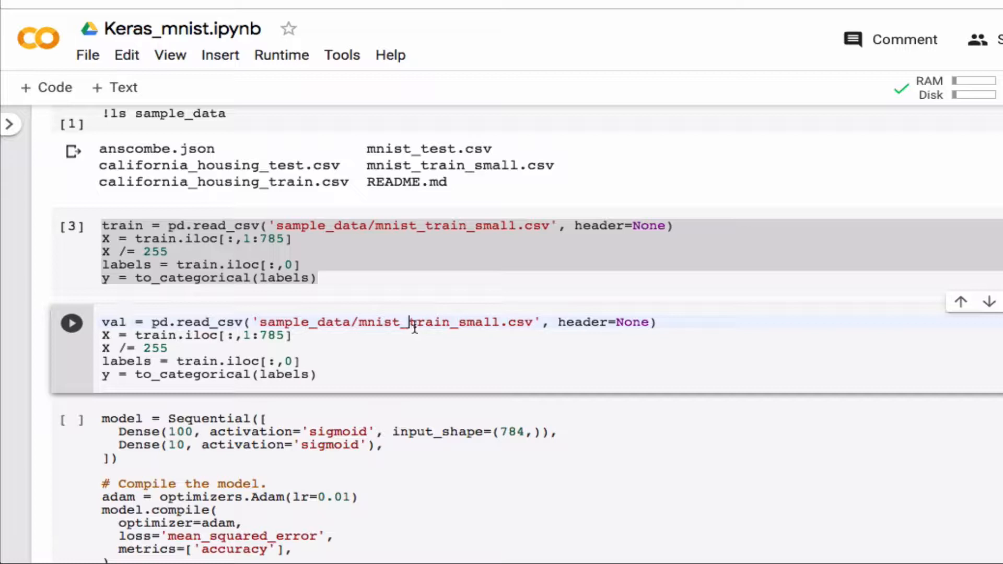
double_click(435, 322)
text(est)
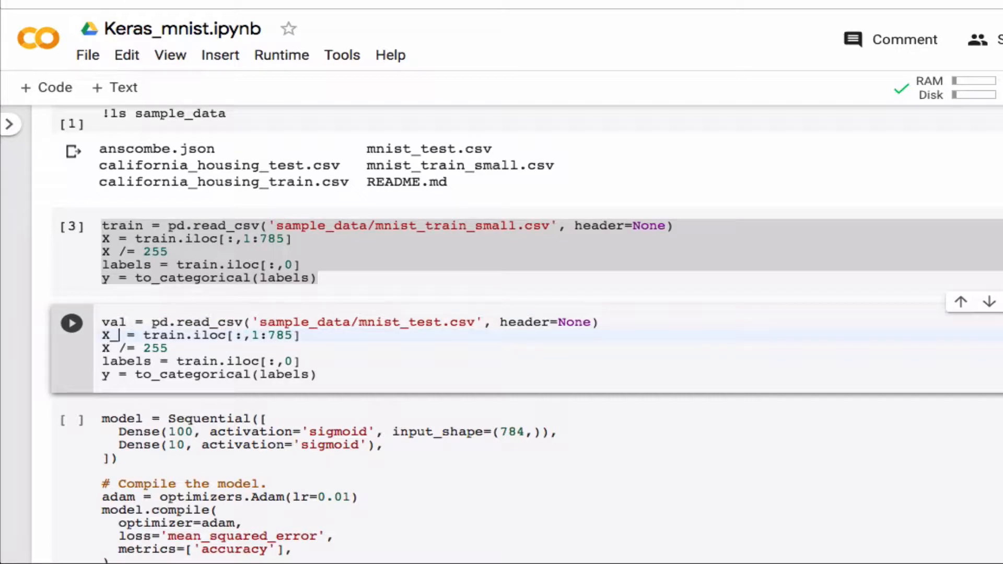
text(_val)
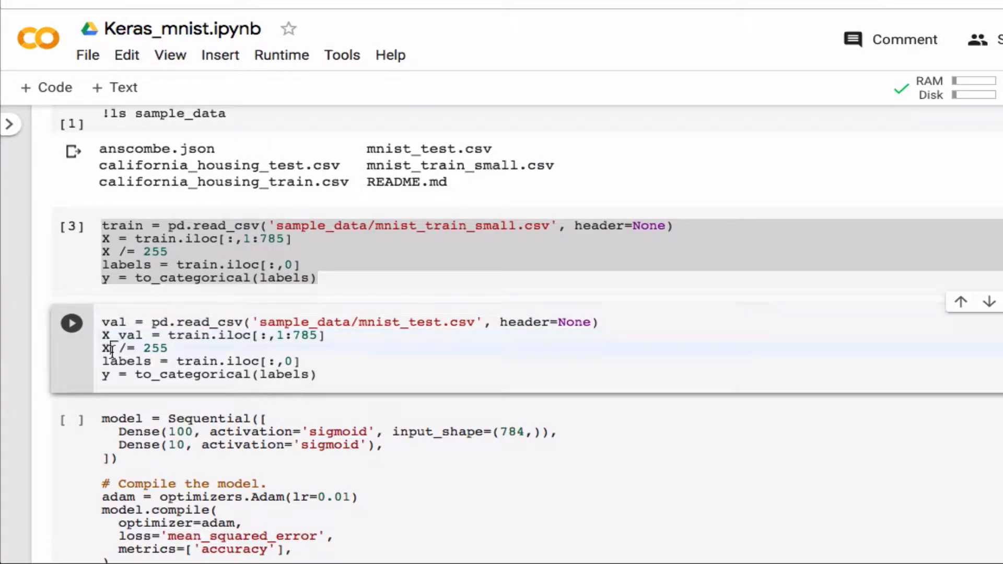
text(_val)
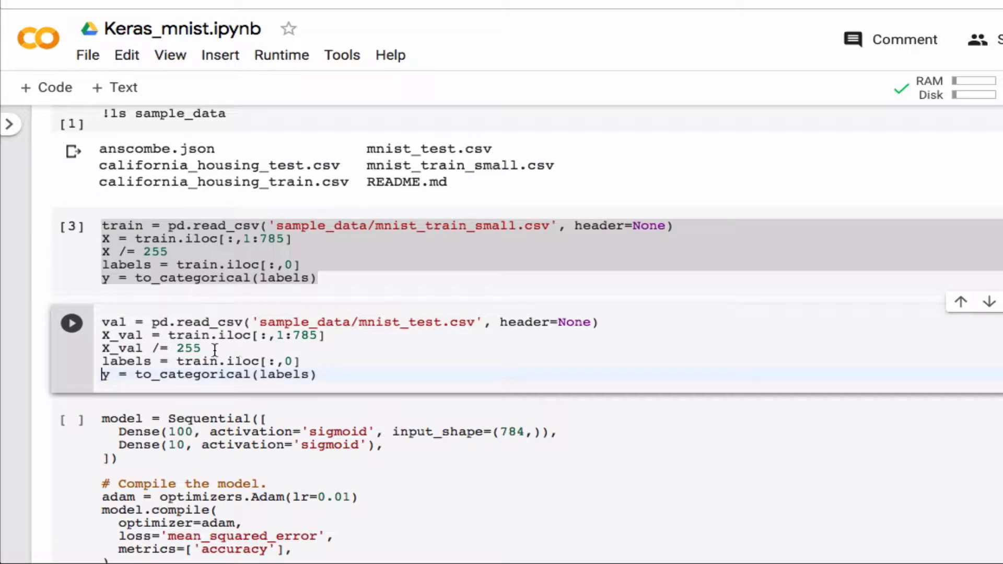
Rename the remaining references to X_val and y_val and run the validation cell.
double_click(191, 336)
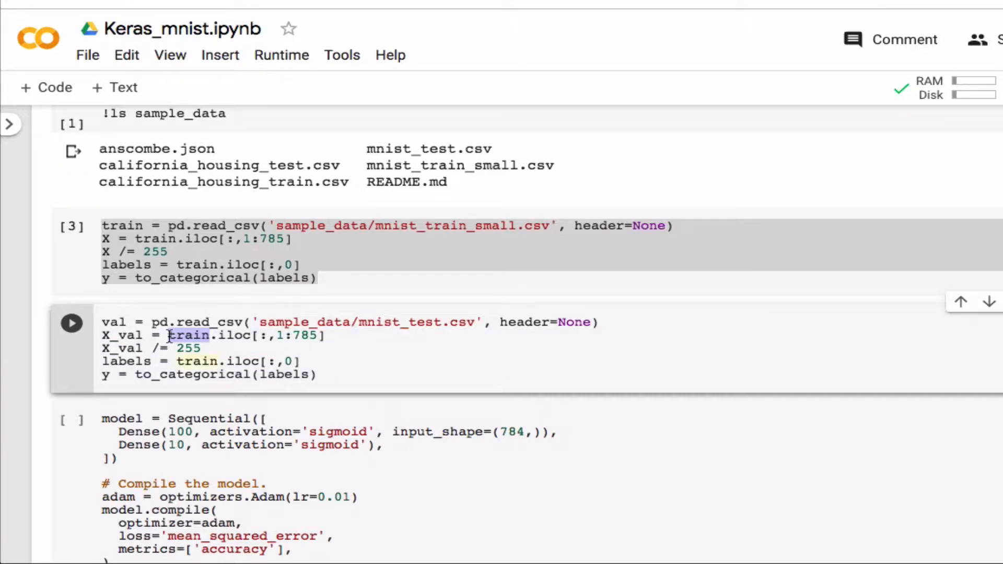
text(val)
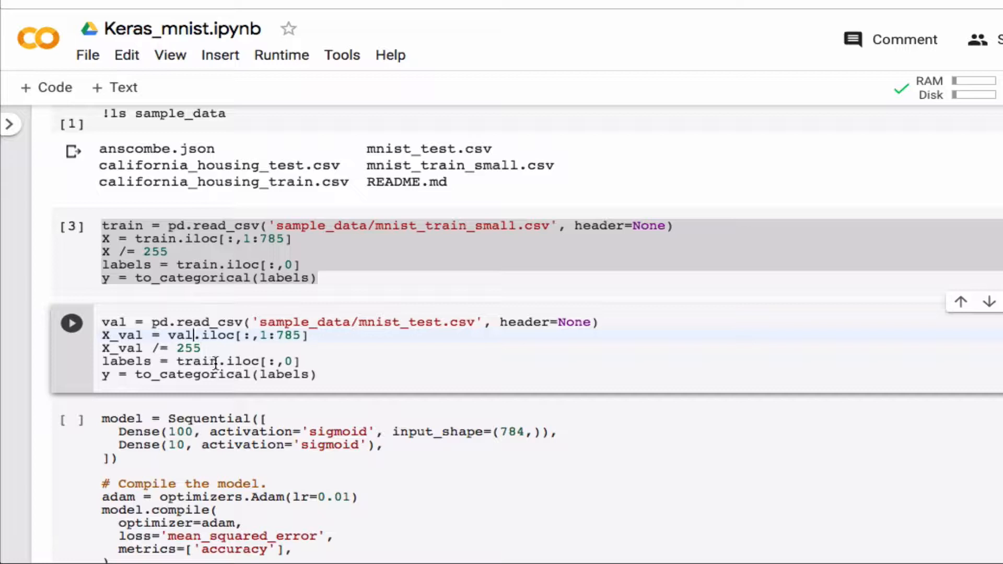
text(val)
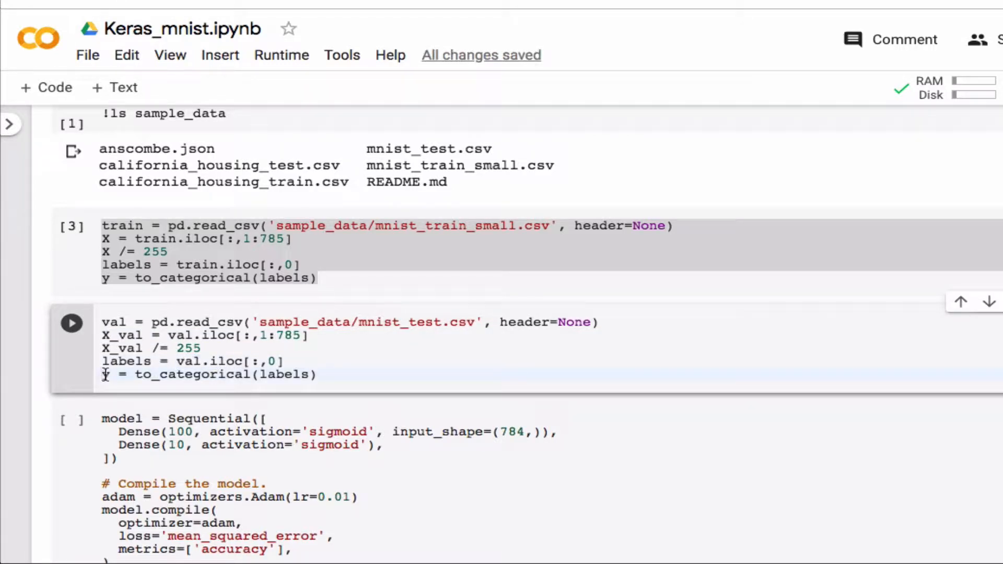
text(_val)
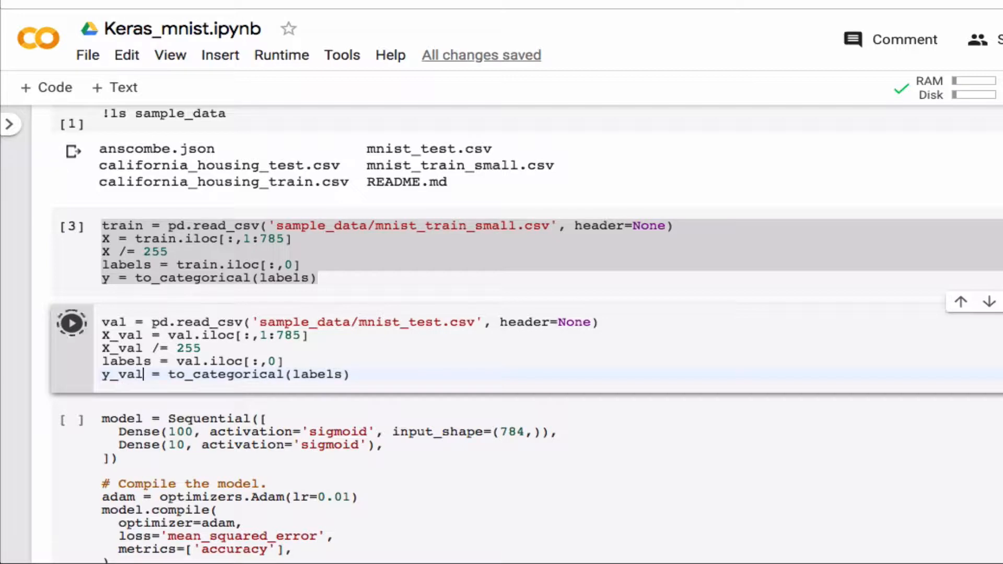
click(71, 322)
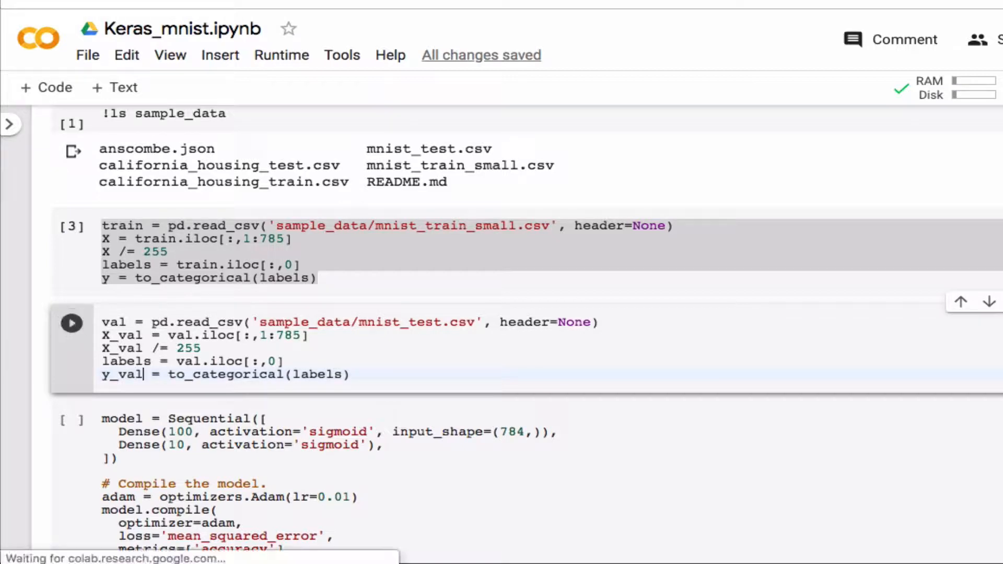
scroll(down, 3)
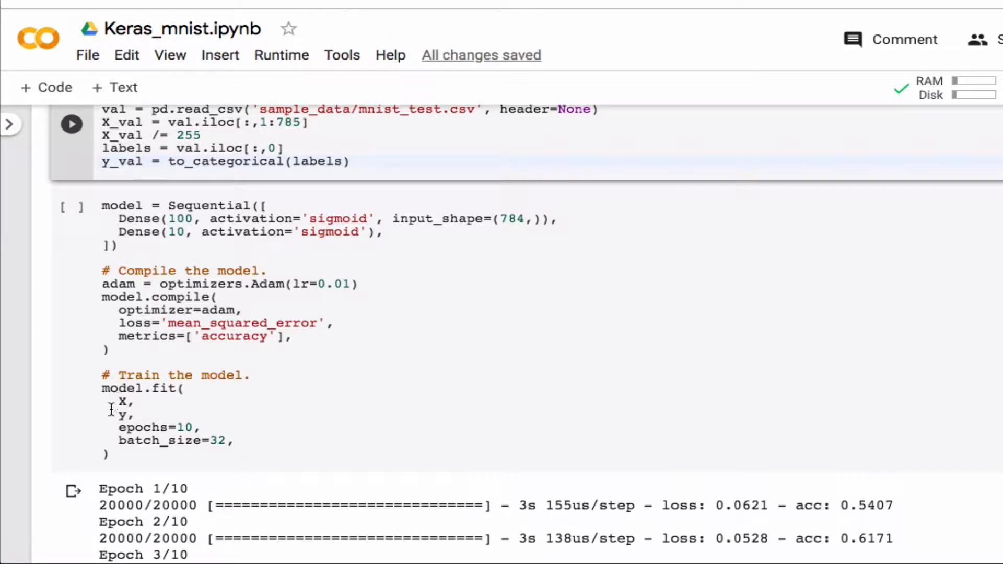
Add validation_data = (X_val, y_val) to the model.fit call.
click(101, 389)
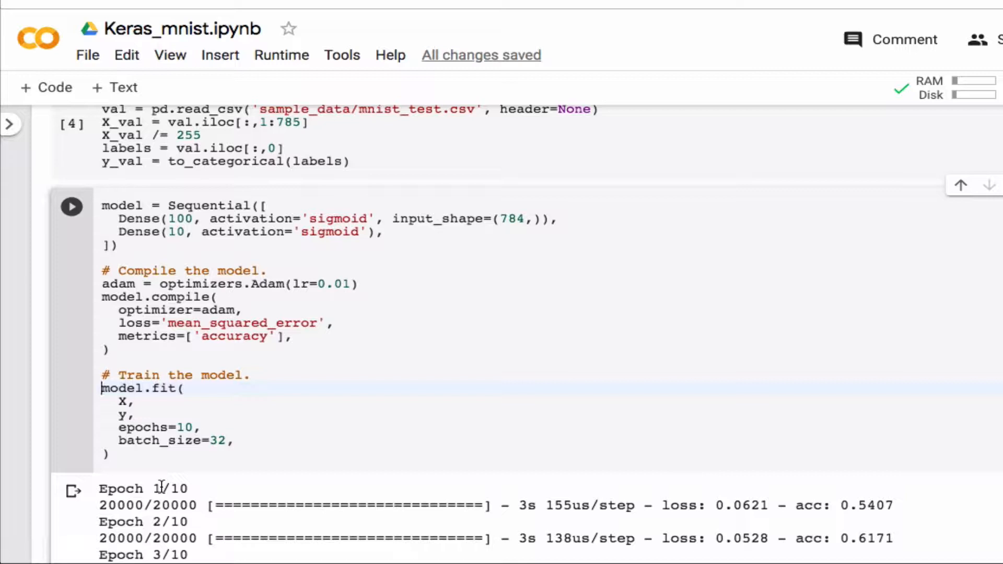
text(train =)
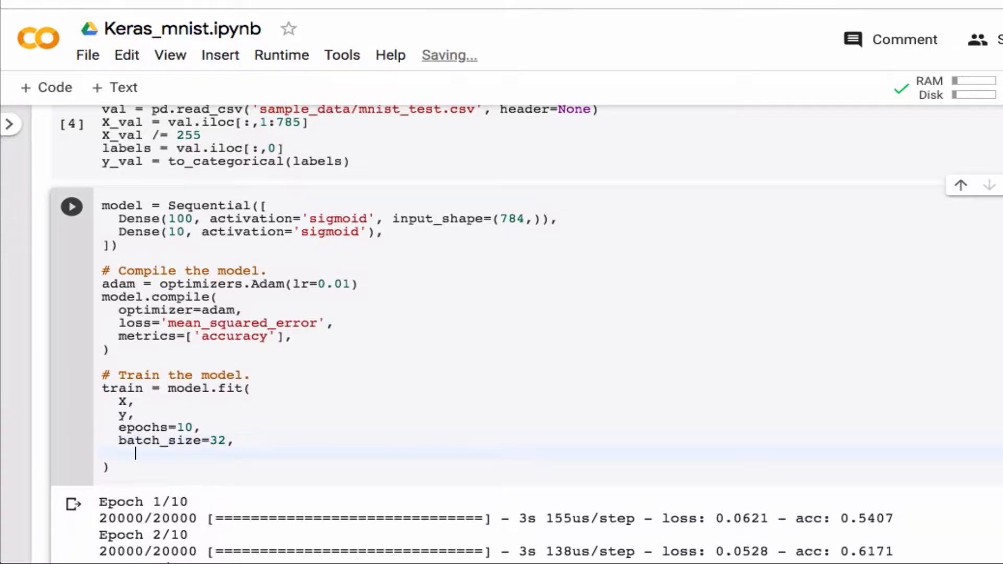
text(val)
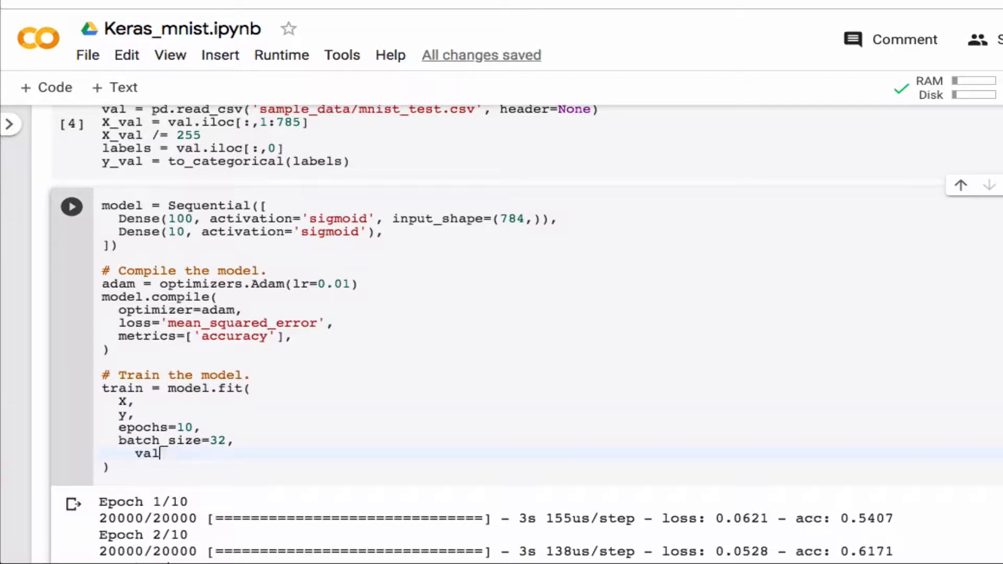
text(idation_)
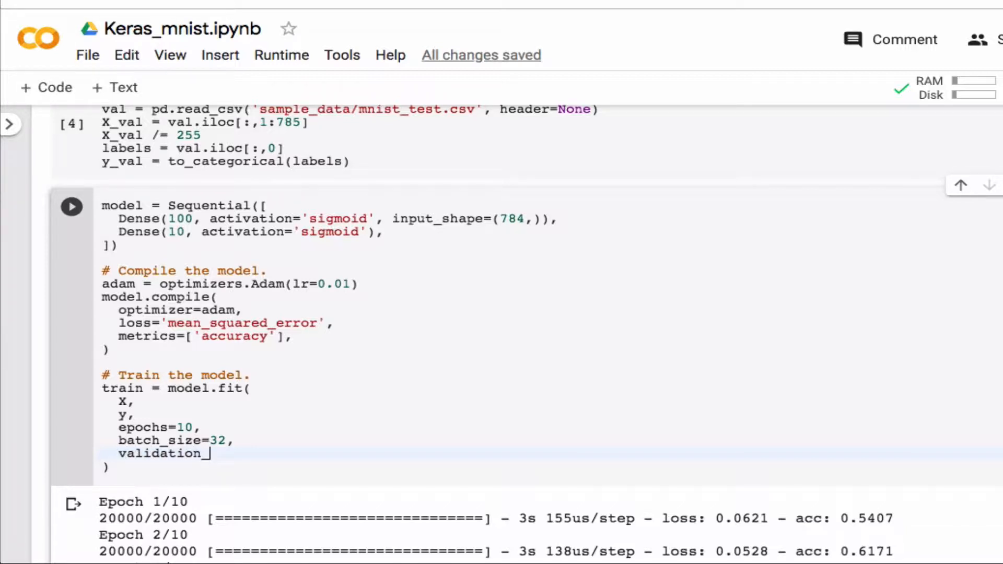
text(data =)
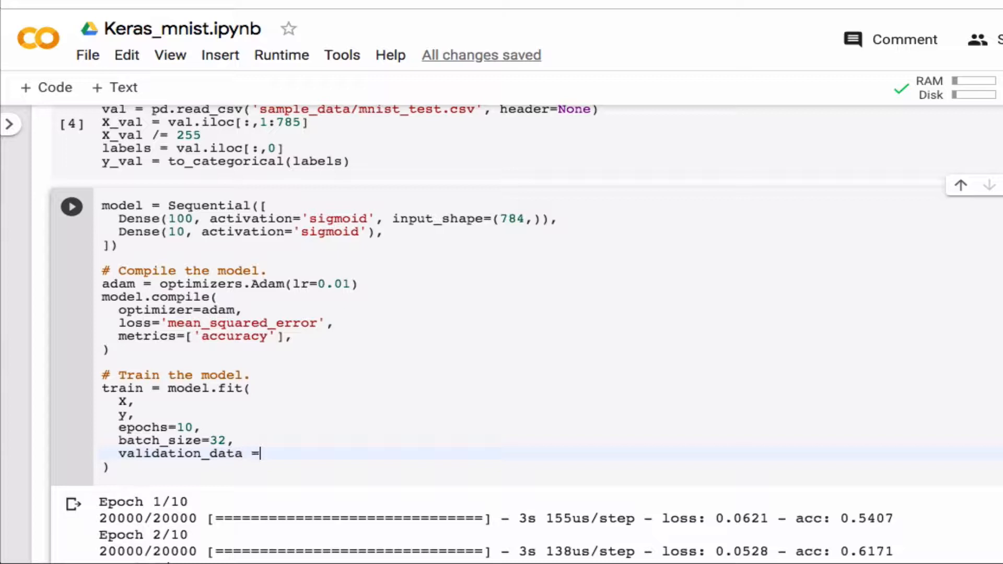
text(())
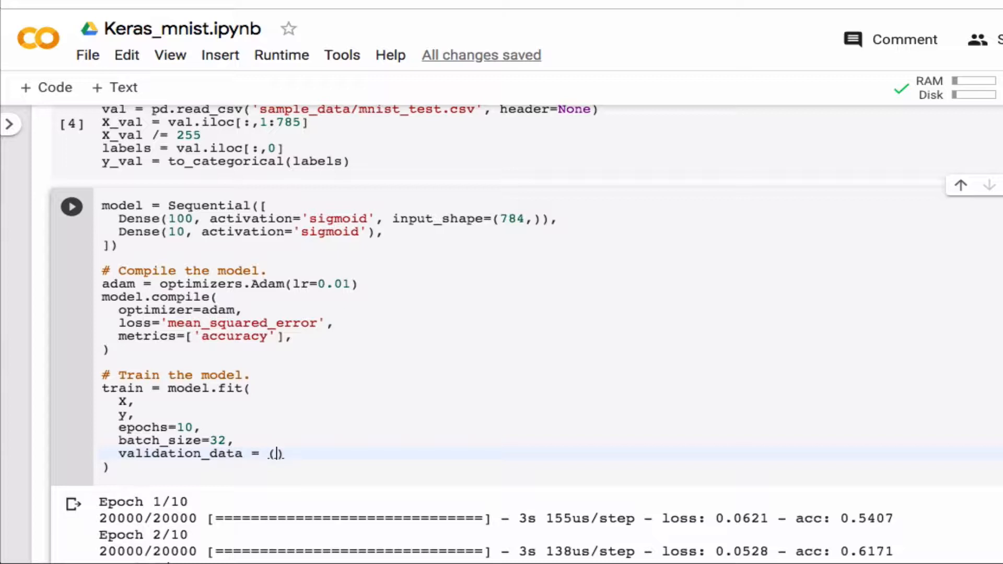
text(X_val)
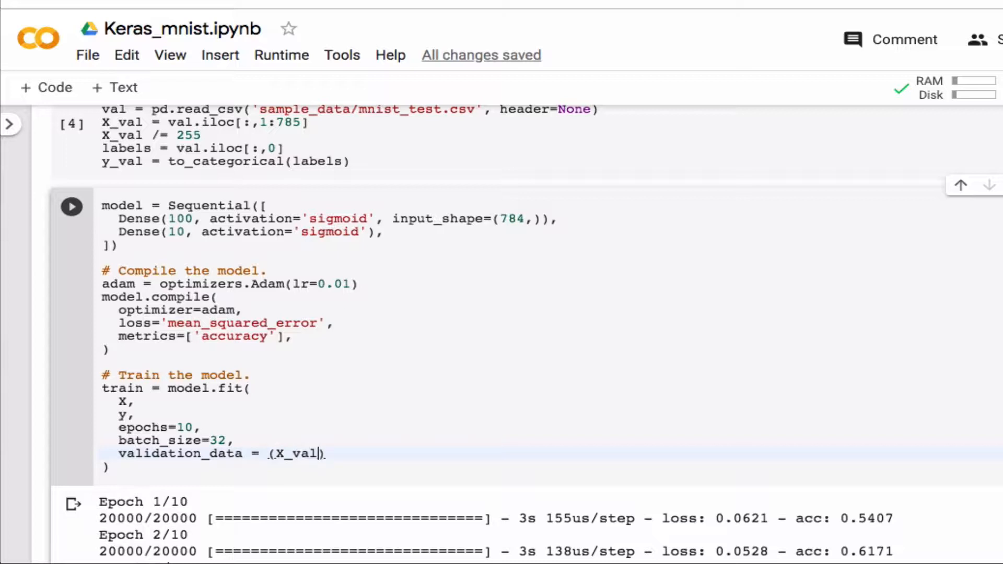
text(, y_val)
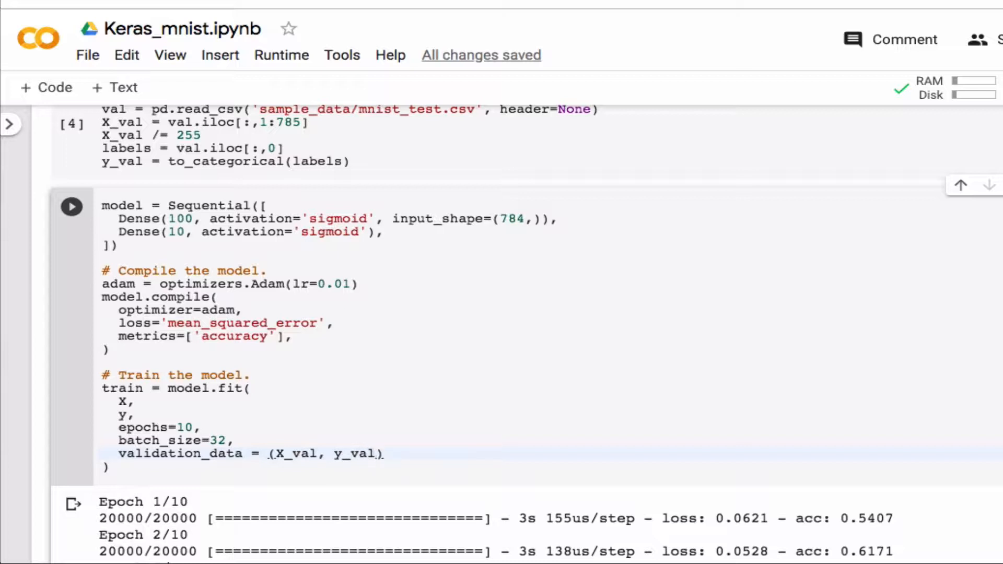
Rerun training for ten epochs, now reporting val_loss per epoch.
click(71, 206)
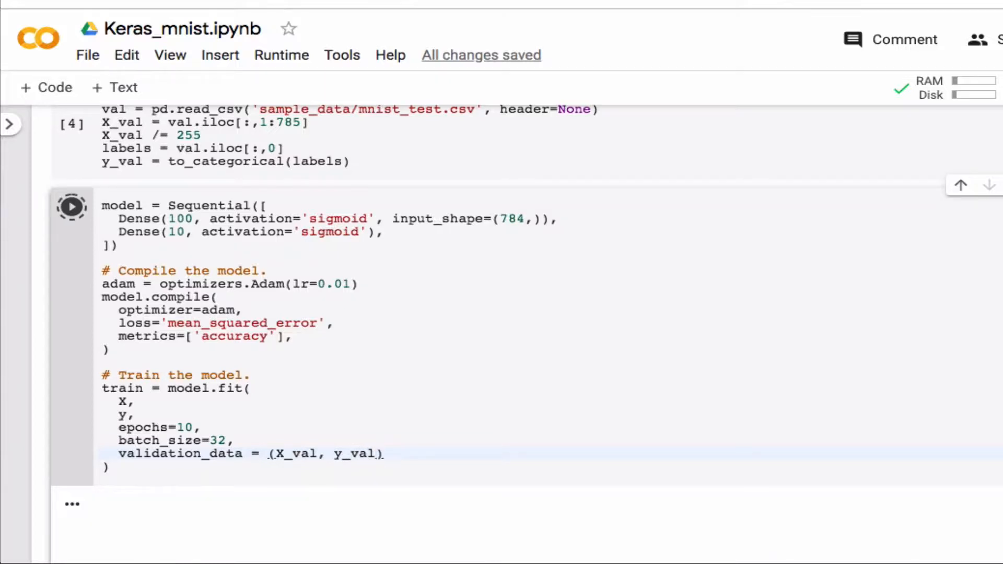
click(71, 206)
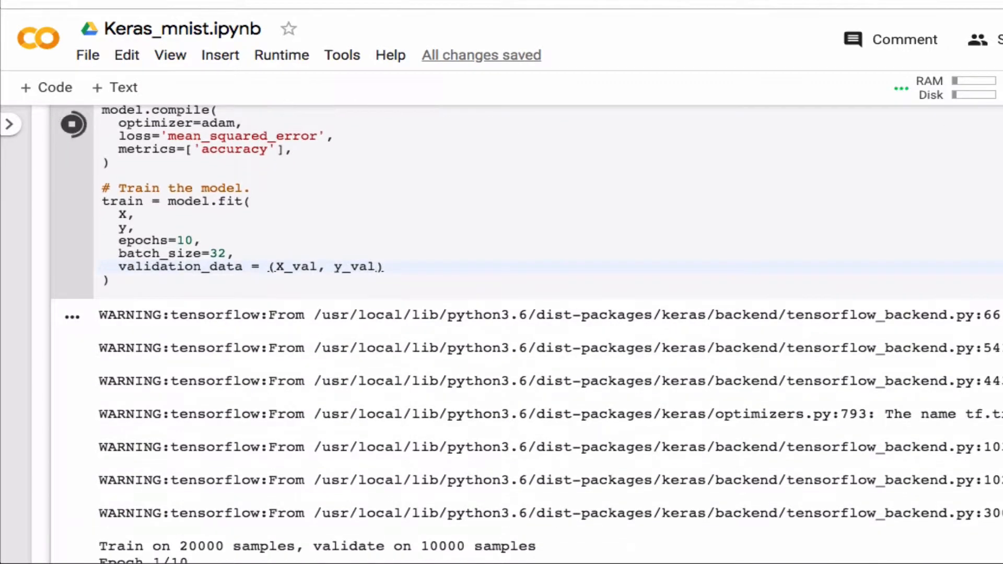
scroll(down, 3)
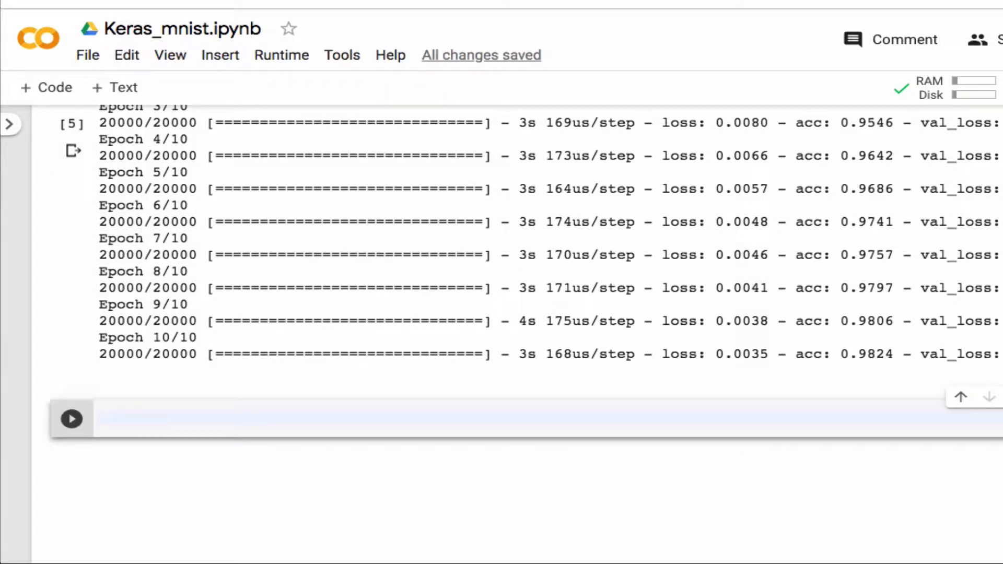
Run train.history.keys() listing val_loss, val_acc, loss and acc, then start an accuracy line.
text(train)
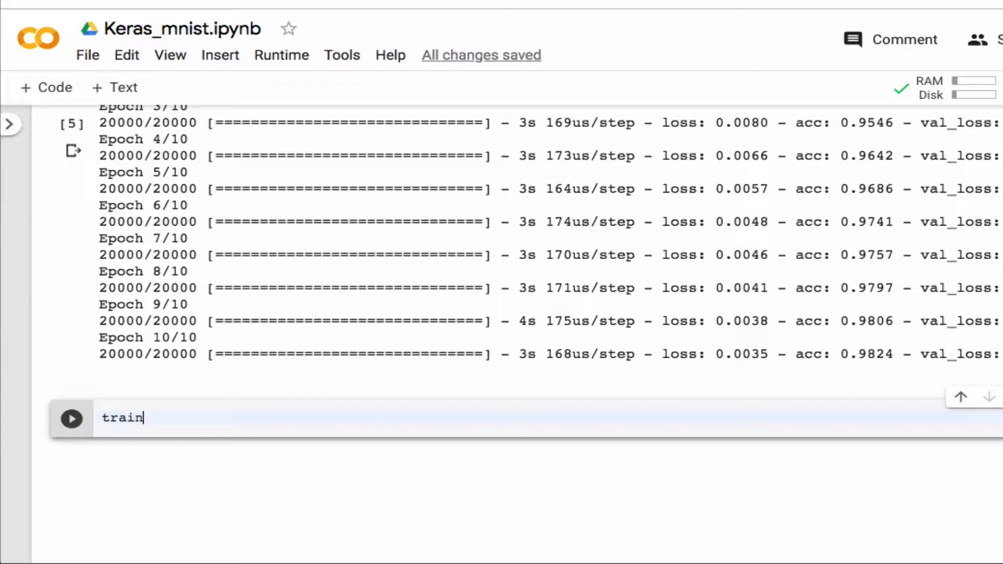
text(.hist)
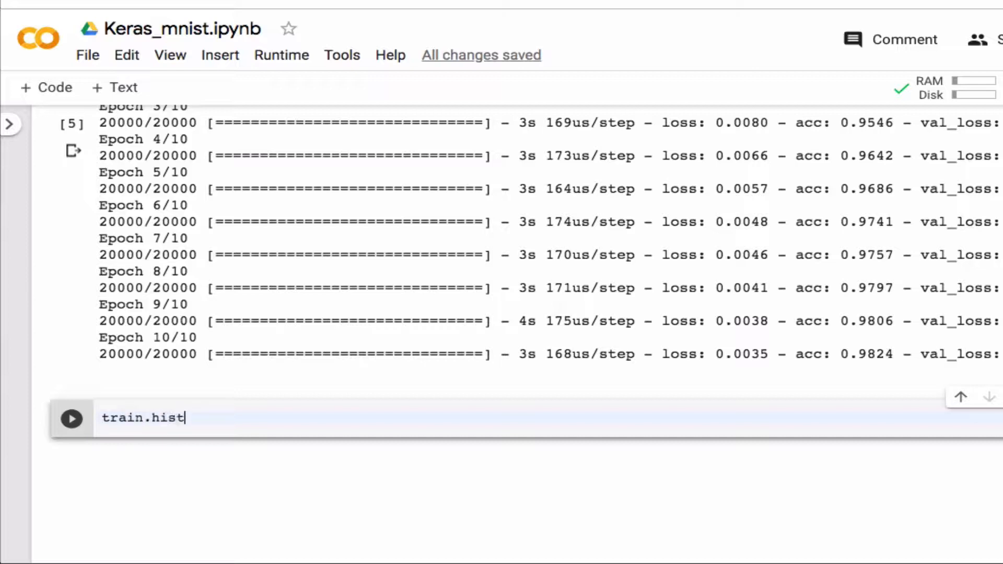
text(ory.)
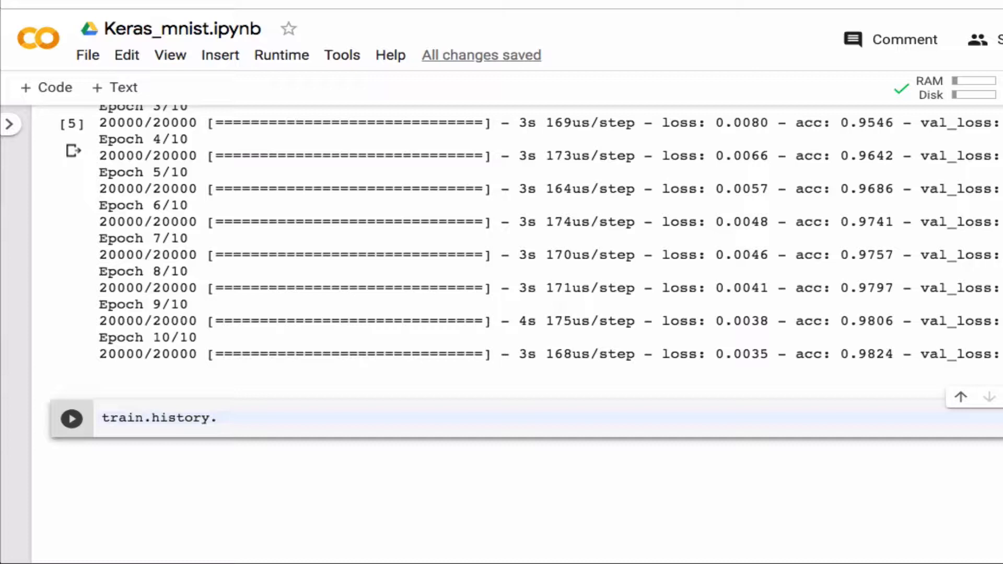
text(ke)
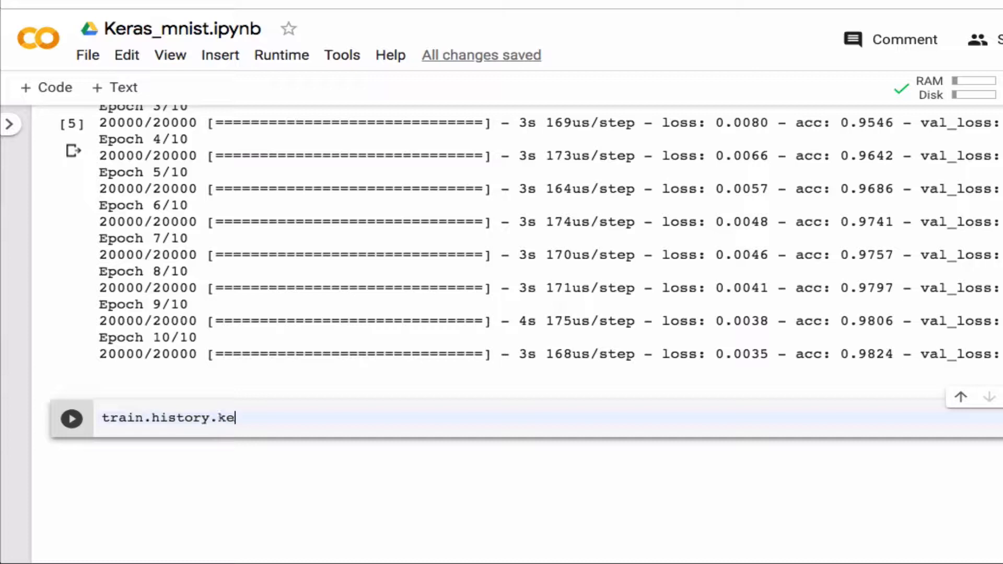
text(y())
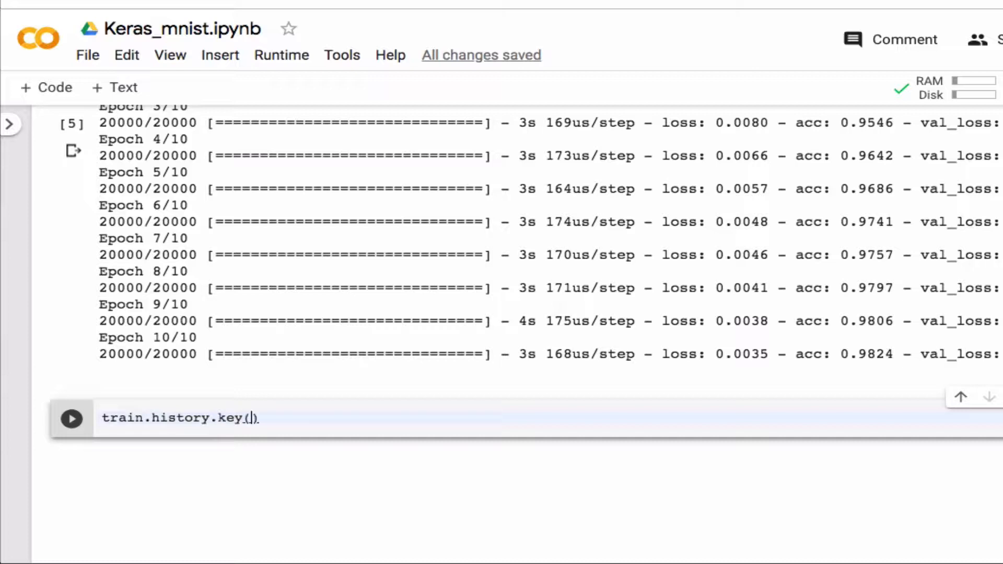
click(71, 418)
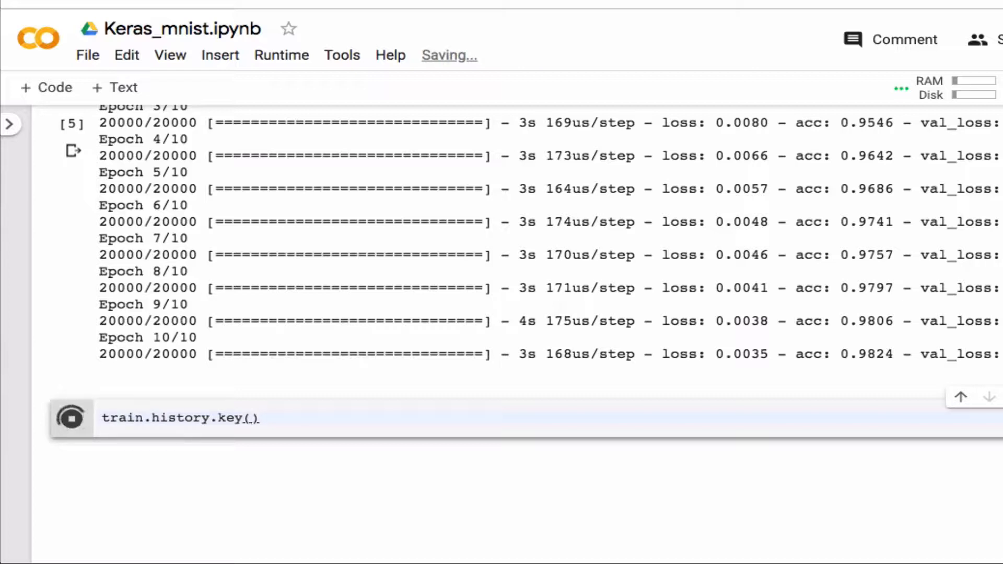
click(71, 418)
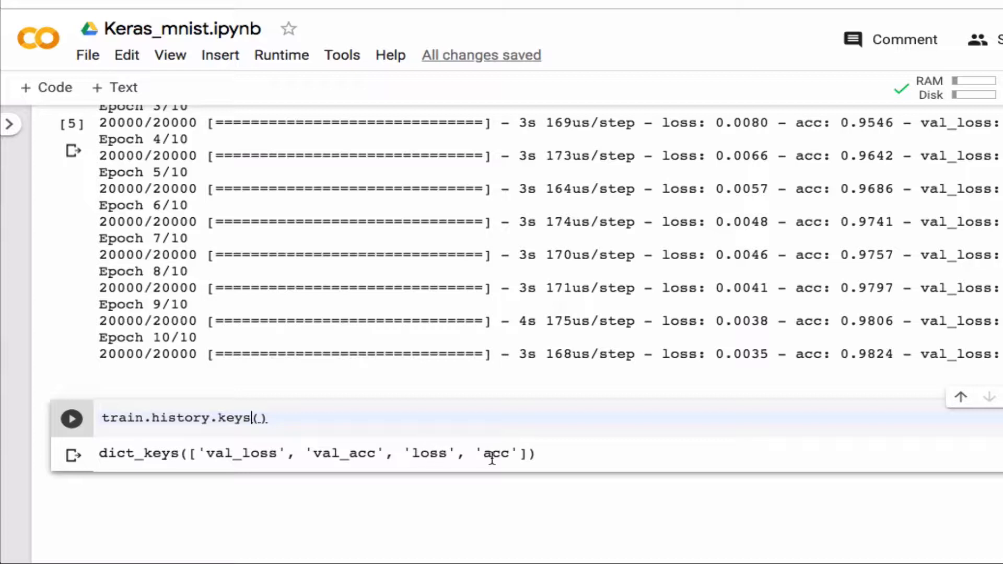
mouse_move(575, 472)
text(a)
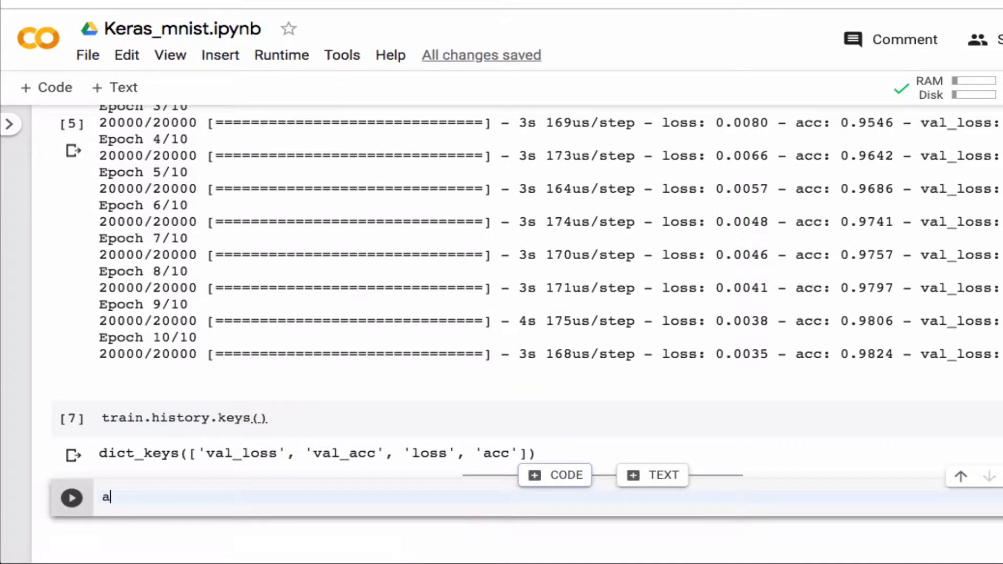
text(ccuracy =)
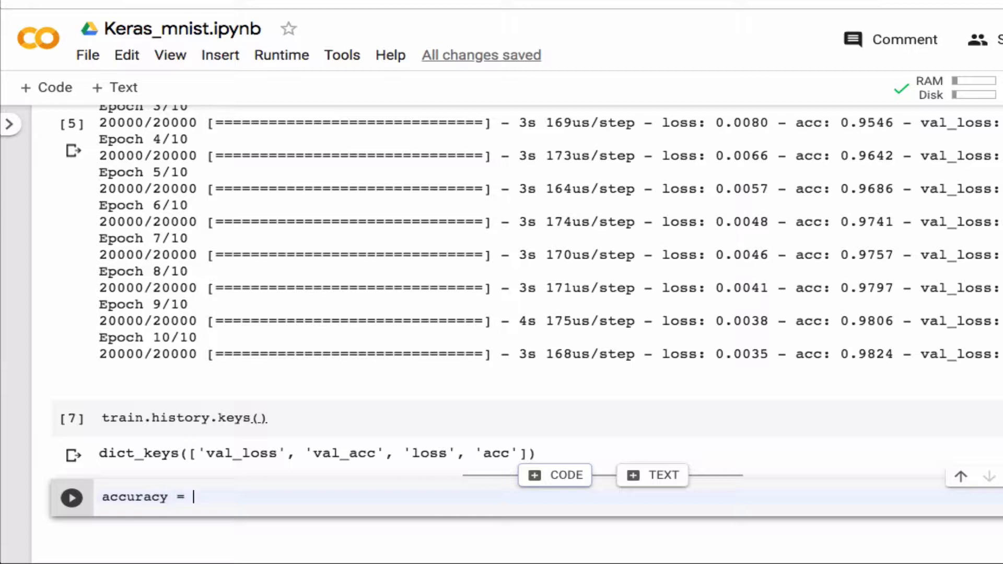
Assign train_accuracy from train.history['acc'] and val_accuracy from ['val_acc'].
text(train.h)
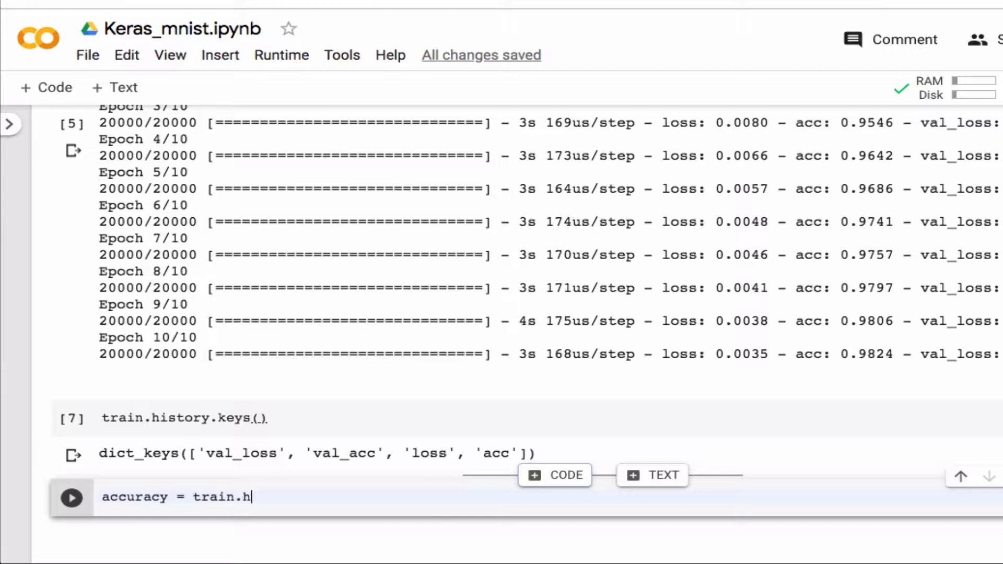
text(istory)
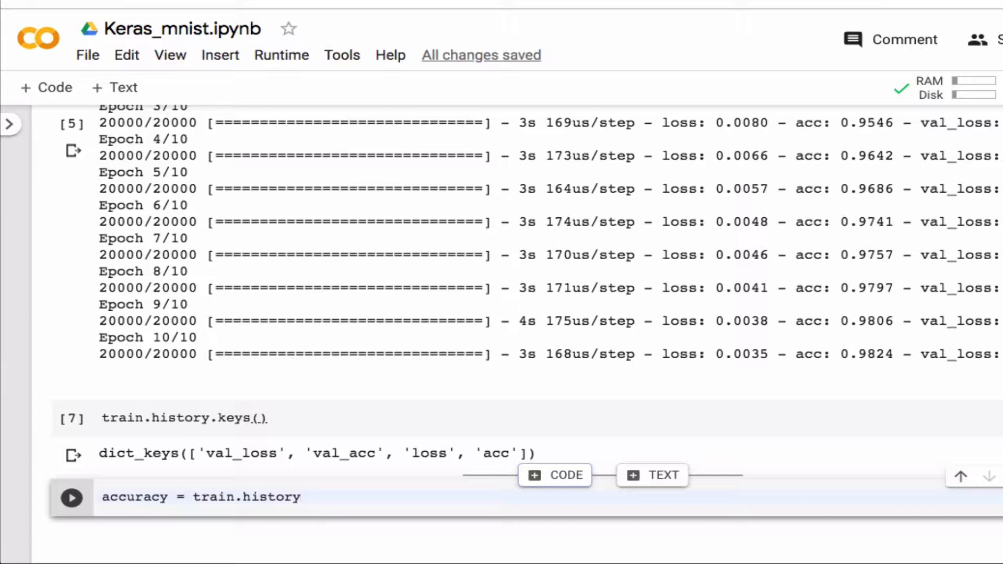
text(['a'])
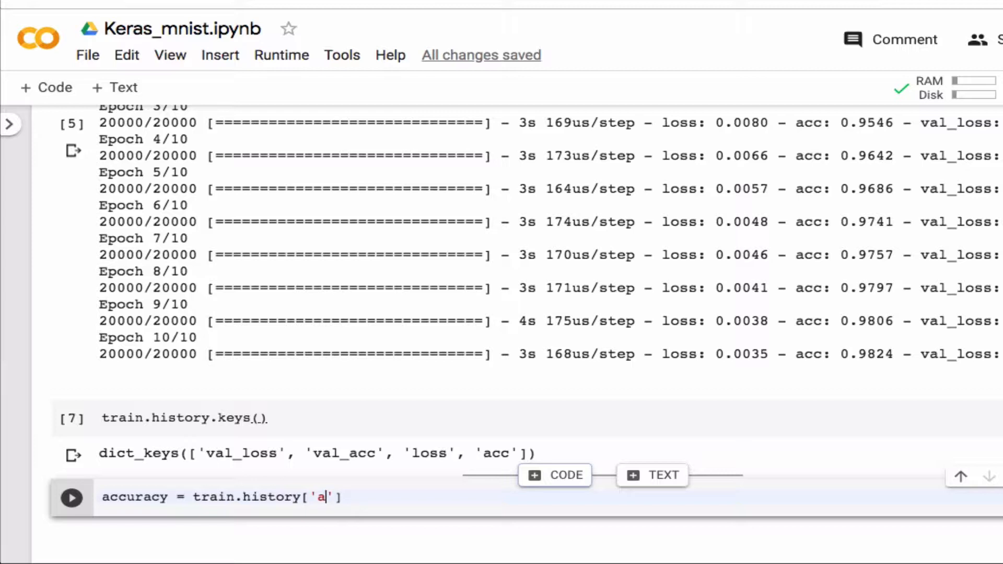
text(cc)
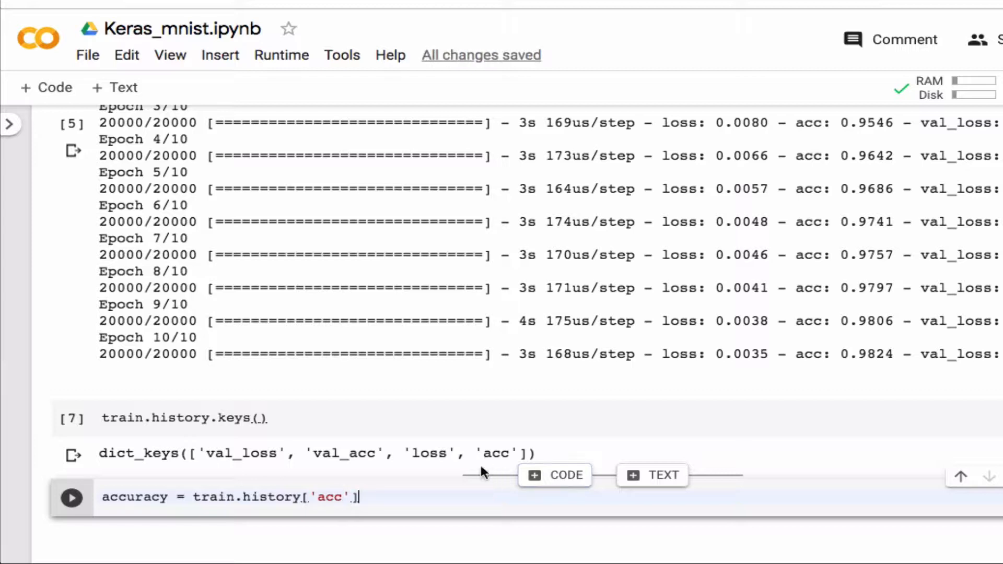
triple_click(230, 497)
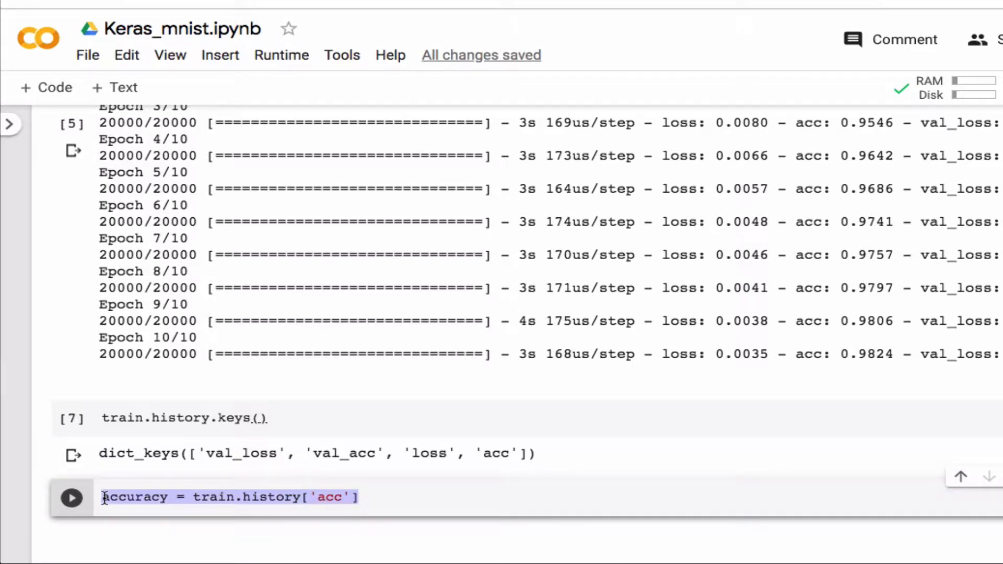
text(_tra)
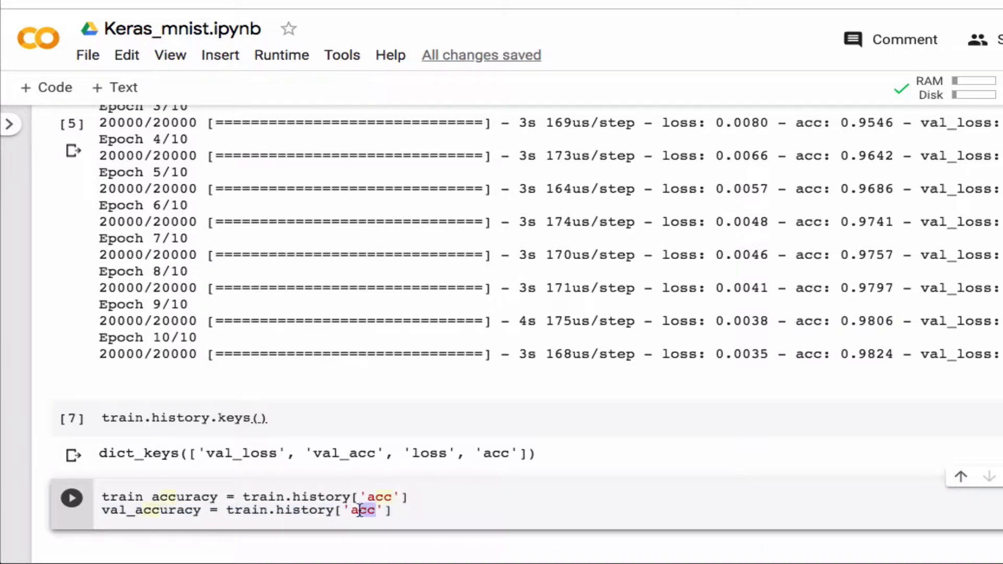
click(351, 511)
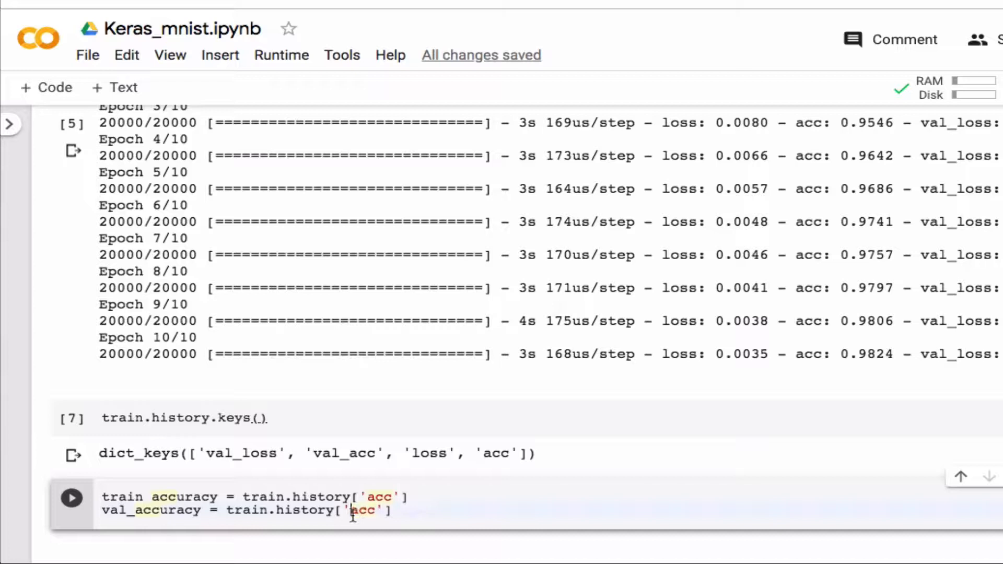
text(val_)
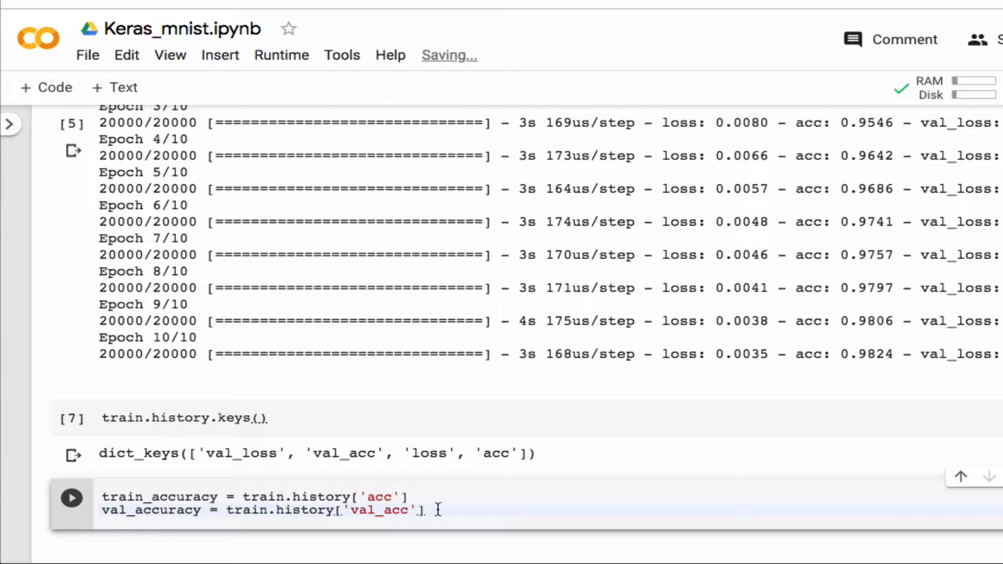
Define epochs = range(len(train_accuracy)) on a new line.
key(enter)
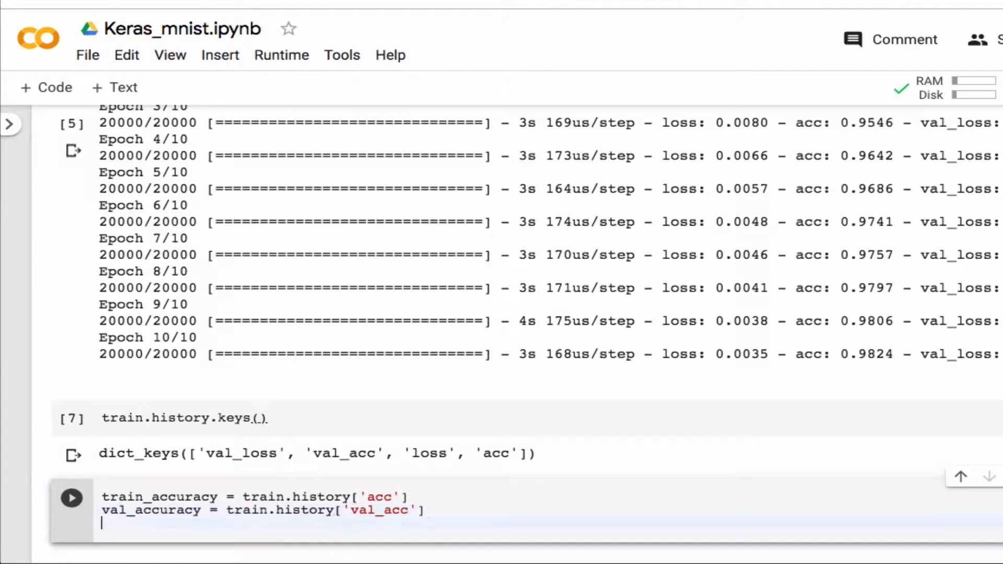
text(epoch)
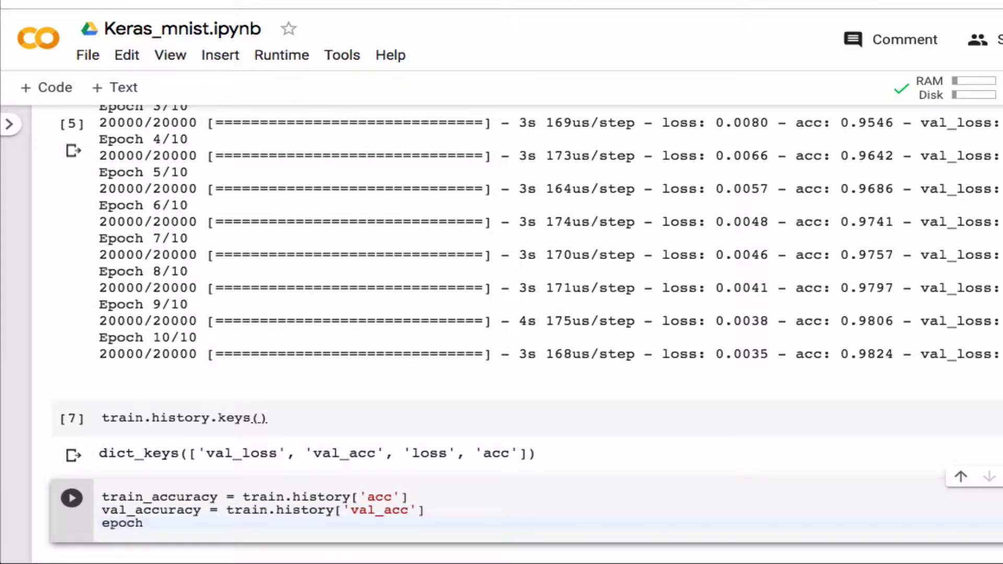
text(s =)
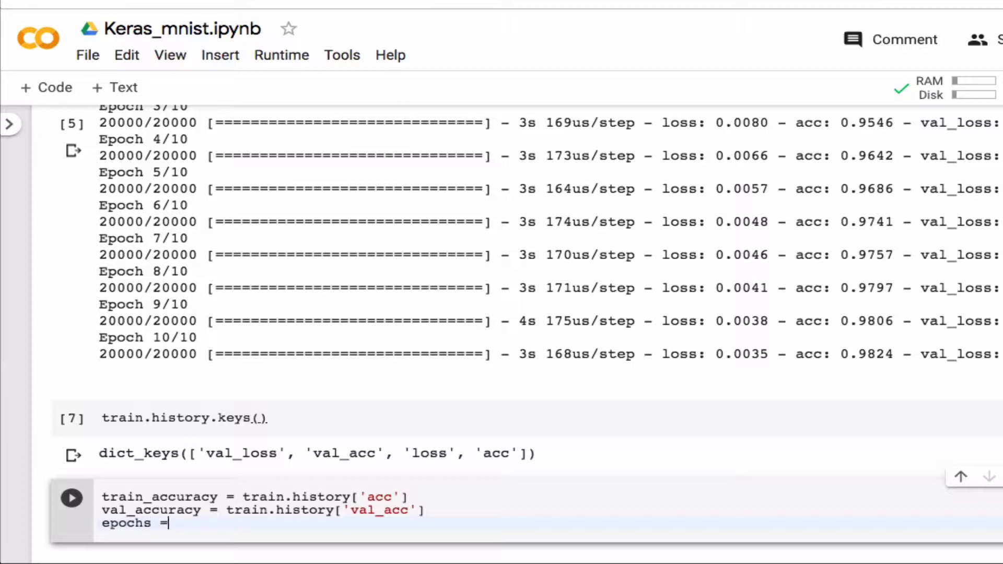
text(range)
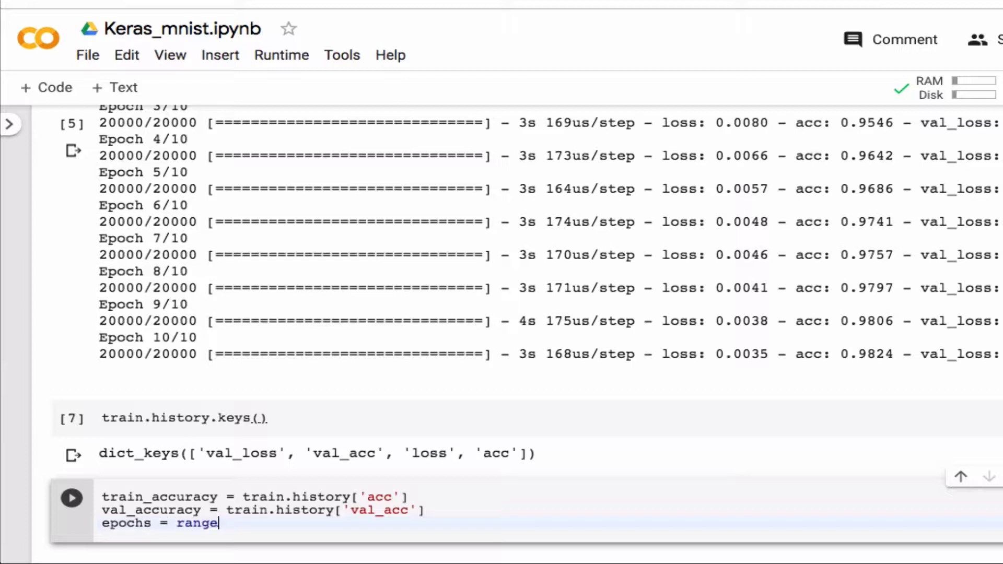
text(()))
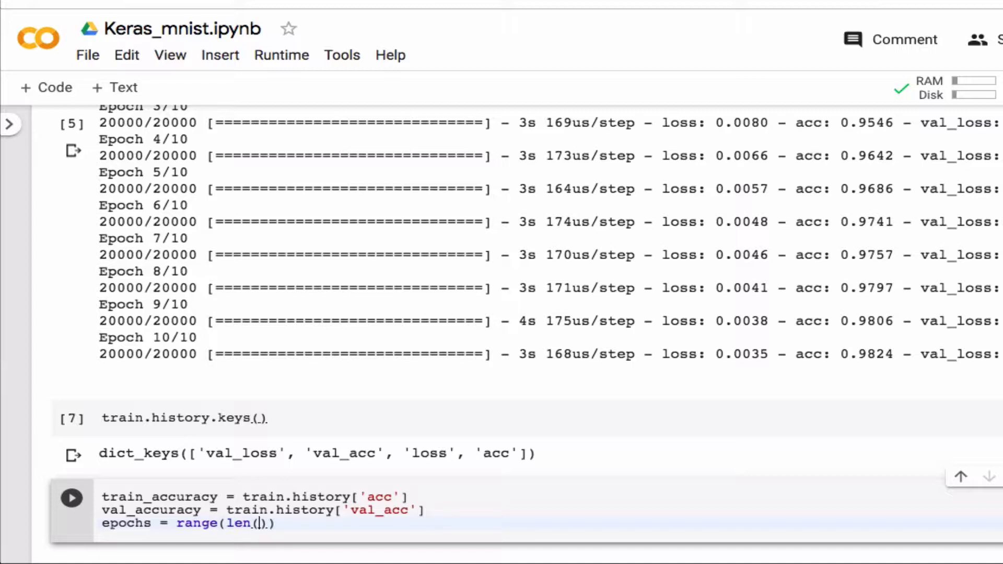
text(len()
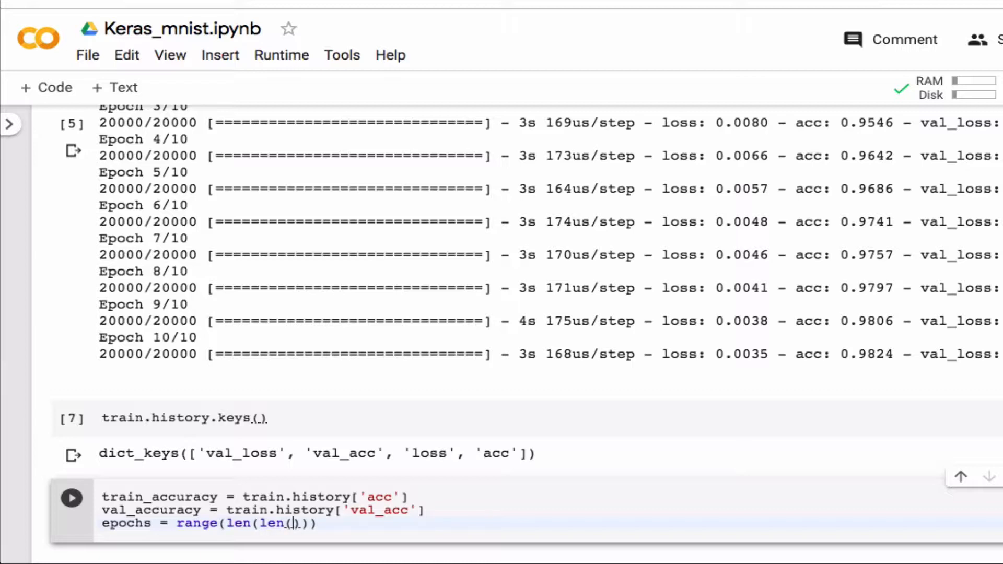
text(train_acc)
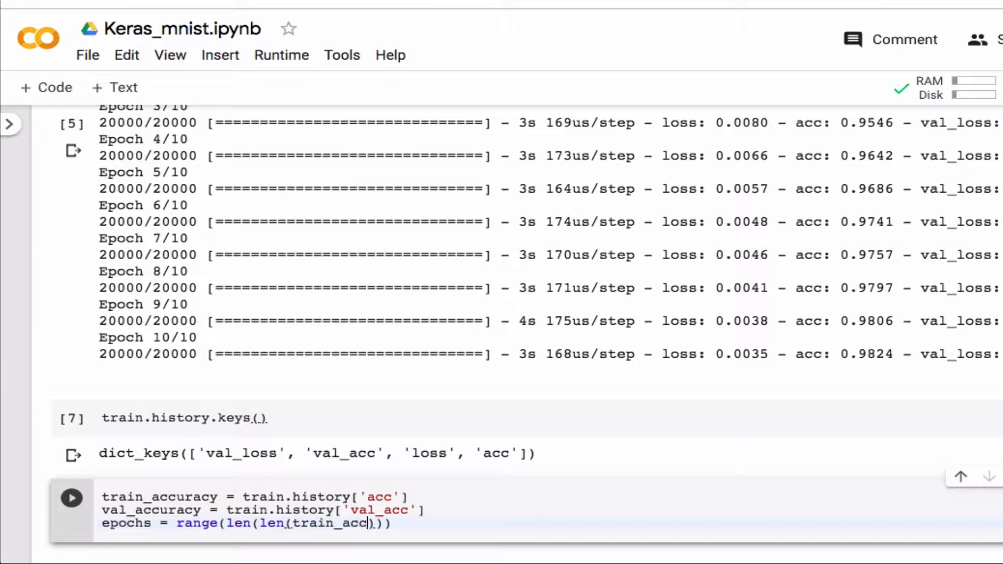
text(uract)
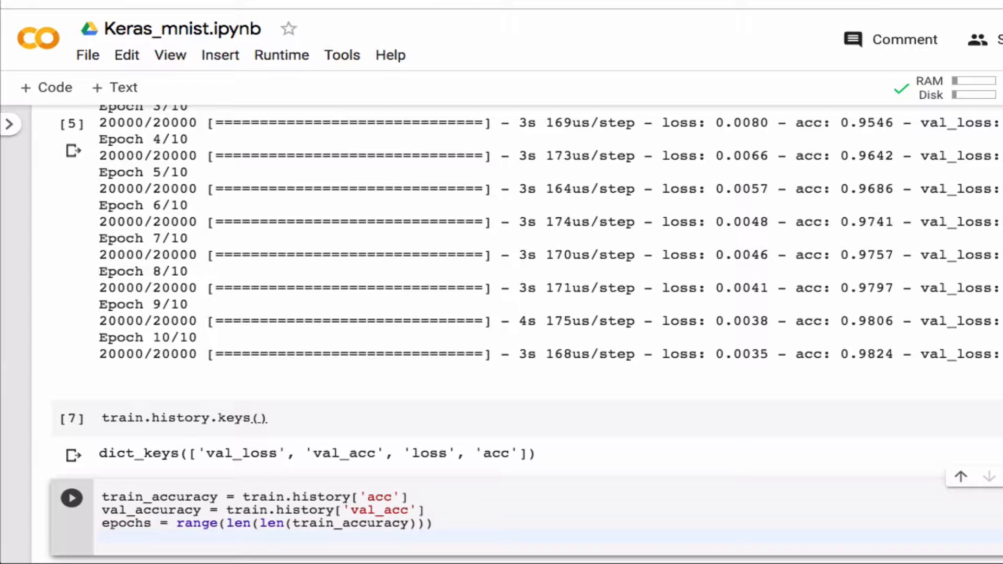
Plot train_accuracy and val_accuracy against epochs labelled 'train' and 'val'.
text(plt.pl)
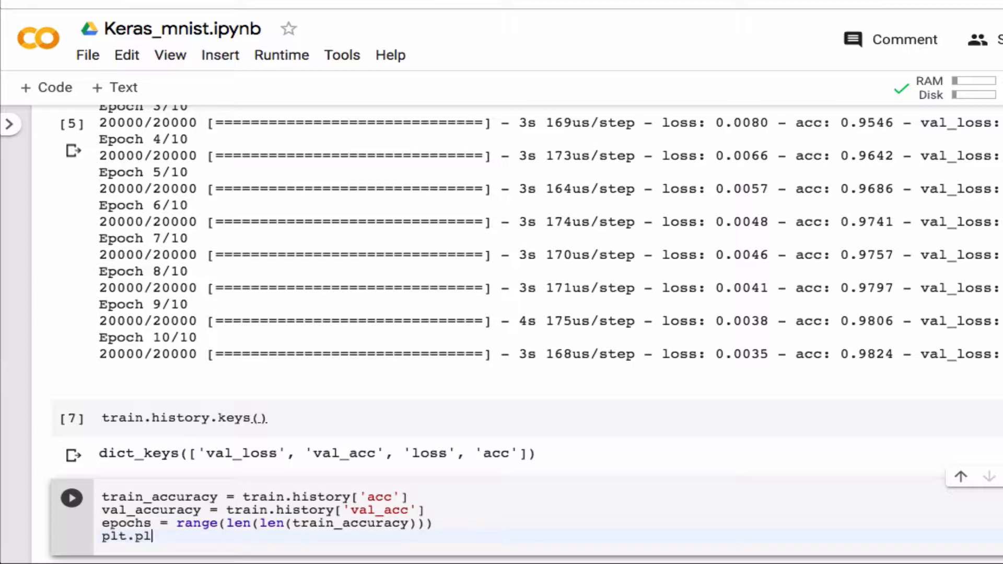
text(ot())
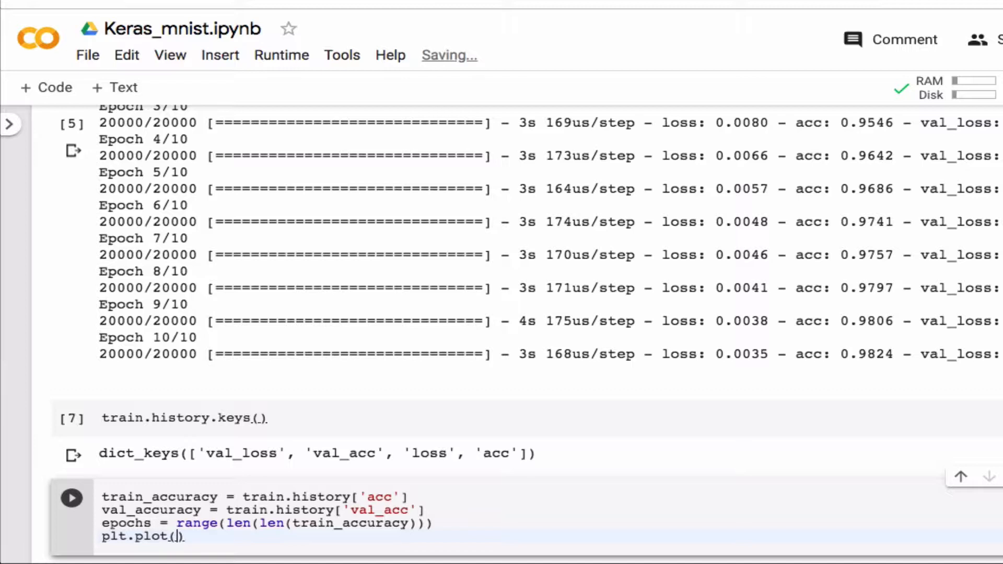
text(epochs,)
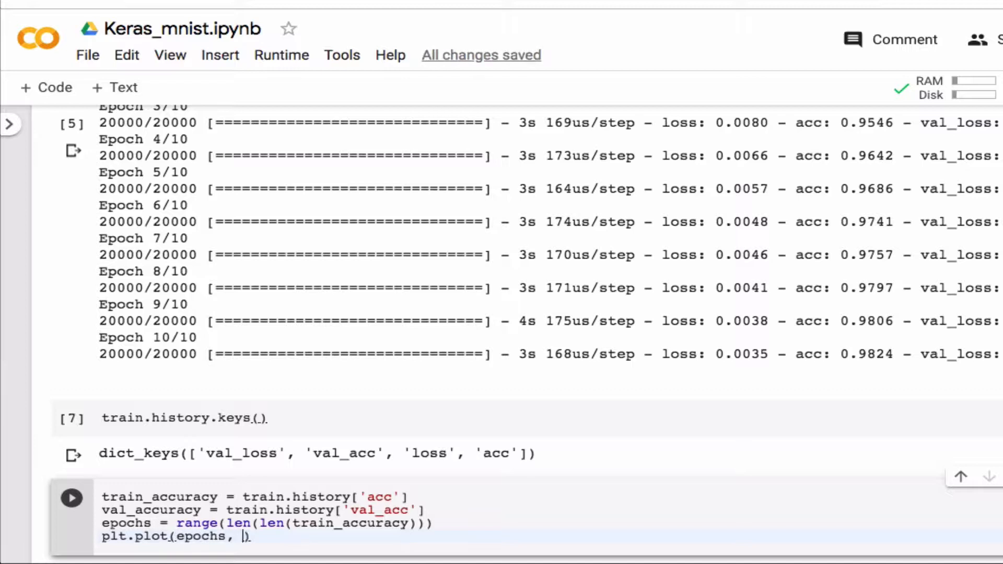
text(train_a)
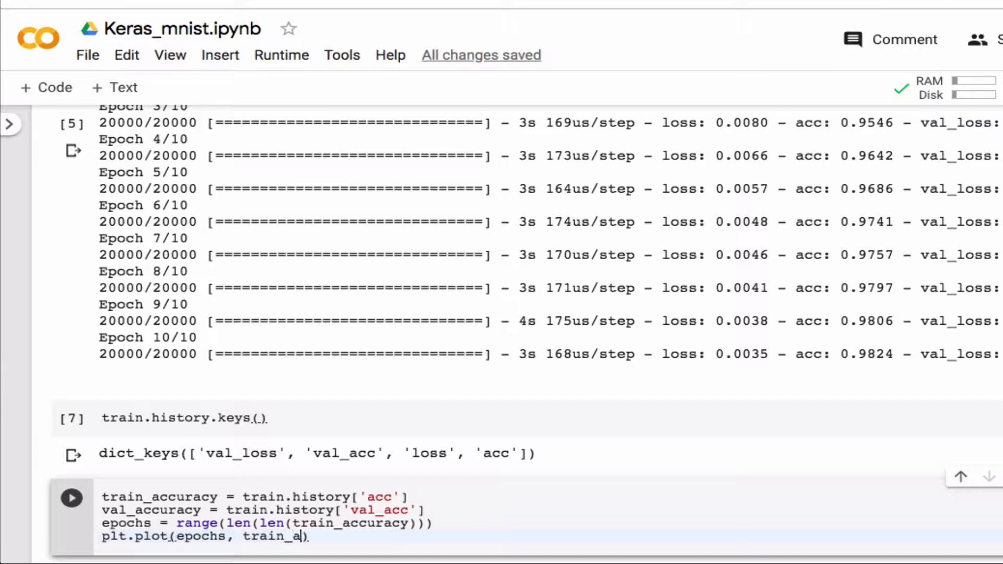
text(curac)
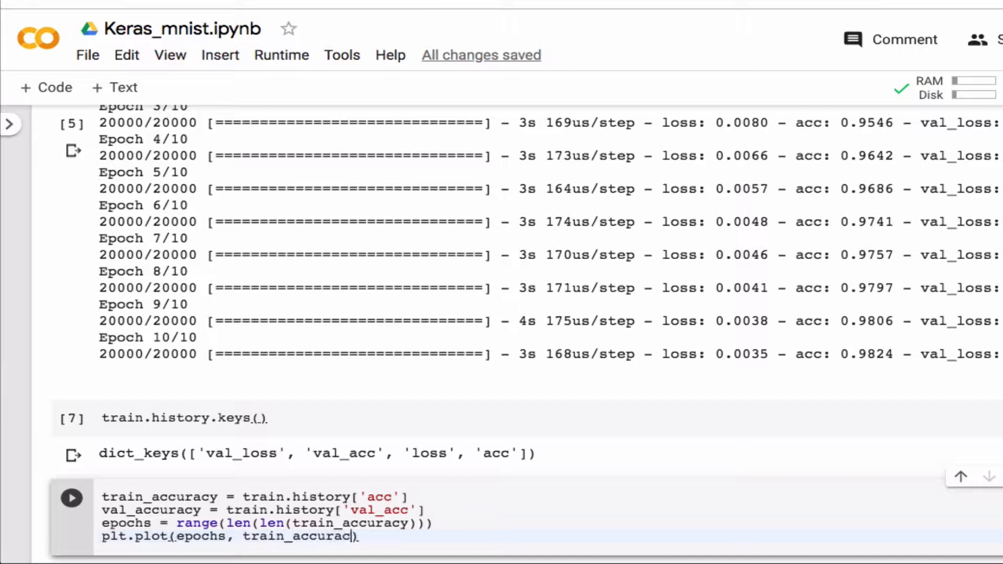
text(y)
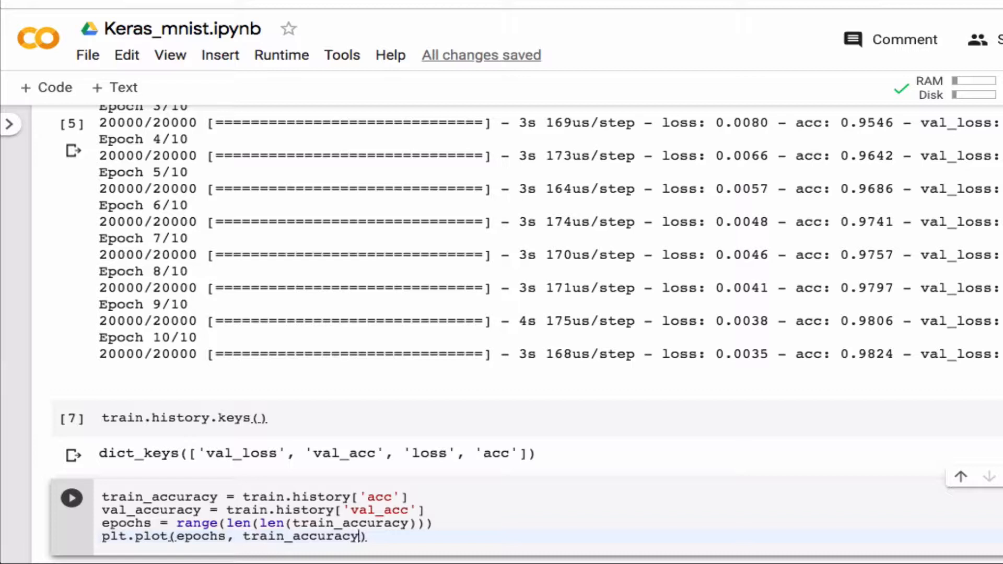
text(,)
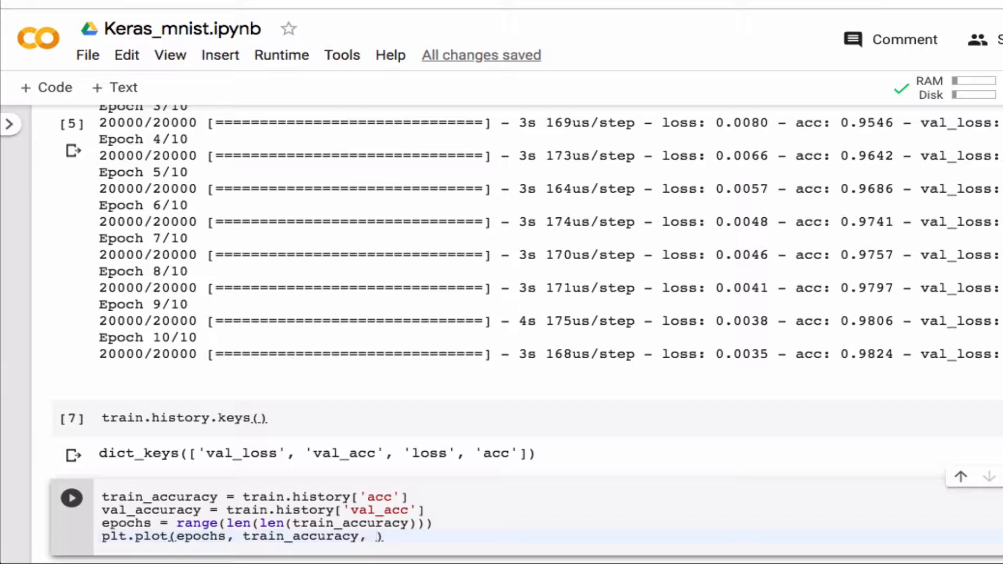
text(label =)
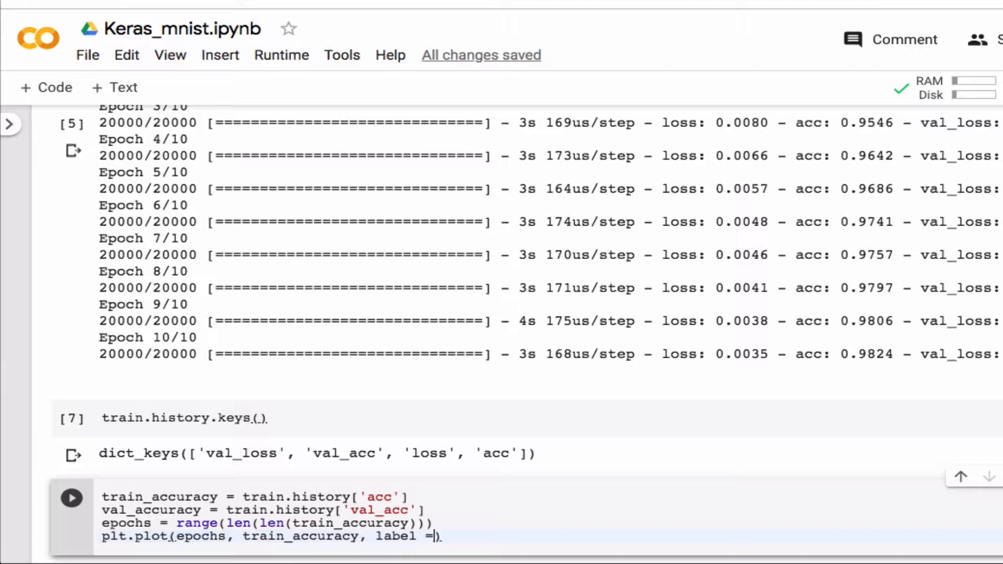
text(train')
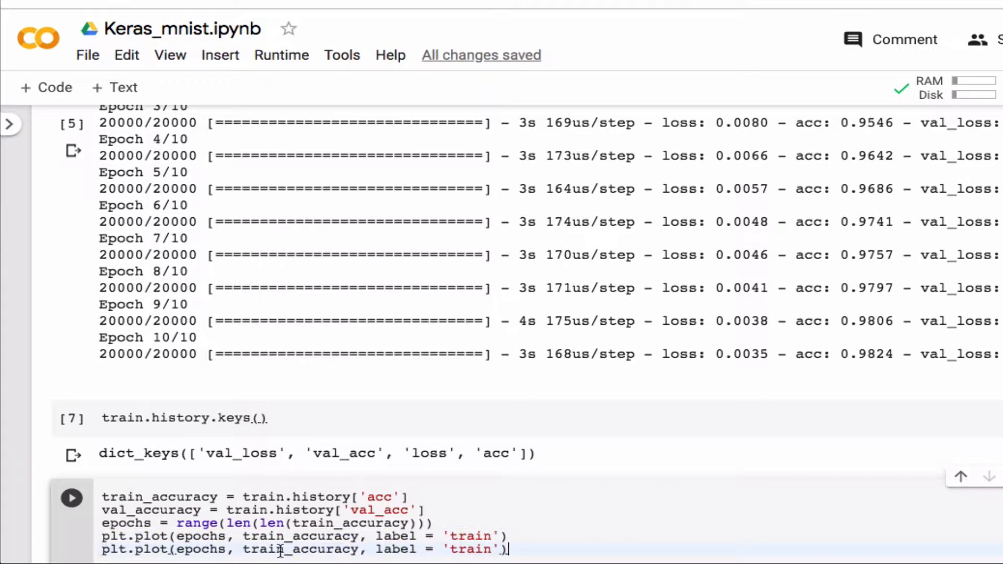
double_click(264, 548)
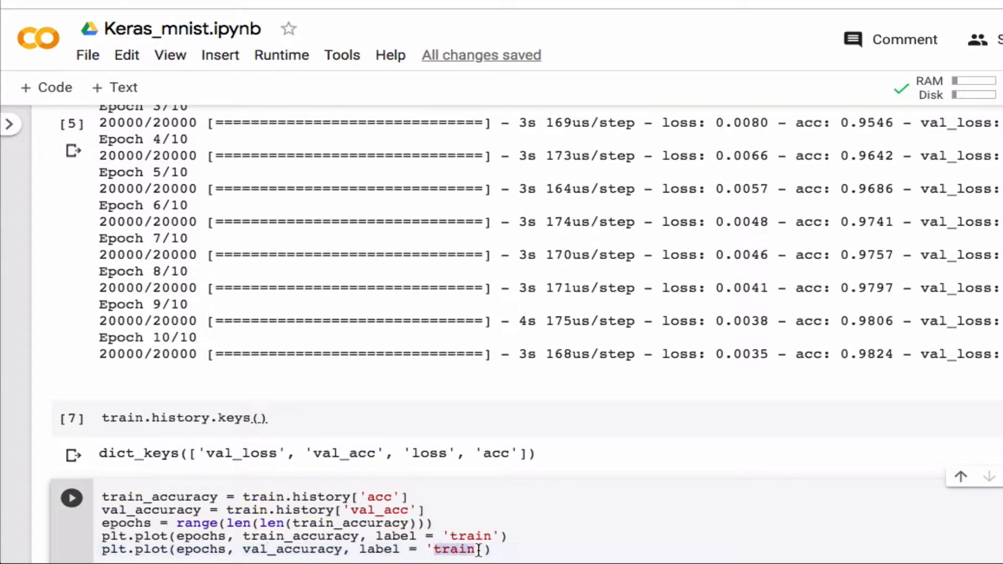
text(vali)
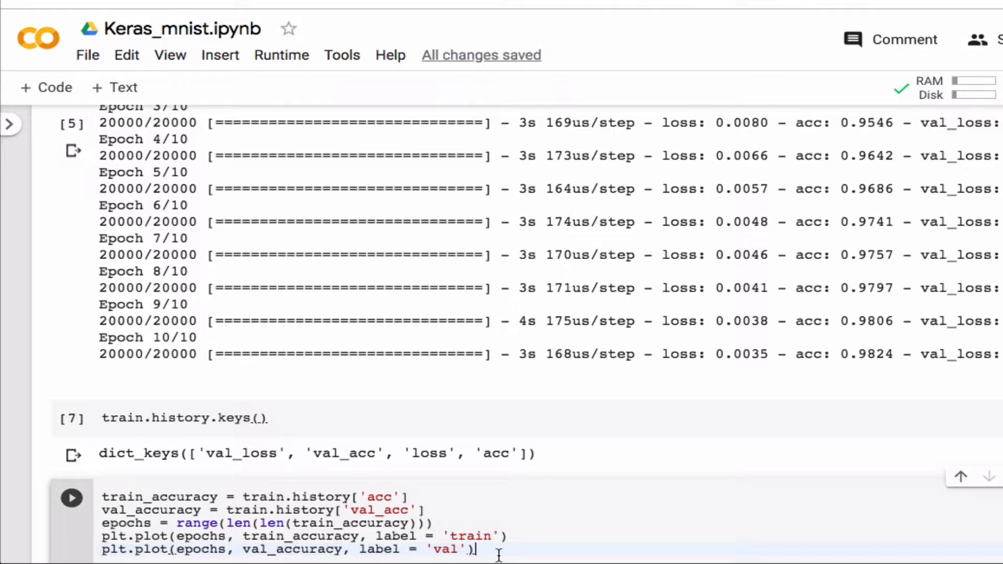
Add plt.legend() and fix the doubled len() in the epochs line.
text(plt.len)
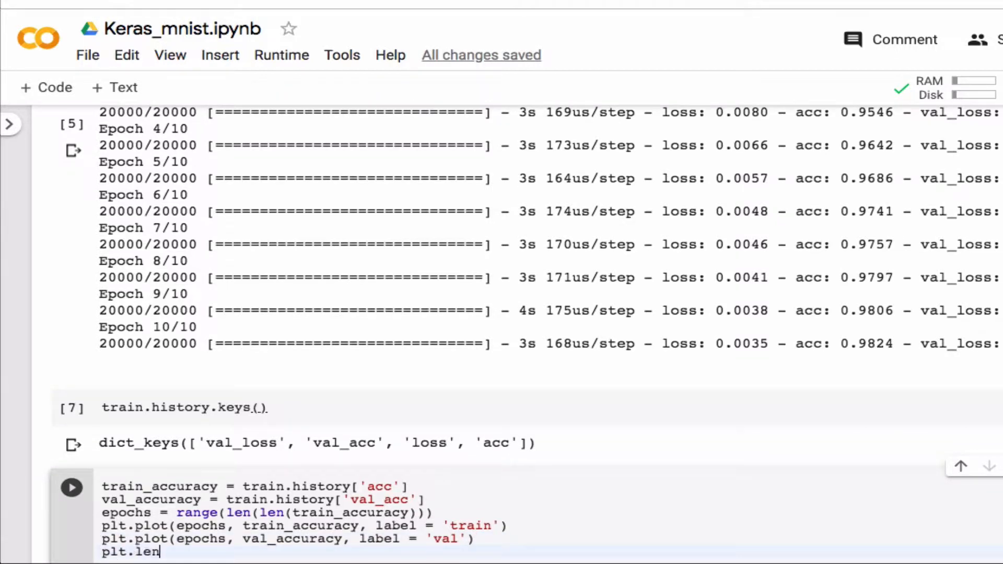
key(Backspace)
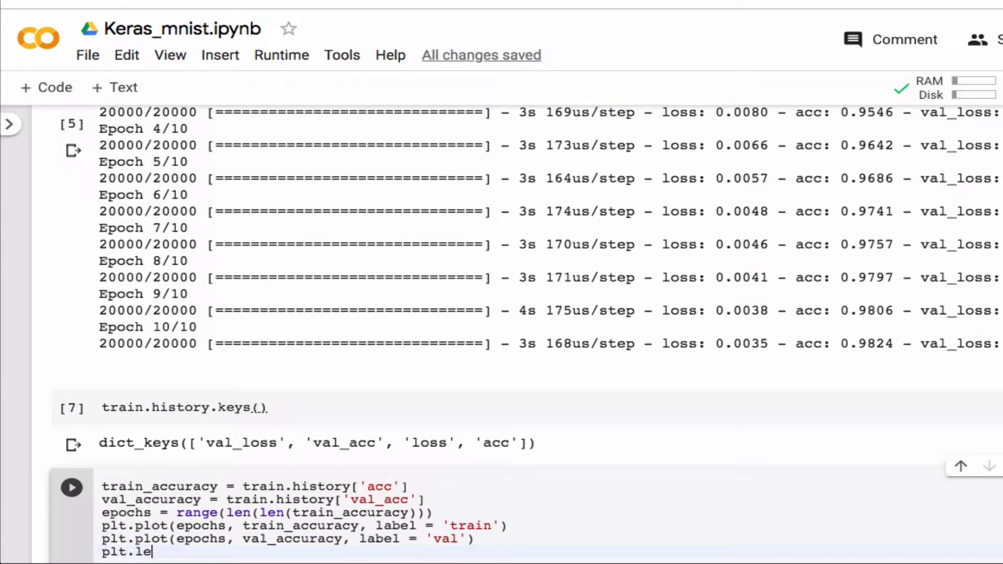
text(gend())
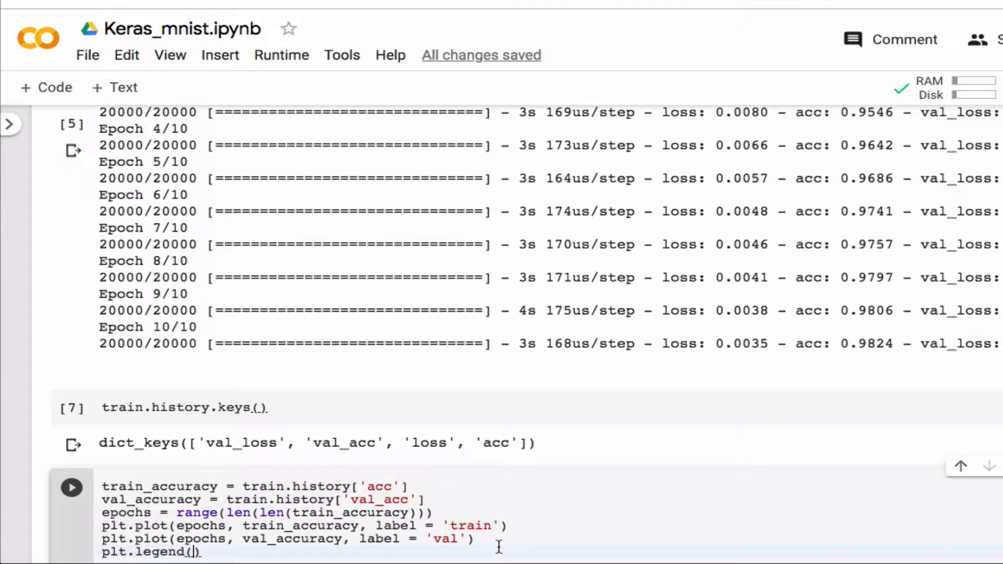
click(71, 487)
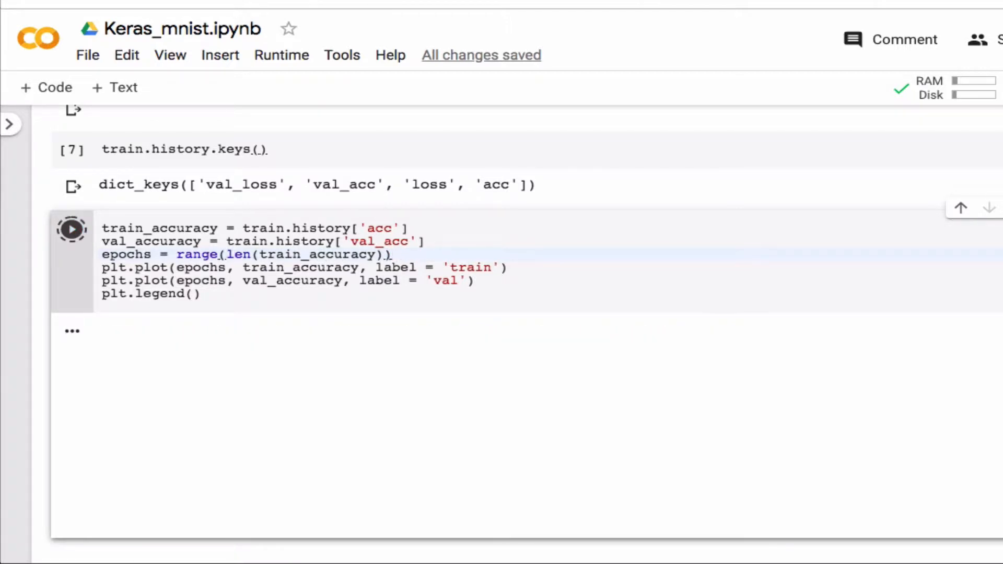
Add import matplotlib.pyplot as plt to the first import cell and run it.
click(71, 229)
text(i)
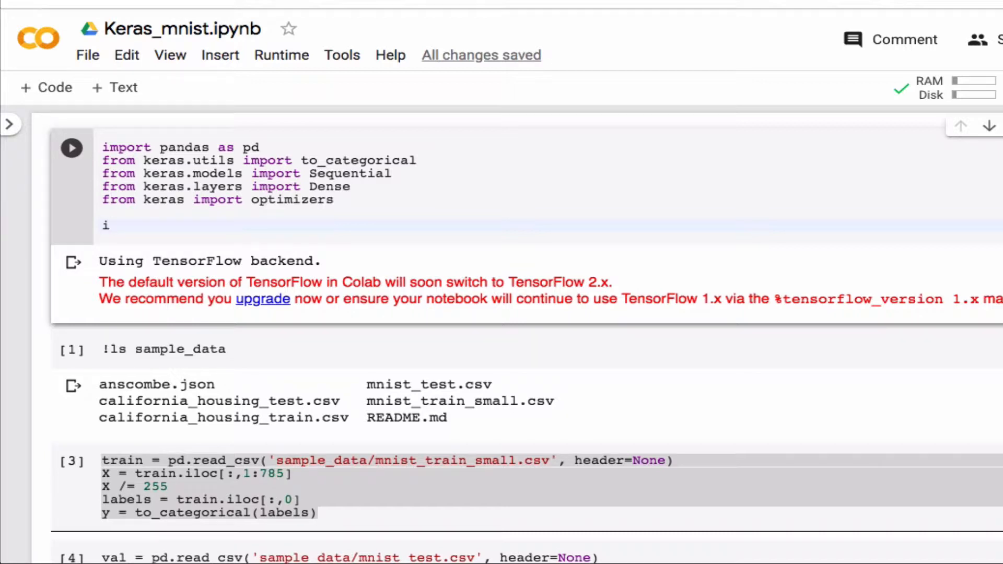
text(mport)
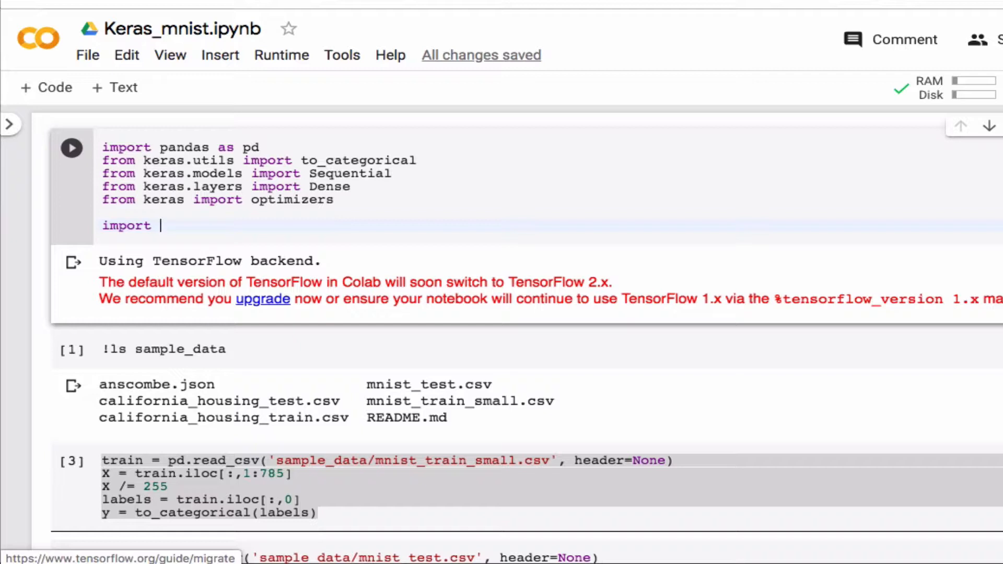
text(matplotlib)
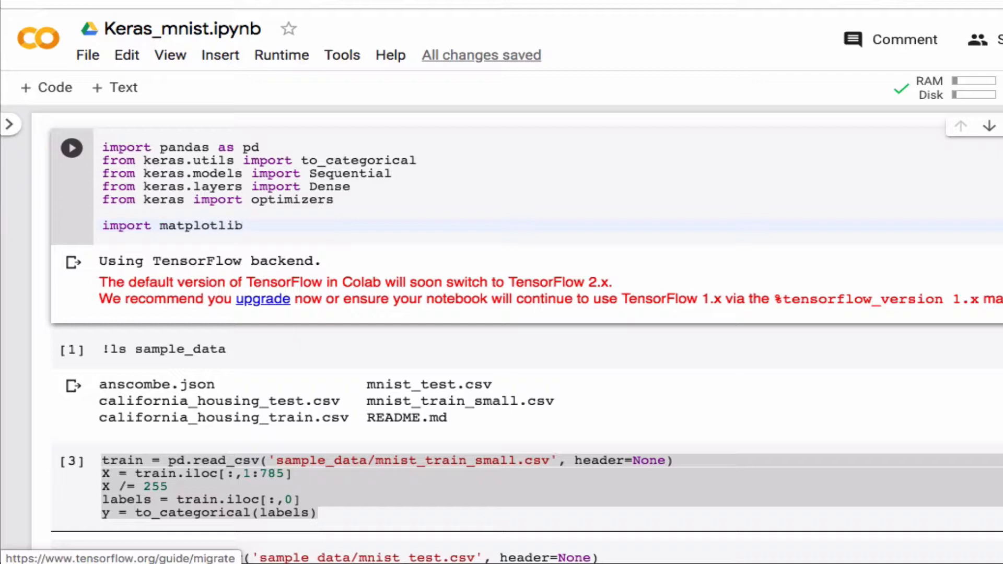
text(.pyplot)
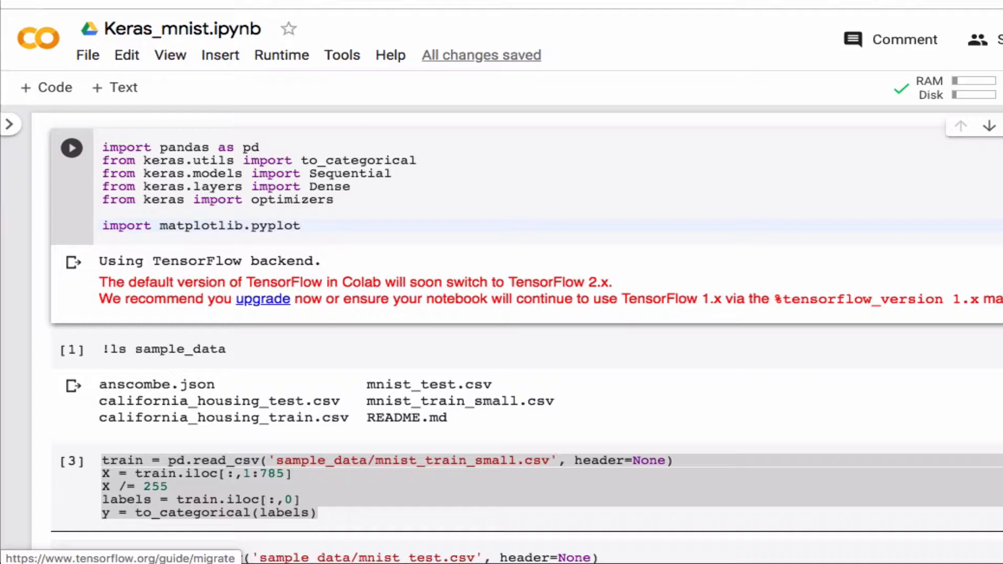
text(as pl)
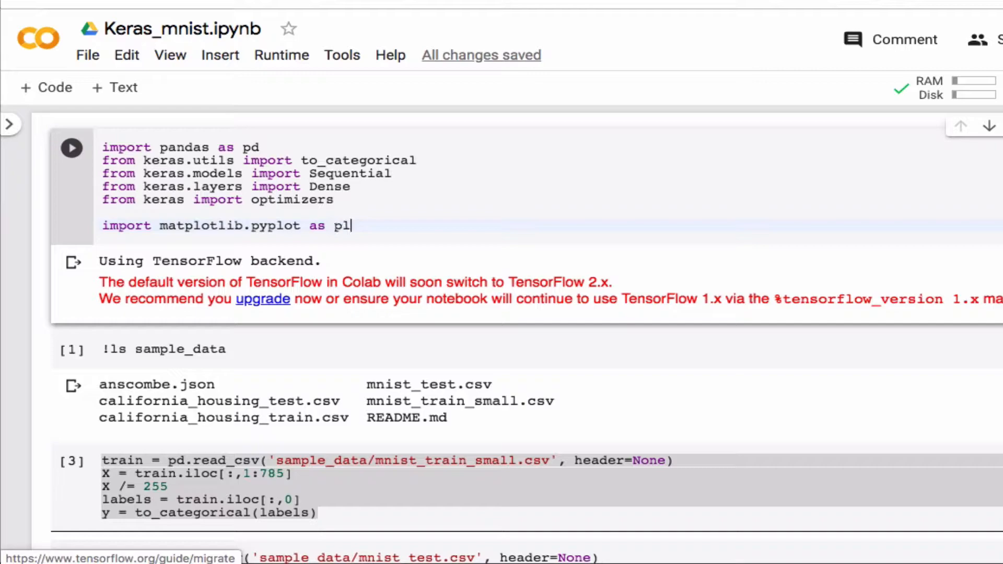
text(t)
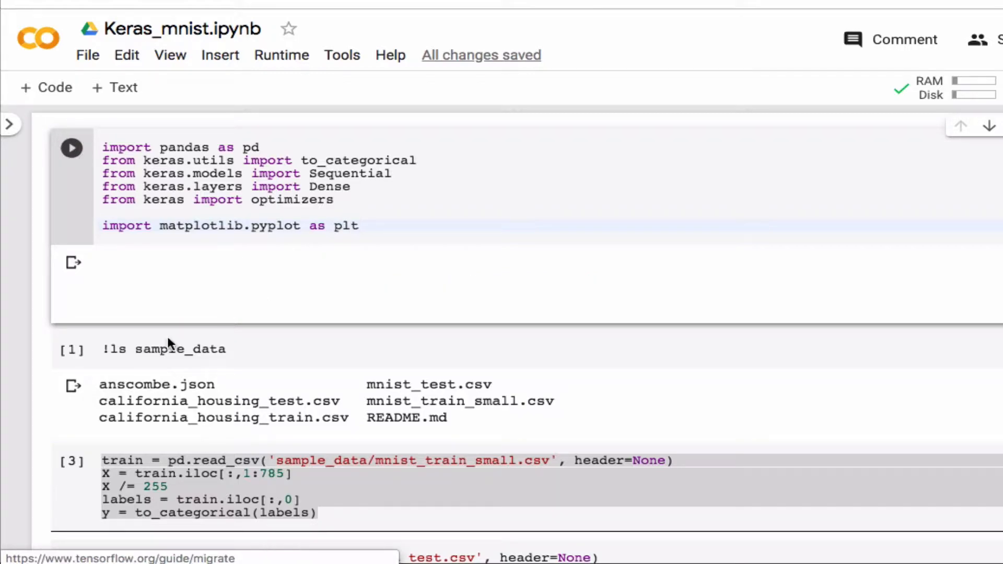
scroll(down, 3)
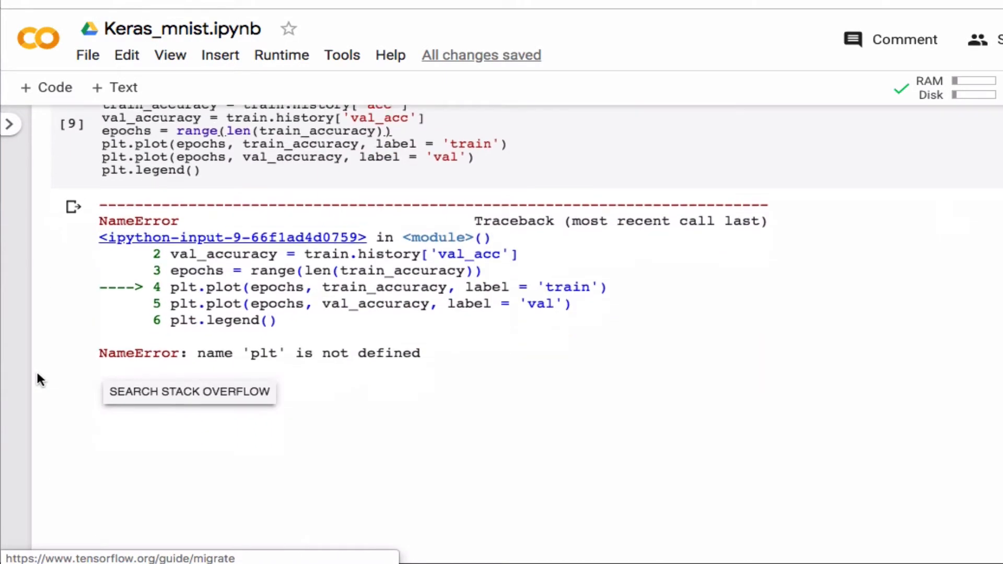
Rerun the accuracy plot cell drawing train and val curves, then begin a 'from' import line.
click(70, 124)
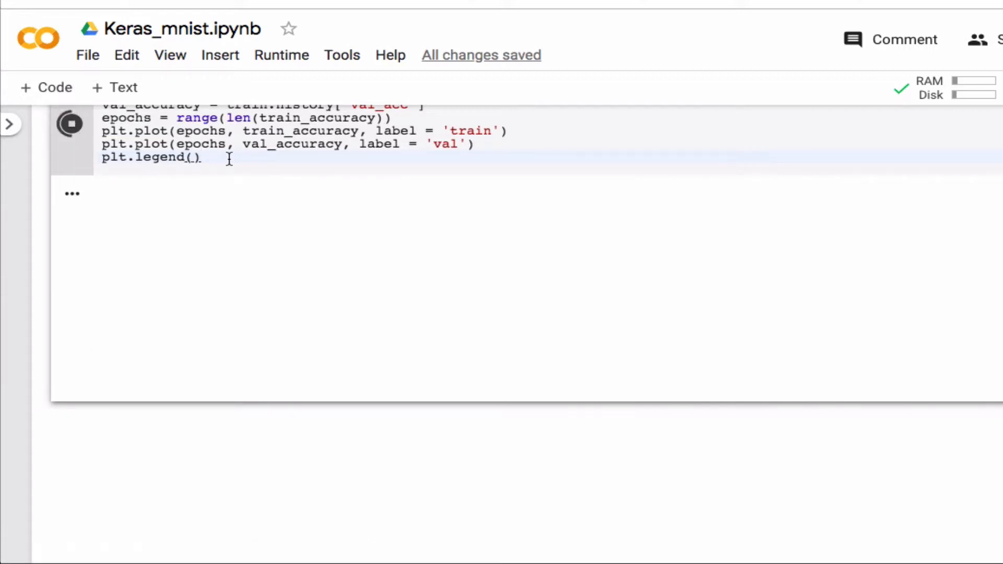
click(70, 124)
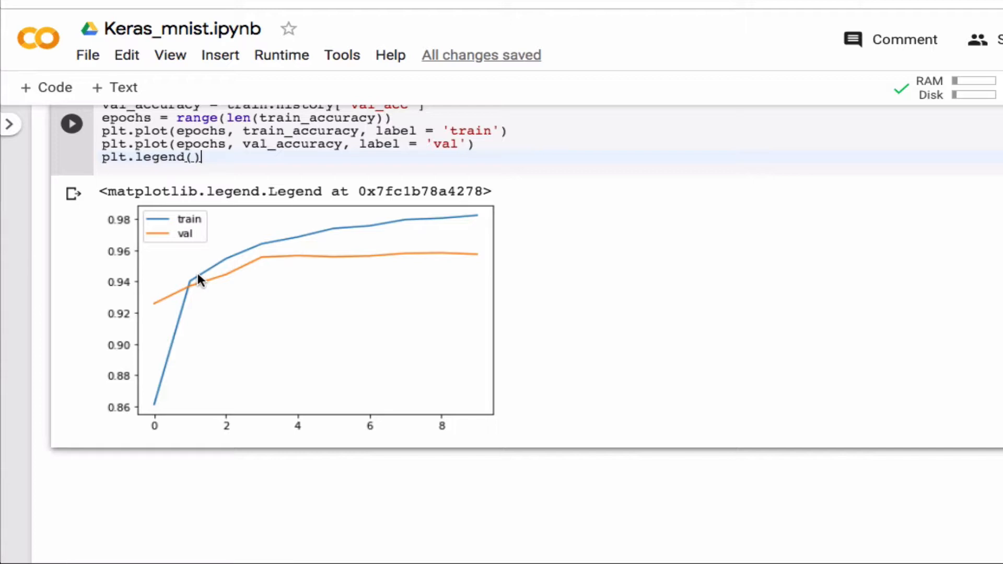
mouse_move(275, 250)
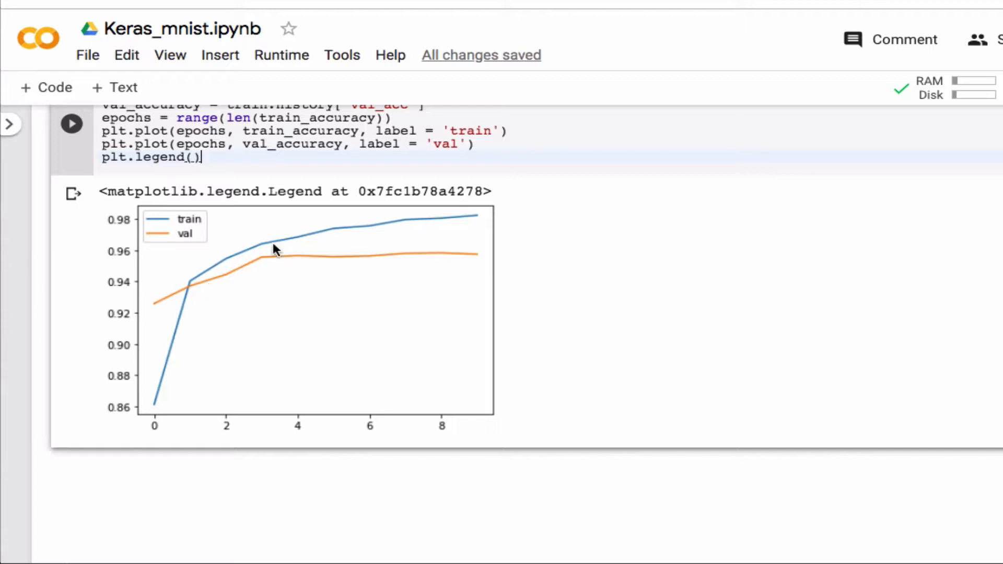
mouse_move(448, 226)
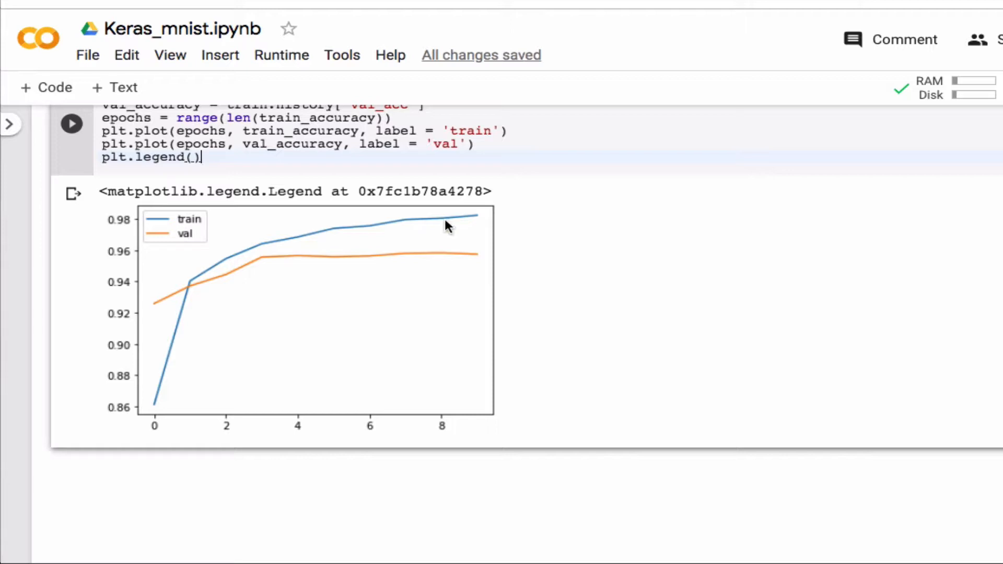
mouse_move(265, 289)
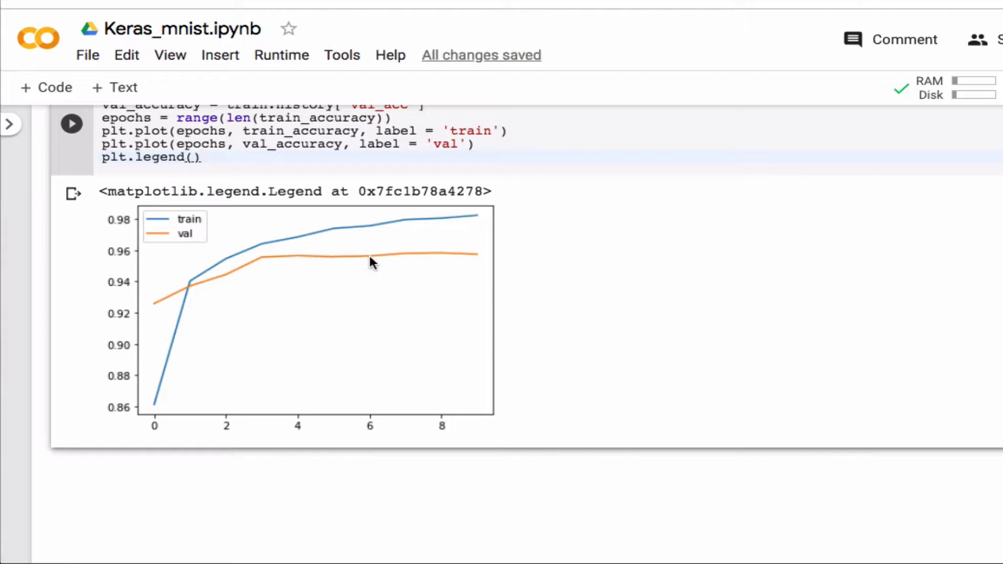
mouse_move(383, 262)
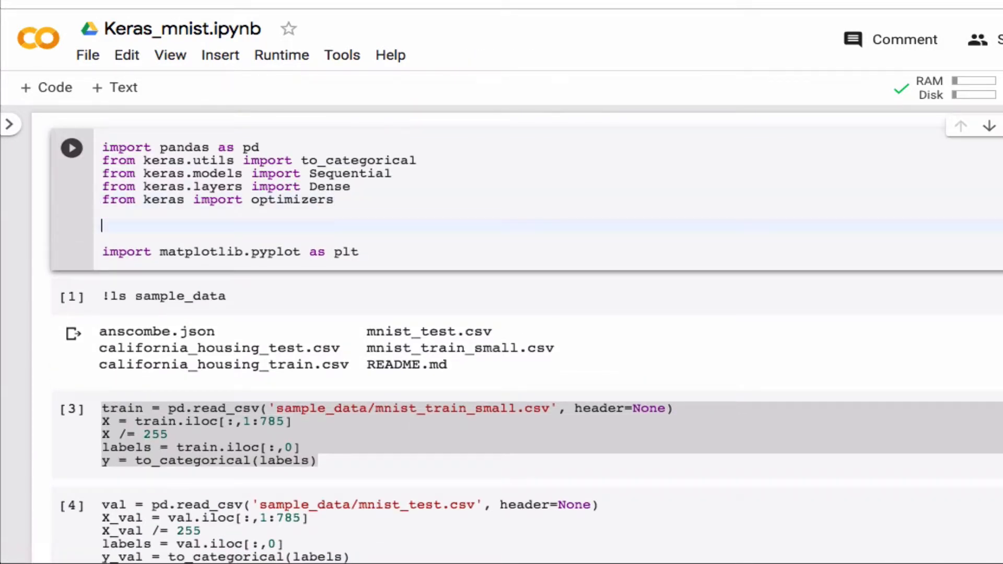
text(from)
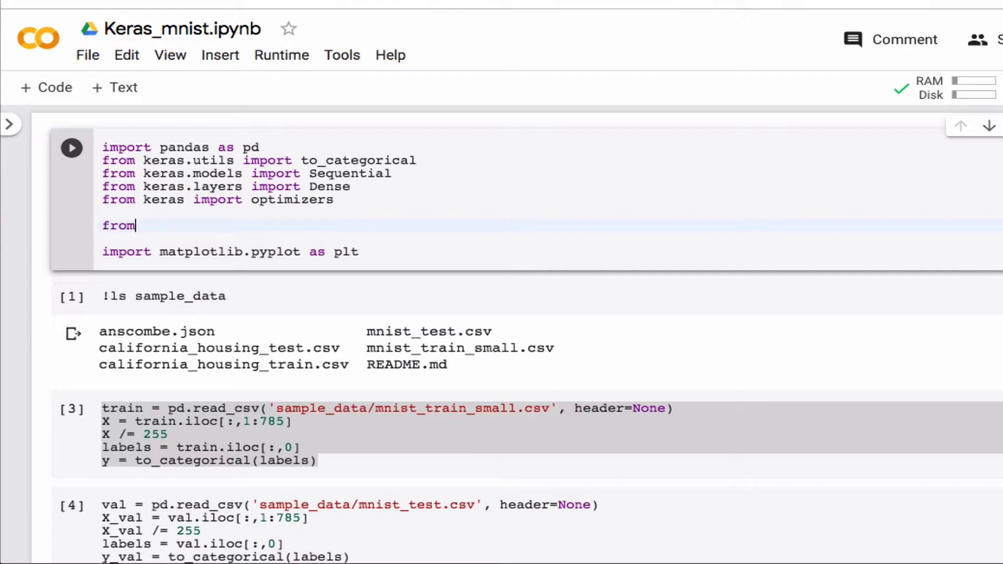
Write from keras.regularizers import l2 in the import cell.
text(keras)
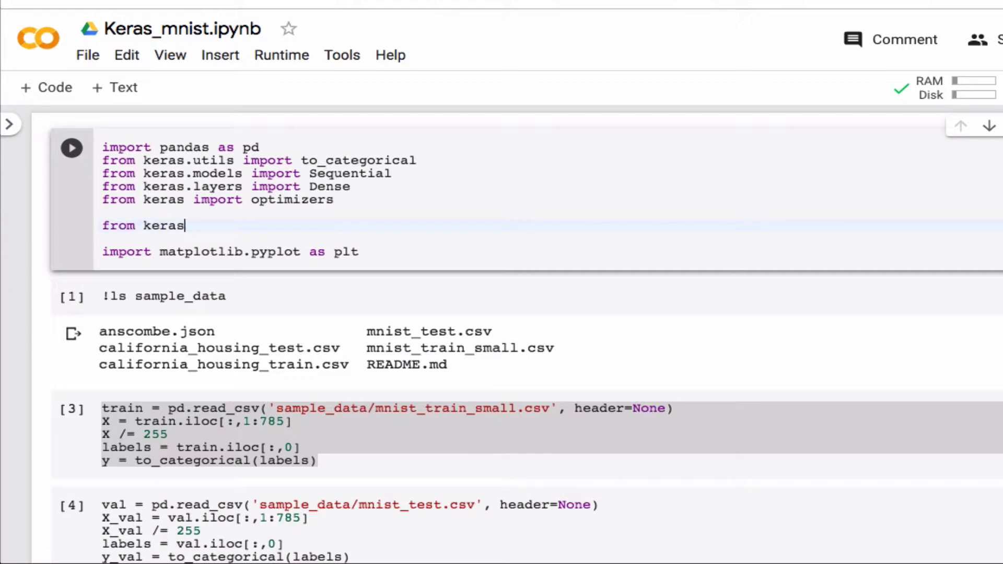
text(.regu)
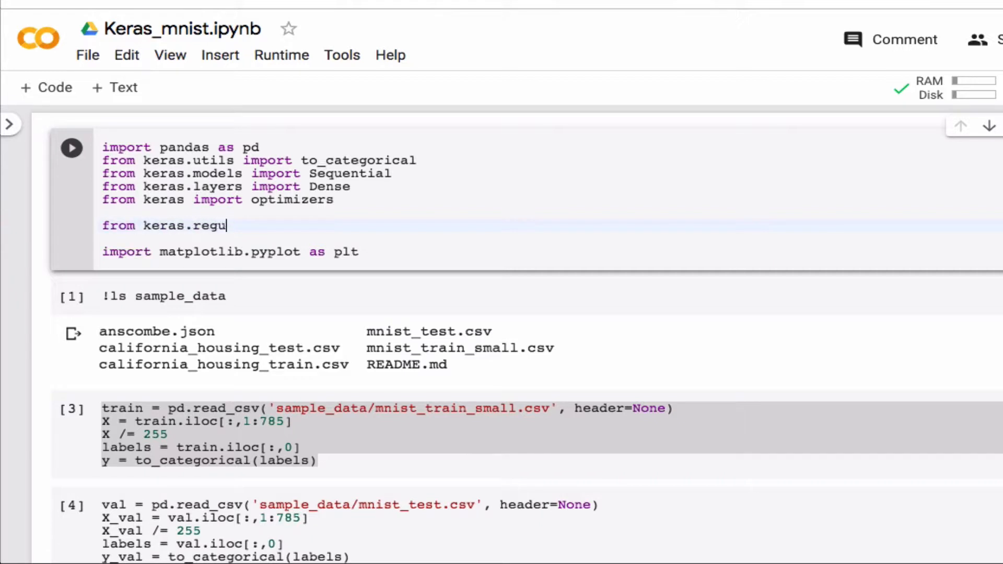
text(lati)
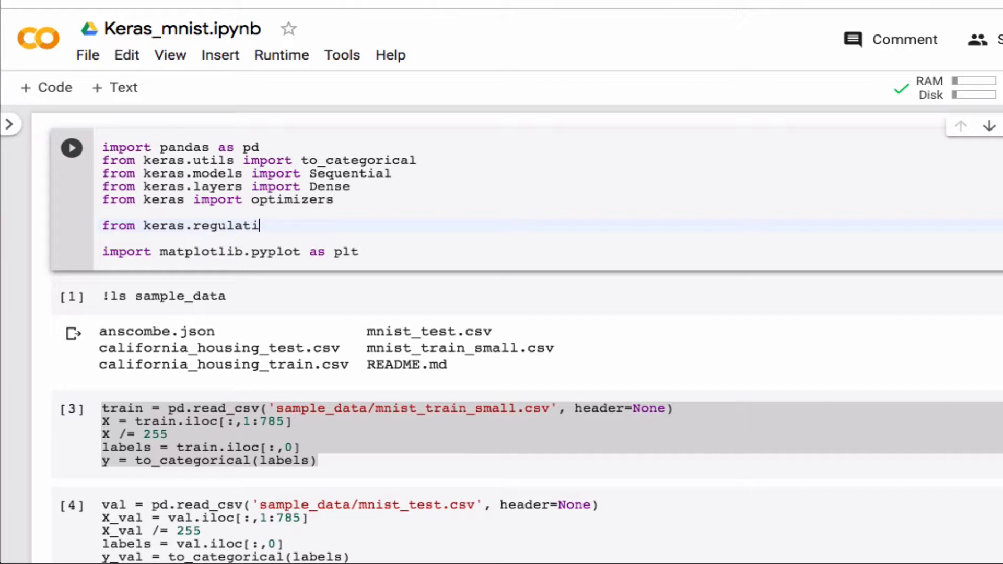
text(zers)
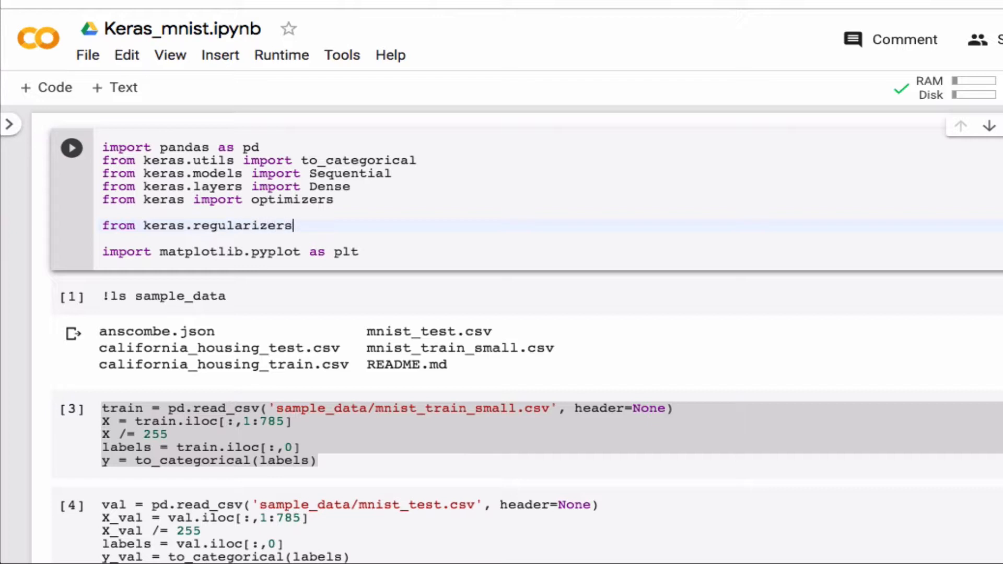
text(im)
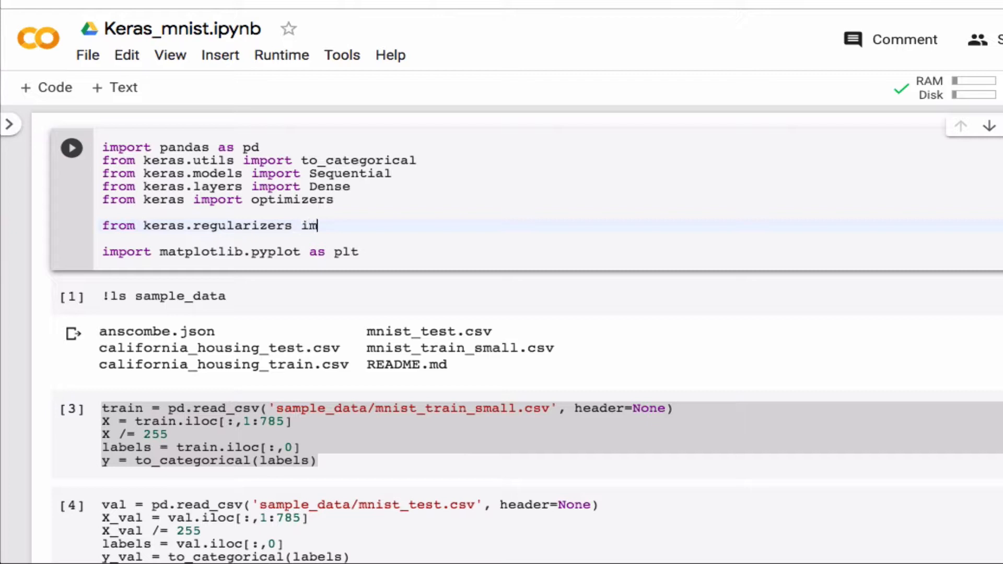
text(port l2)
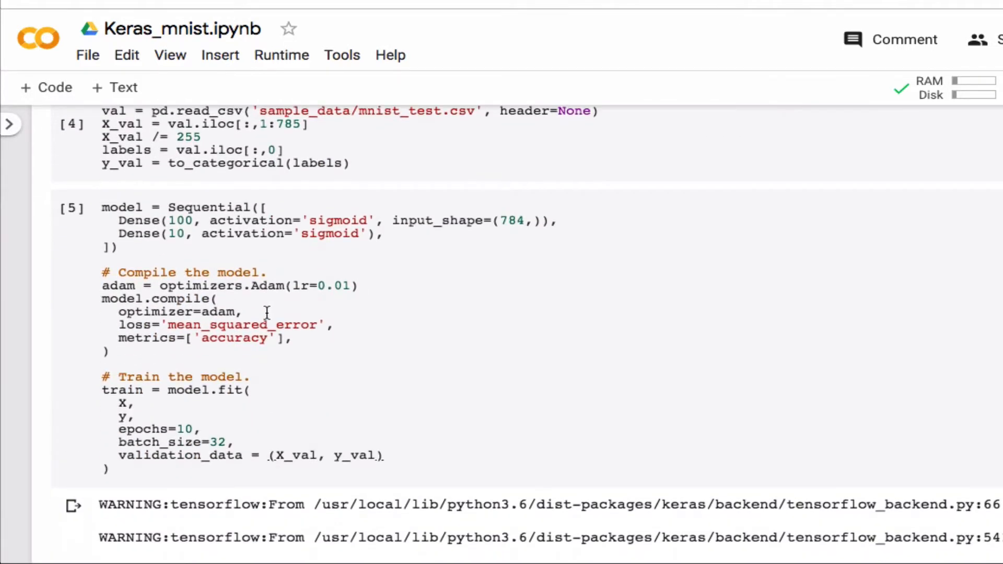
Add kernel_regularizers=l2(0.001) to the 100-unit Dense layer and run the cell, hitting a TypeError.
text(kernel_regularizers)
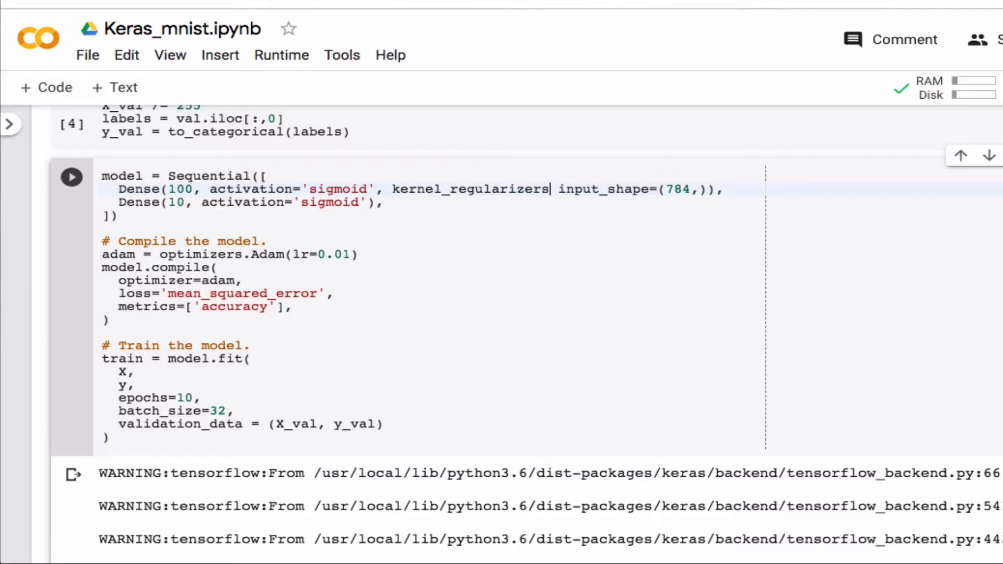
text(=)
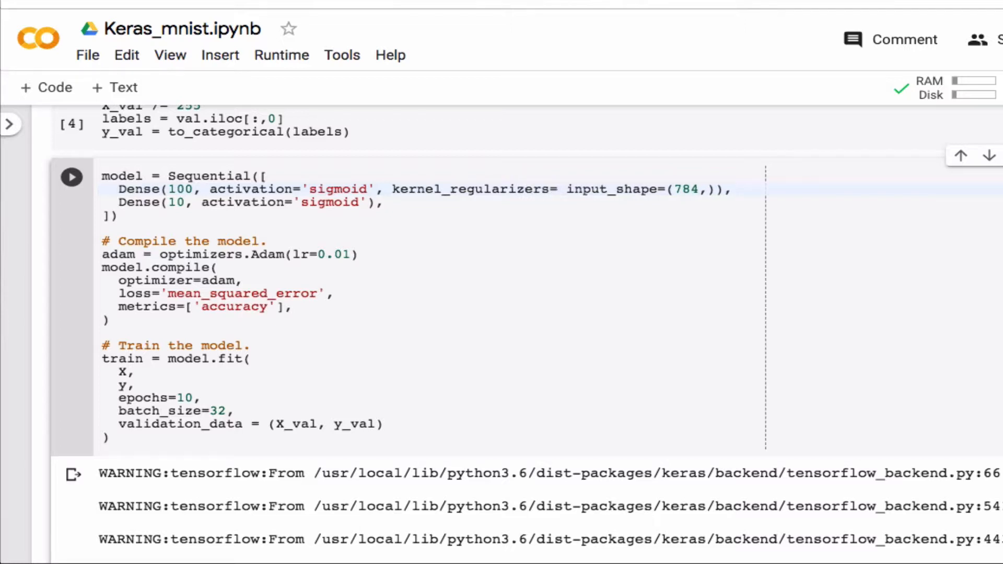
text(l2()
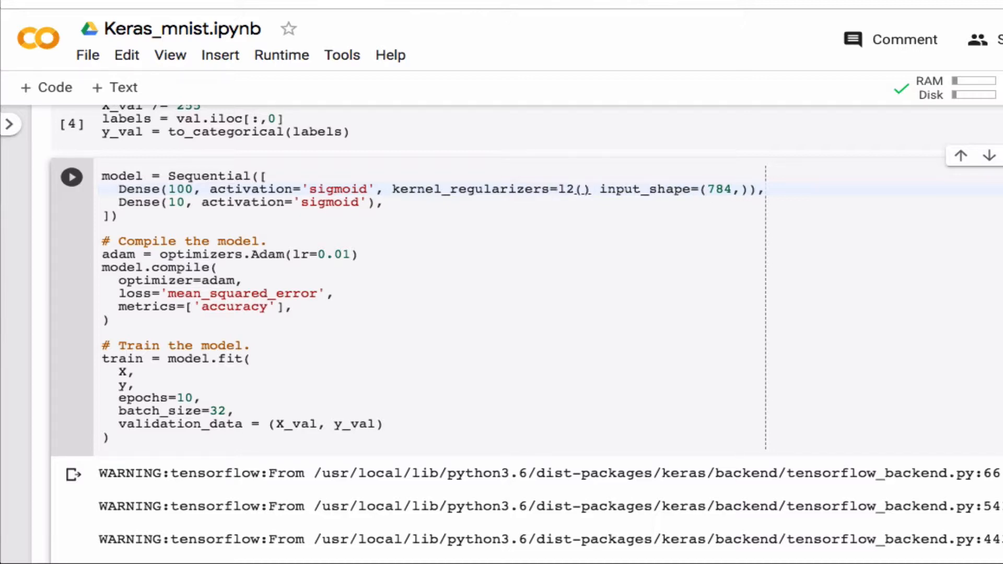
text(0.001)
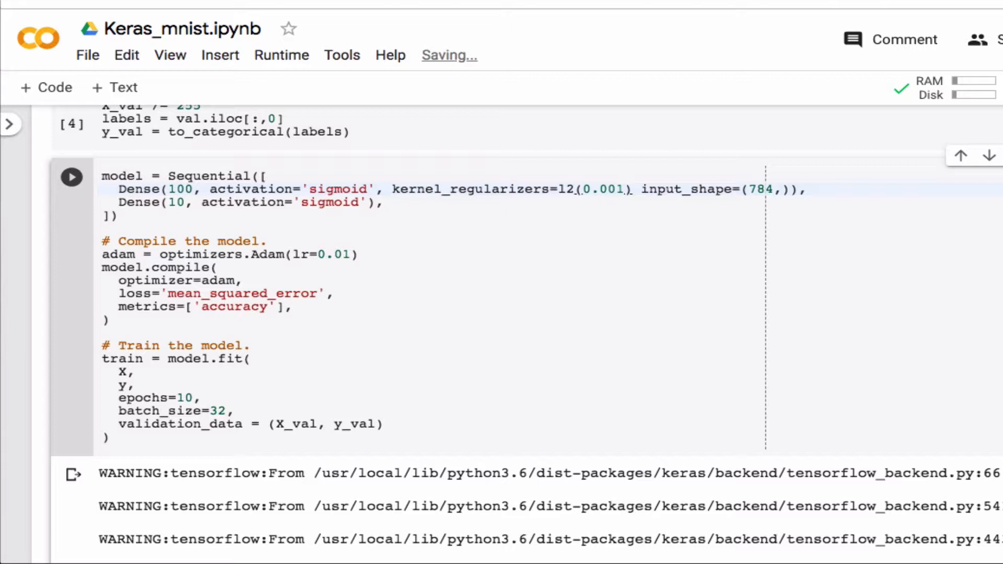
click(71, 177)
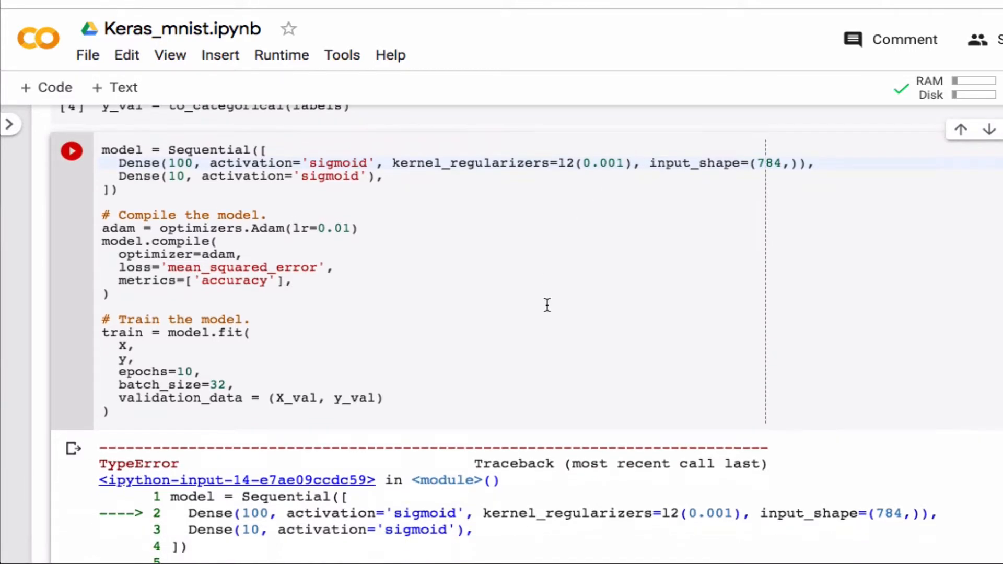
Scroll to the Dense layer to correct the argument to kernel_regularizer and retrain.
scroll(down, 3)
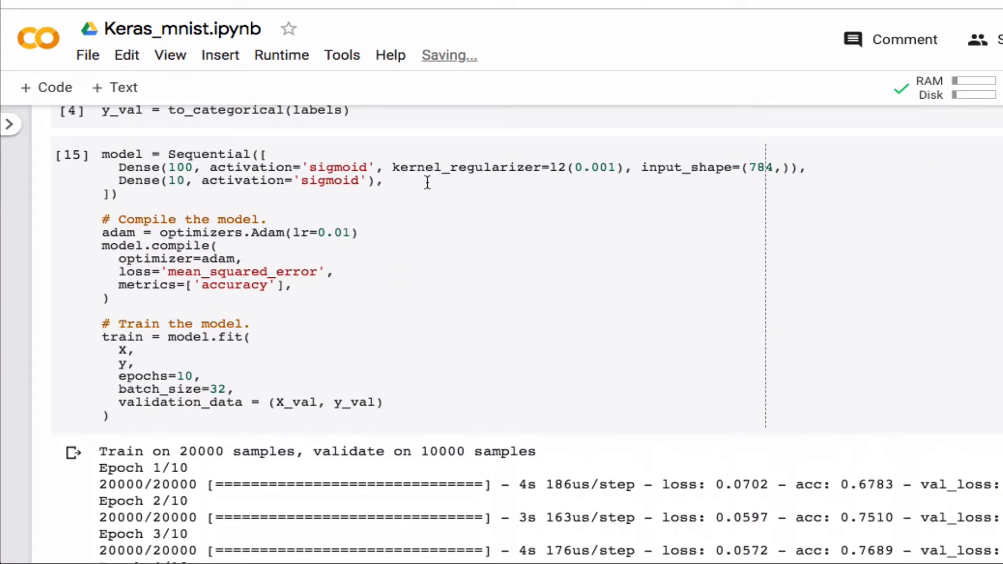
mouse_move(496, 162)
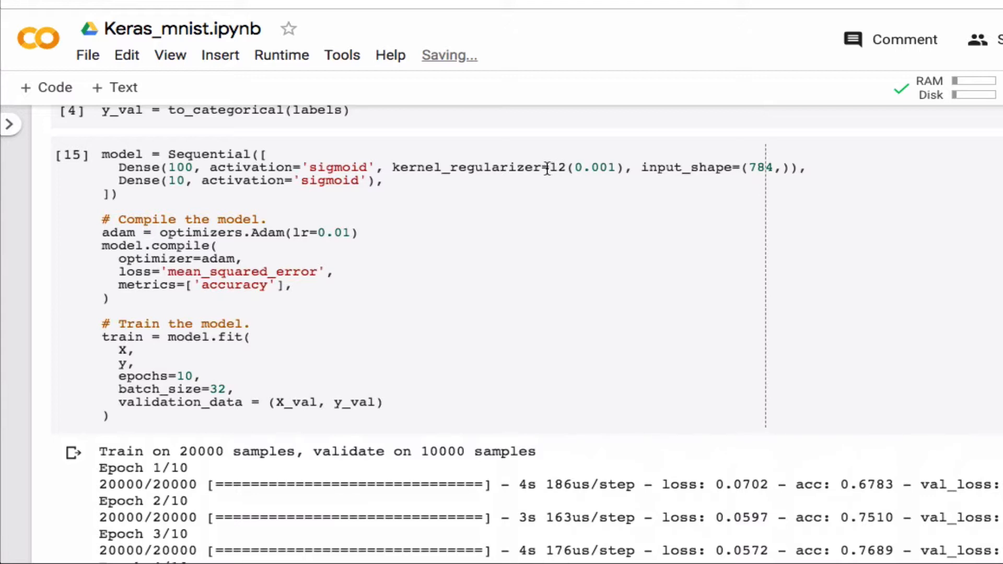
Replace the l2(0.001) regularizer value with None.
double_click(583, 167)
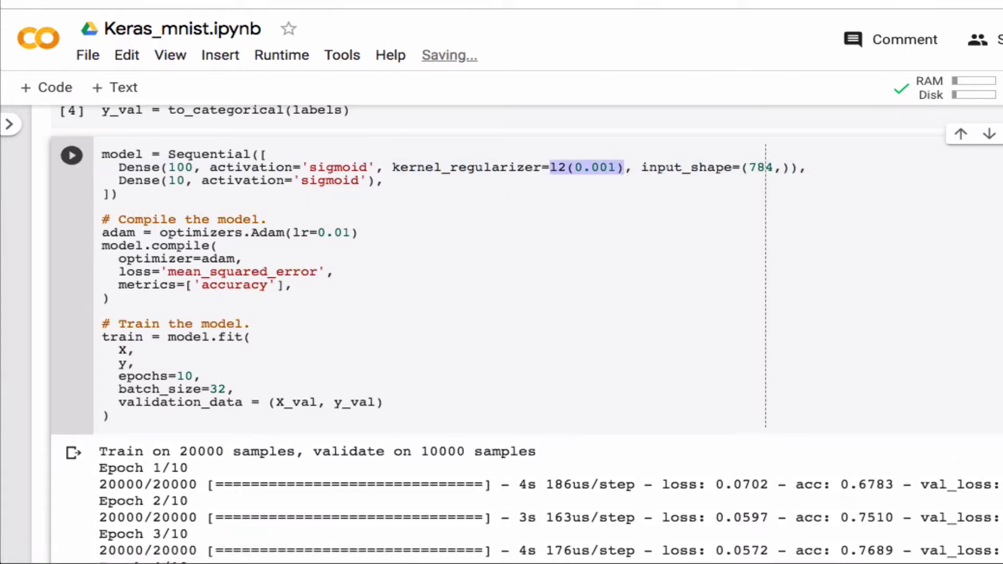
text(None)
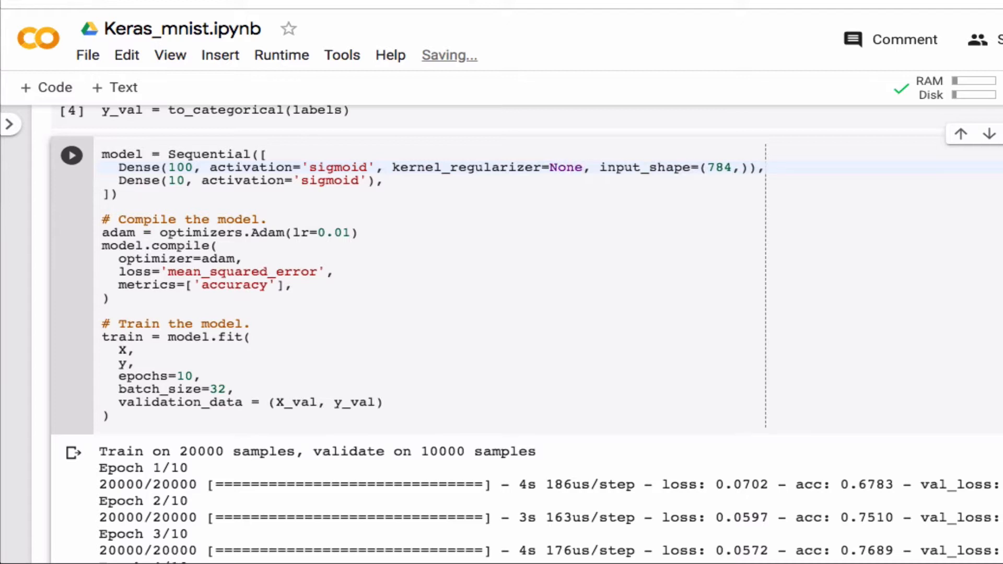
Add a Dropout(0.01) layer on a new line after the first Dense layer.
click(582, 167)
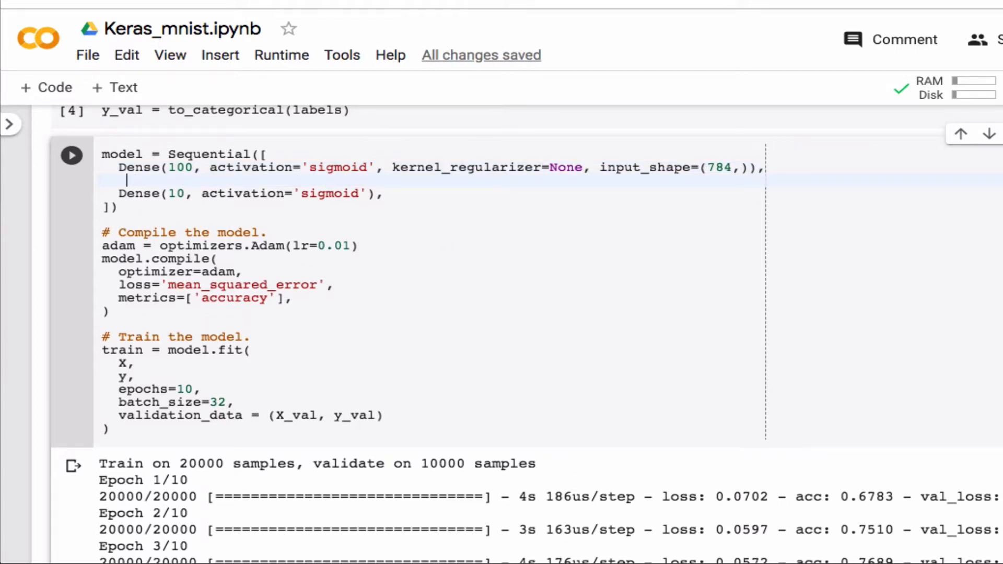
text(Dr)
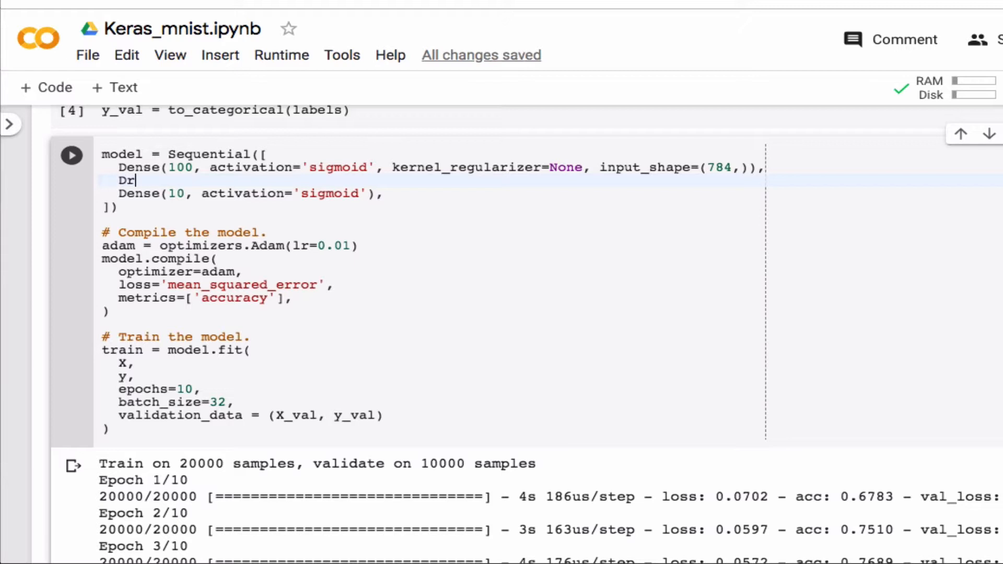
text(opout)
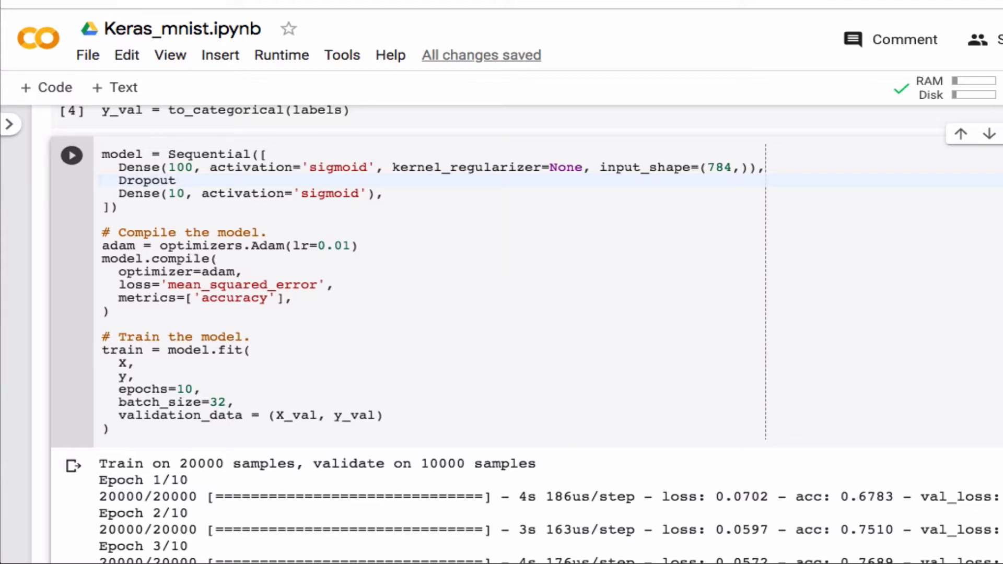
text(())
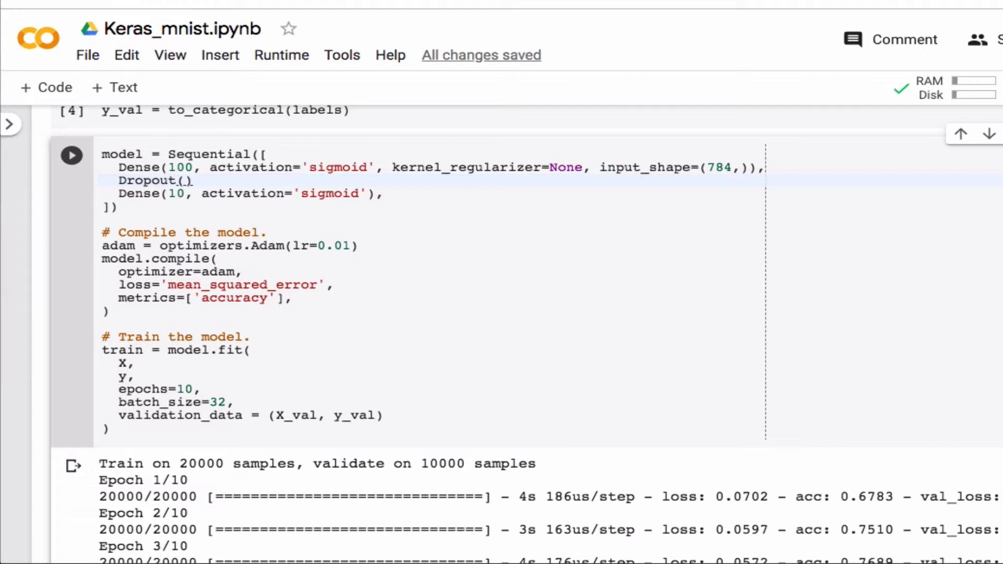
text(0.01)
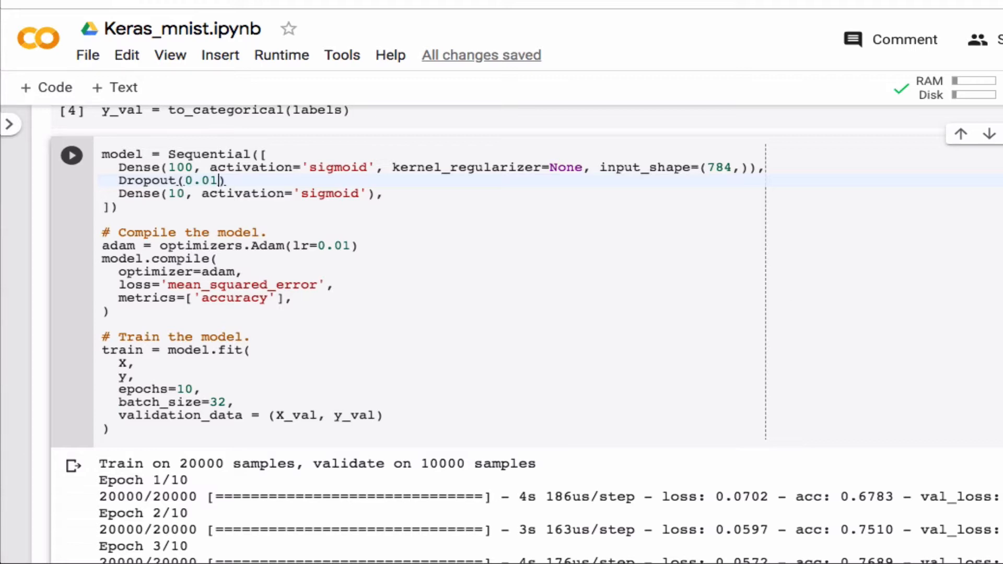
mouse_move(273, 351)
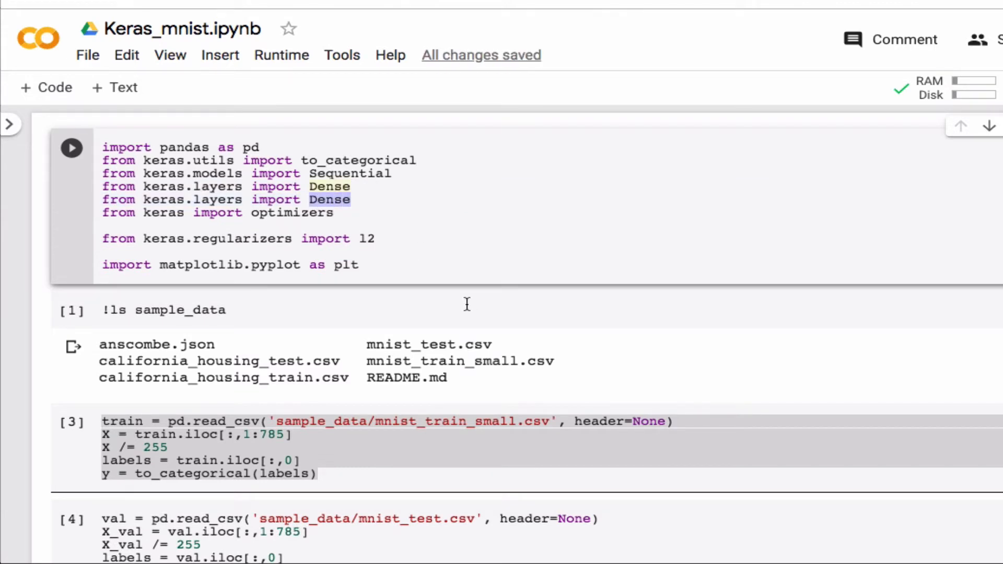
Change the duplicated keras.layers import to bring in Dropout.
text(Dro)
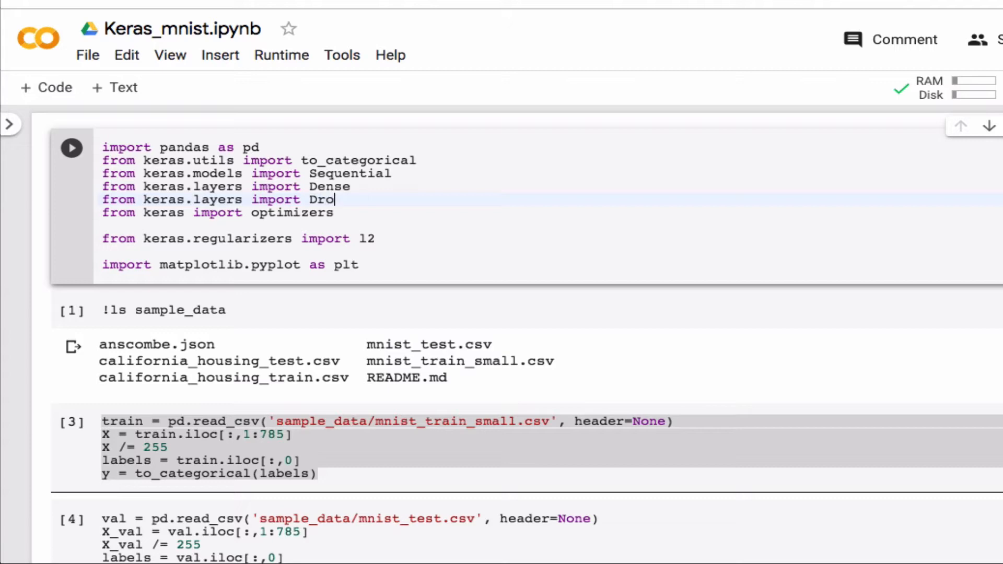
text(pout)
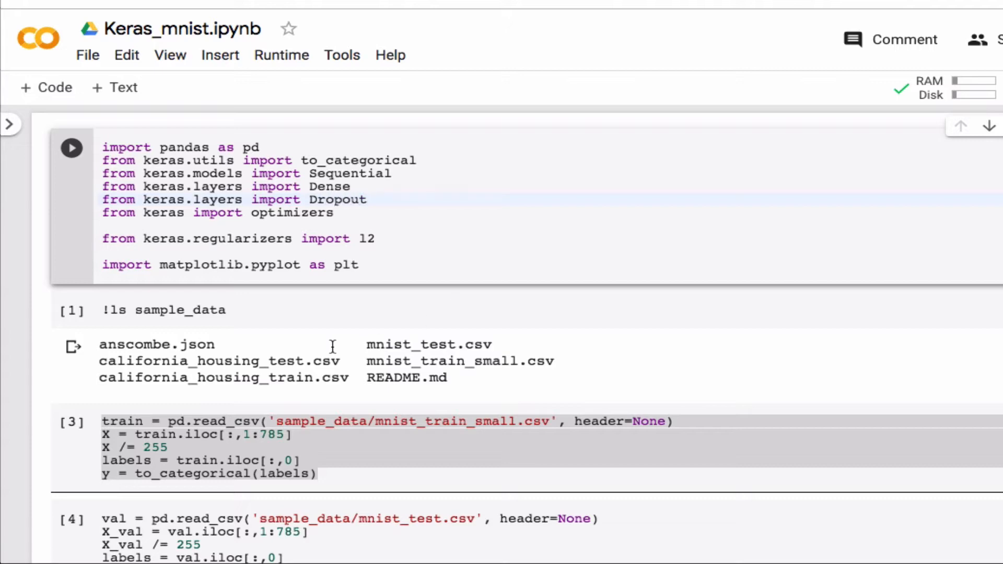
scroll(down, 3)
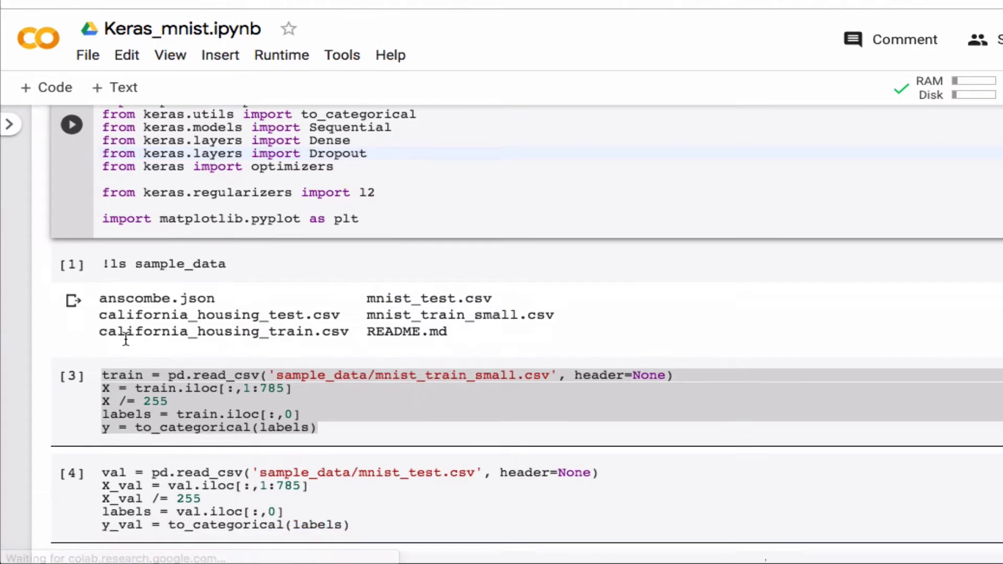
scroll(down, 3)
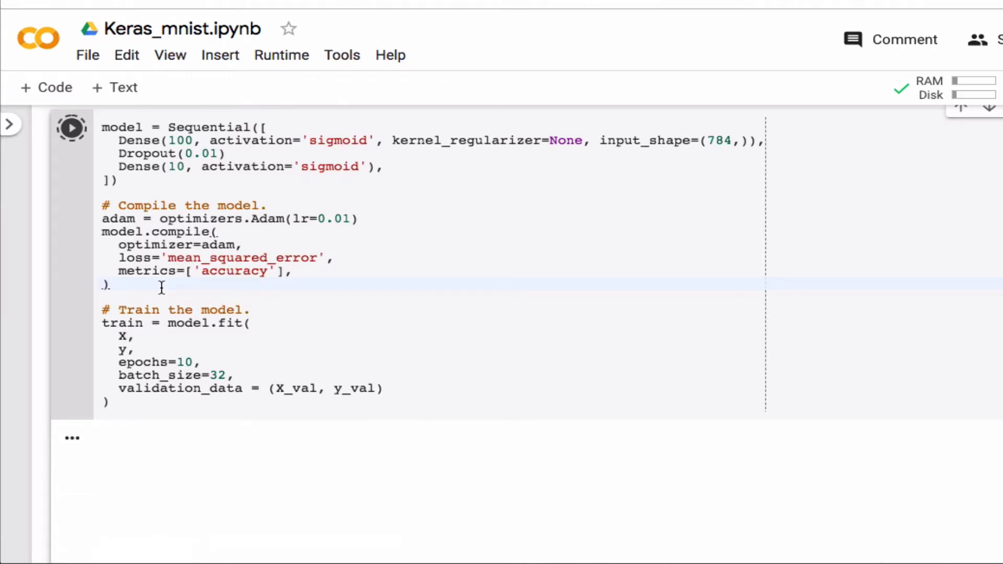
Run the model cell, then add the missing comma after Dropout(0.01) and rerun.
click(71, 127)
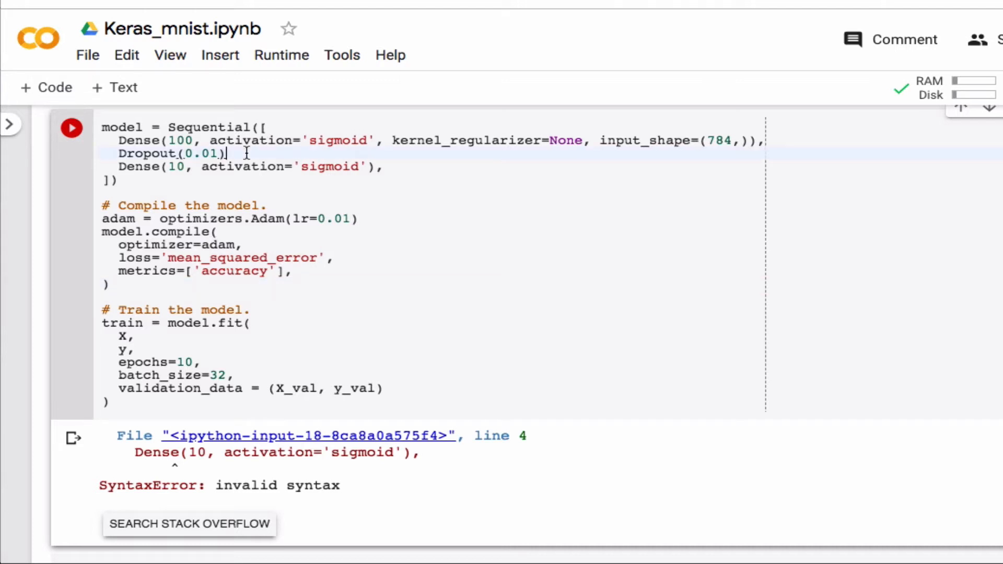
click(71, 128)
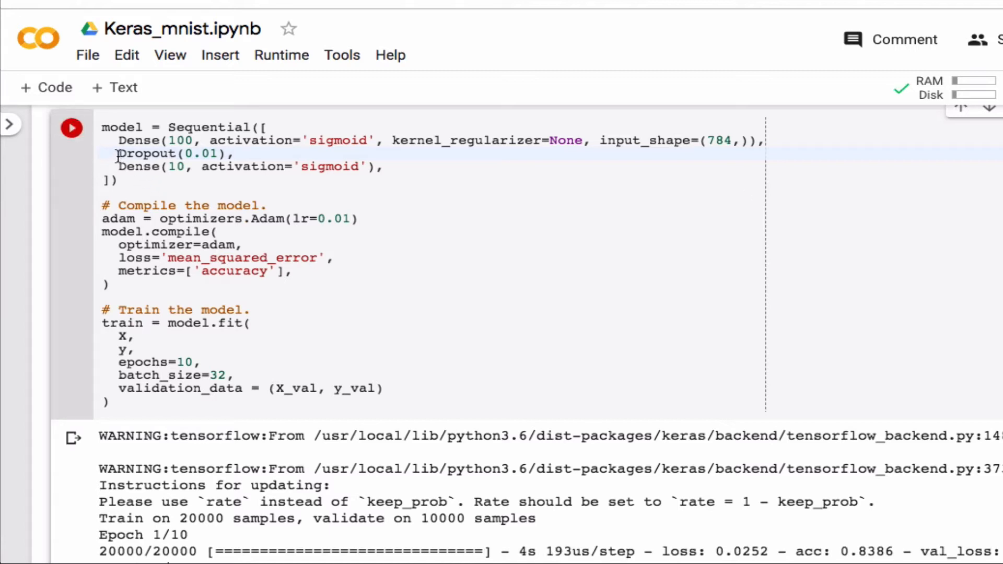
Comment out the Dropout line and add a BatchNormalization() layer below it.
text(#)
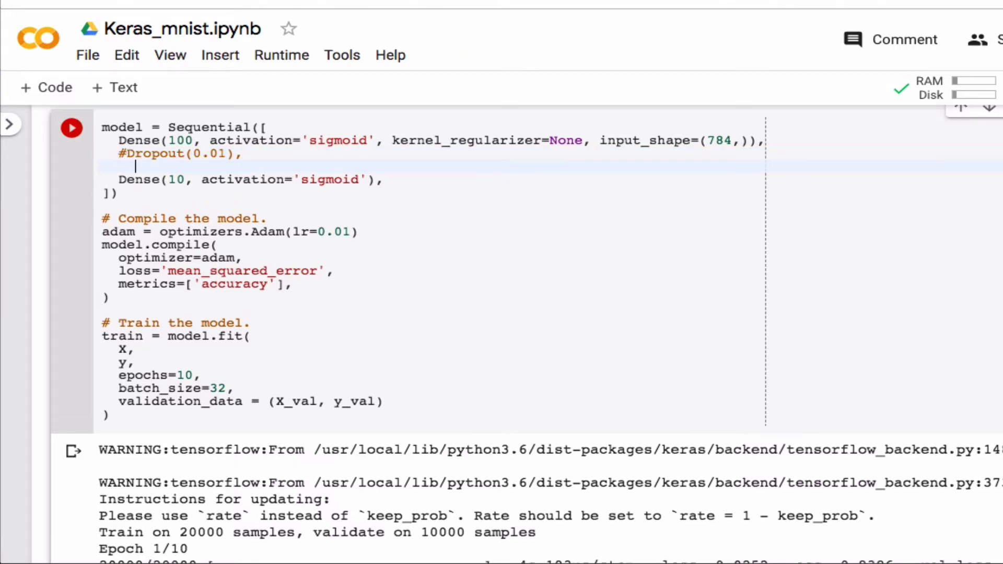
text(BatchNor)
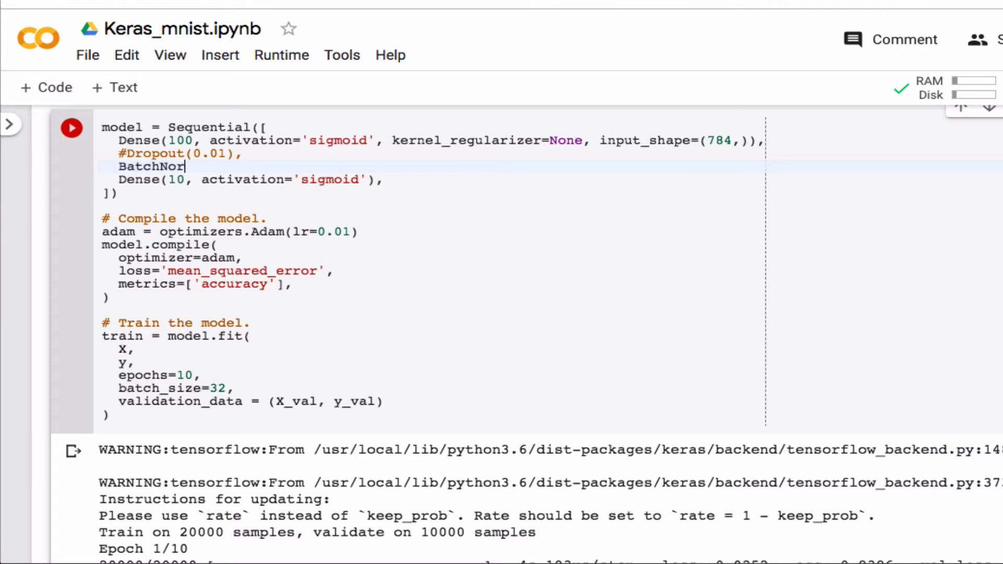
text(malization)
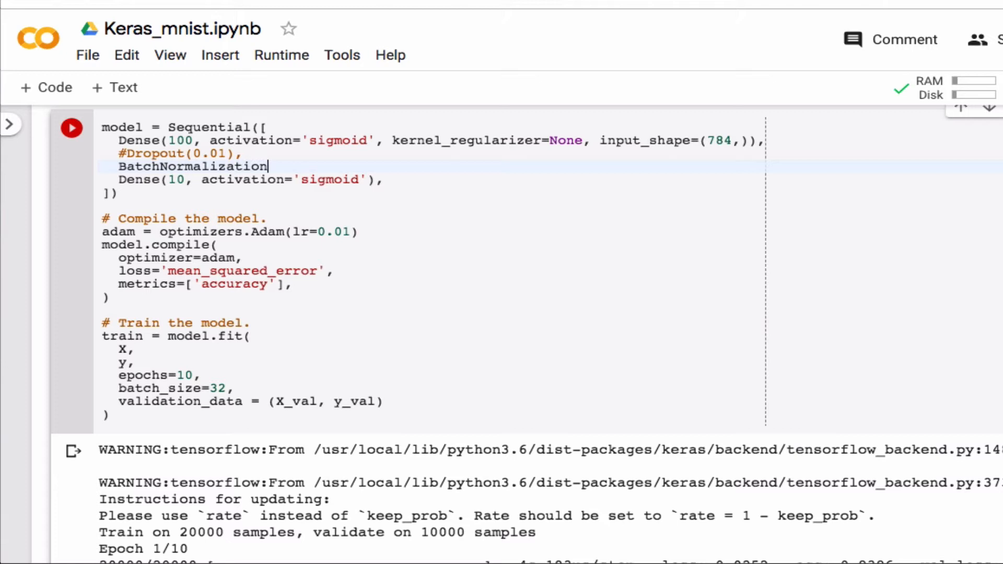
text(())
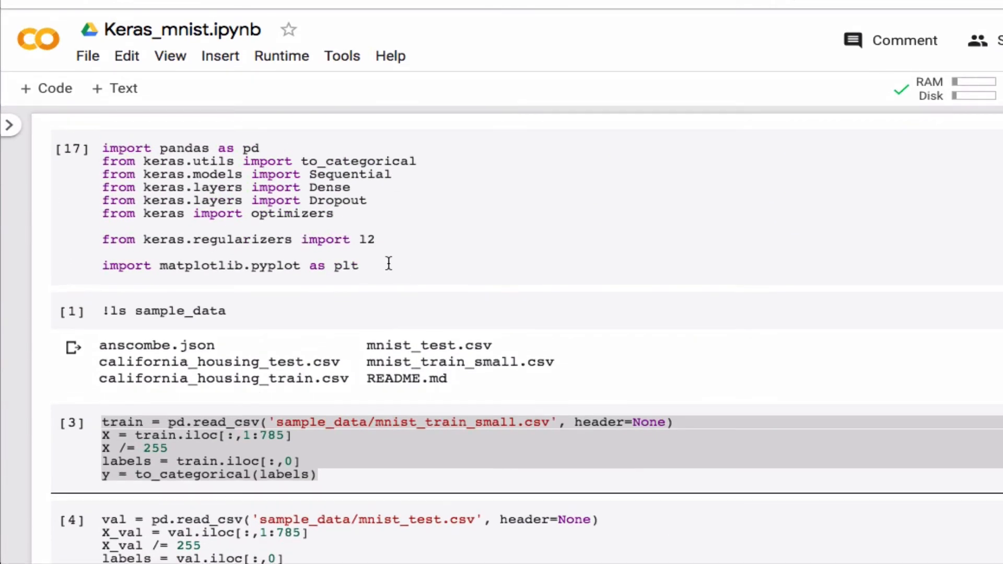
Write 'from keras.layers.normalization import BatchNormalization' in the imports cell, fixing the typo.
text(from keras.layers import Dropout)
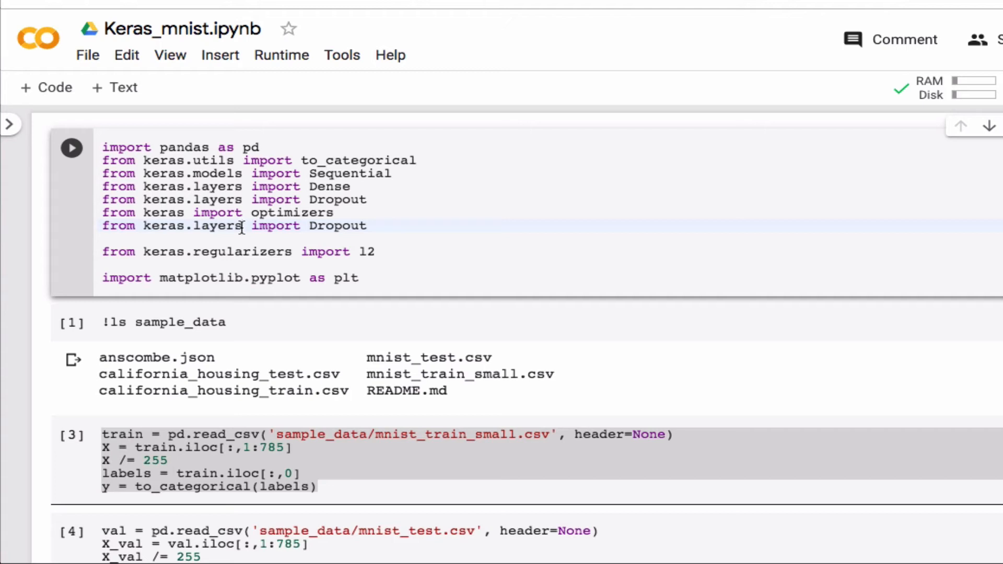
text(.normalization)
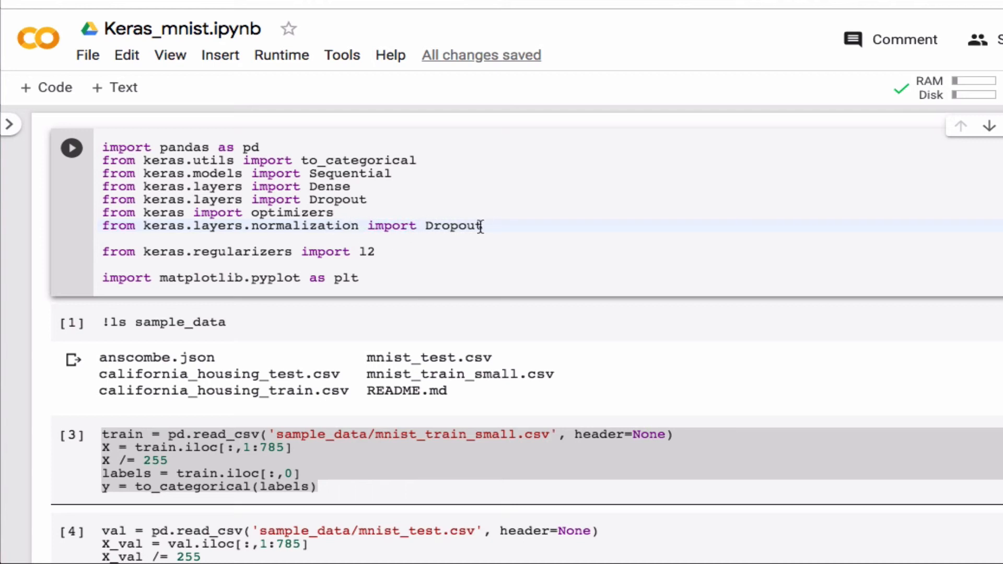
double_click(455, 225)
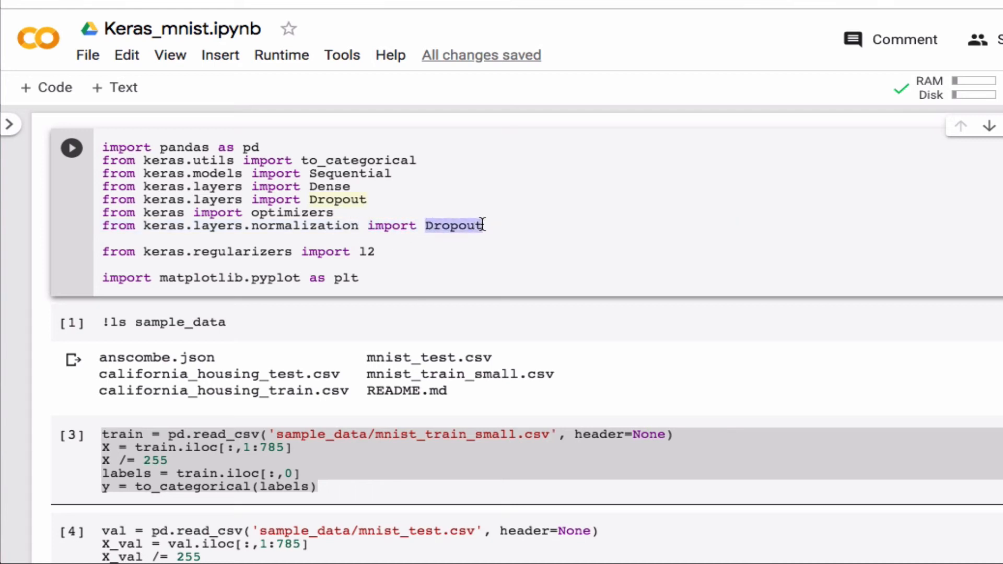
text(BatchNormalizartion)
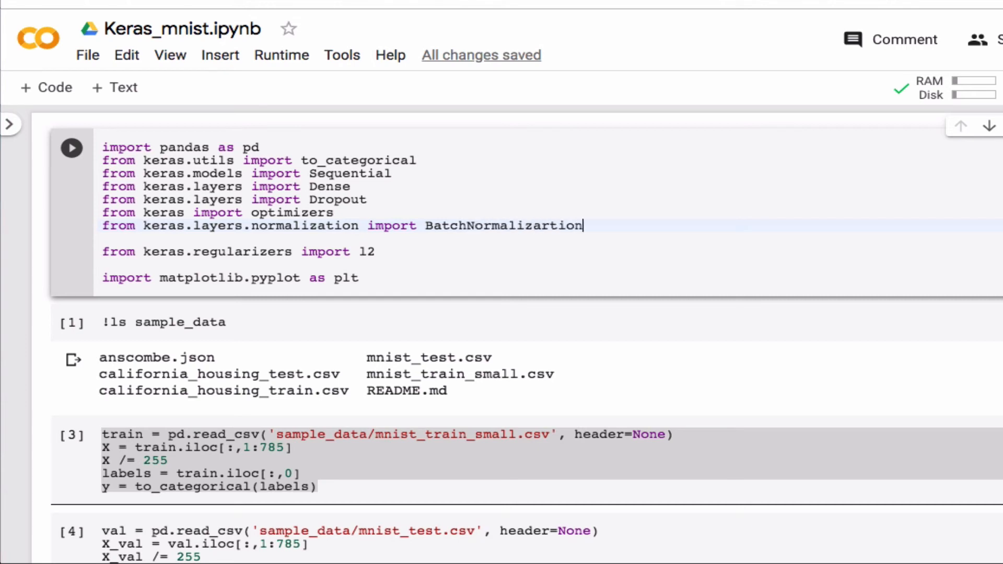
key(Backspace)
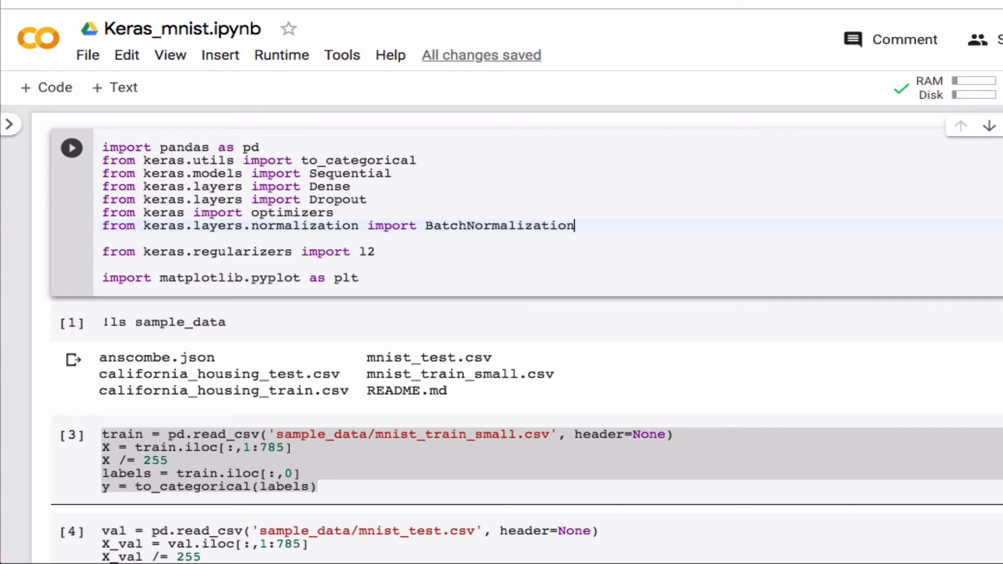
scroll(down, 3)
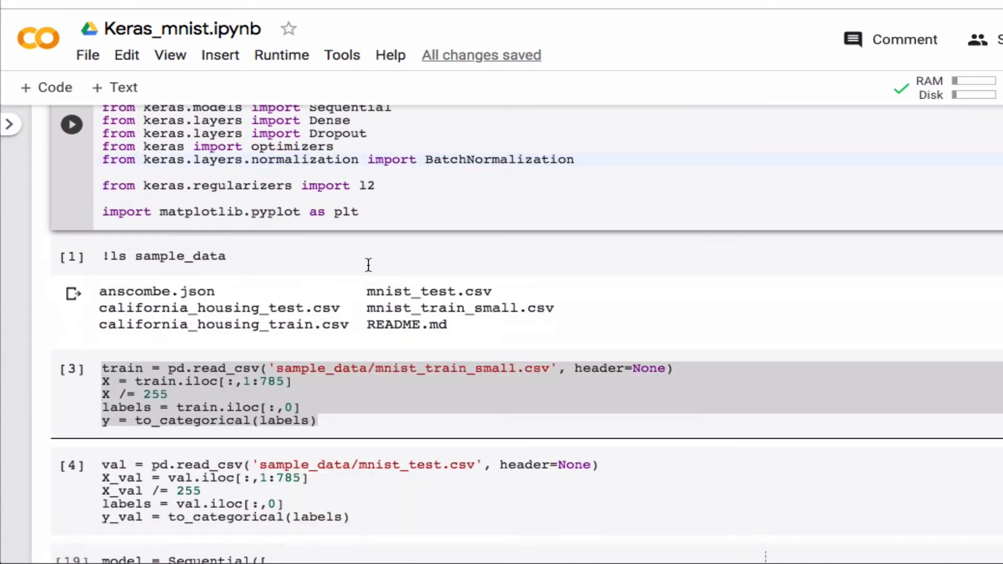
Run the model cell, add the comma after BatchNormalization(), and rerun so training starts on 20000 samples.
scroll(down, 3)
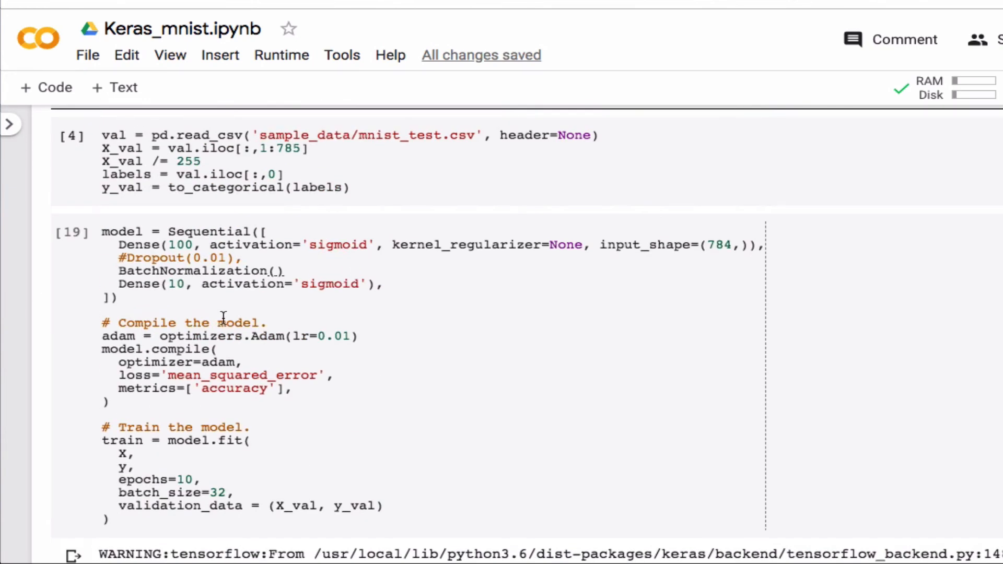
click(71, 232)
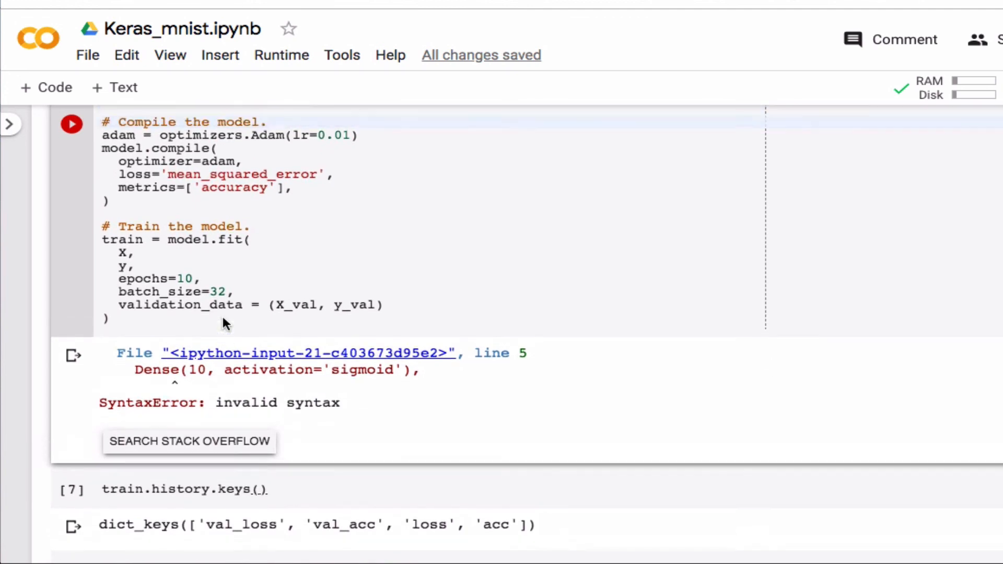
scroll(down, 3)
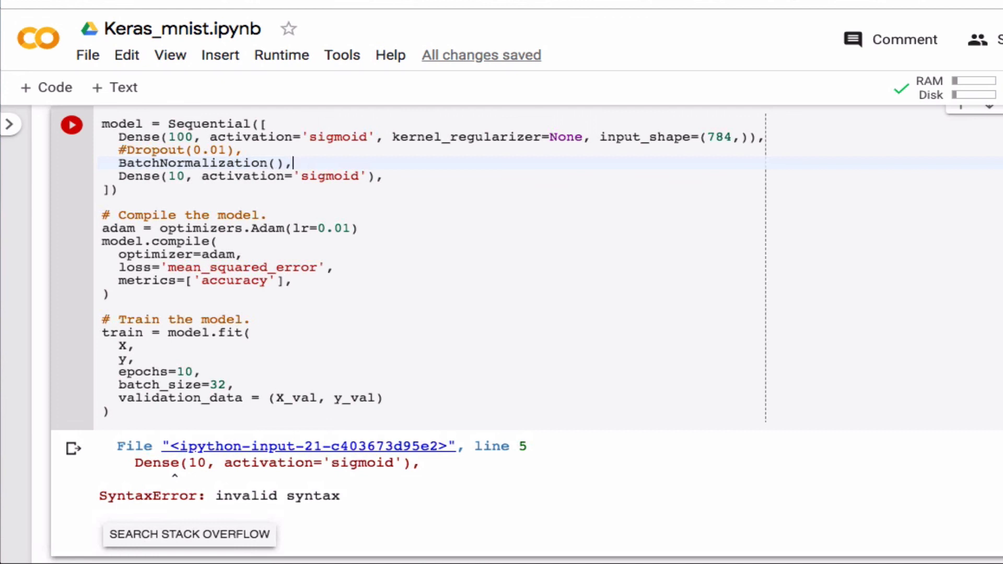
click(71, 124)
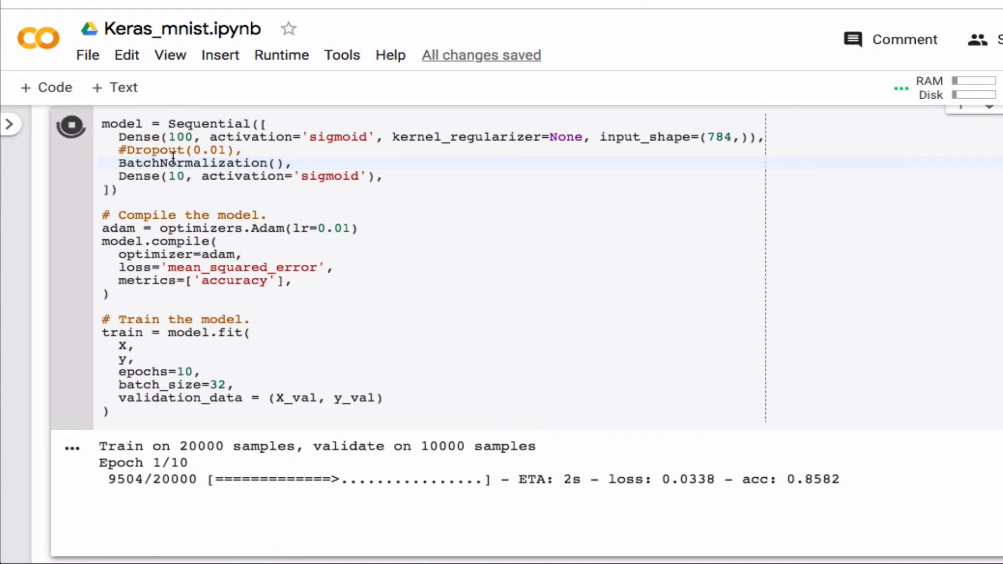
mouse_move(71, 125)
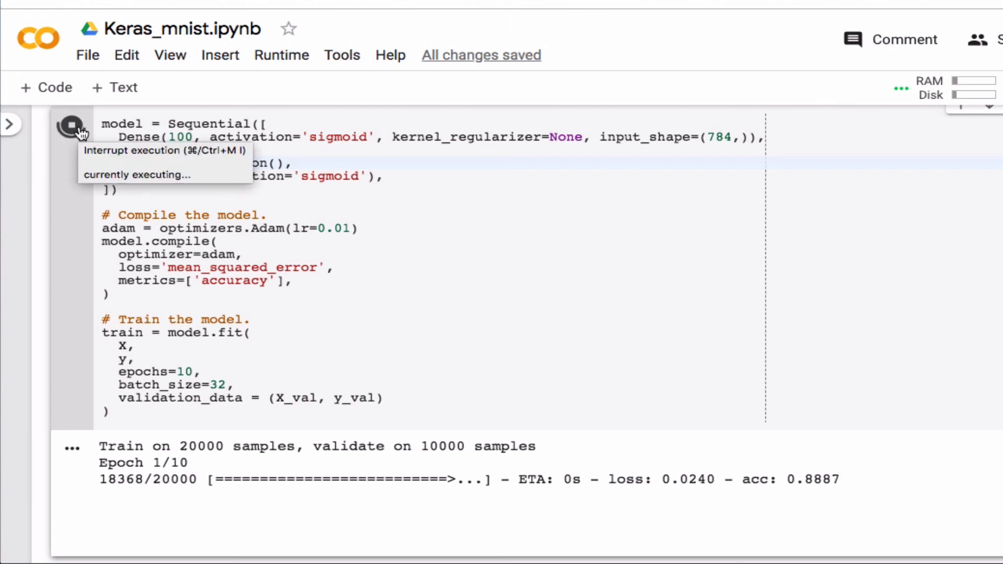